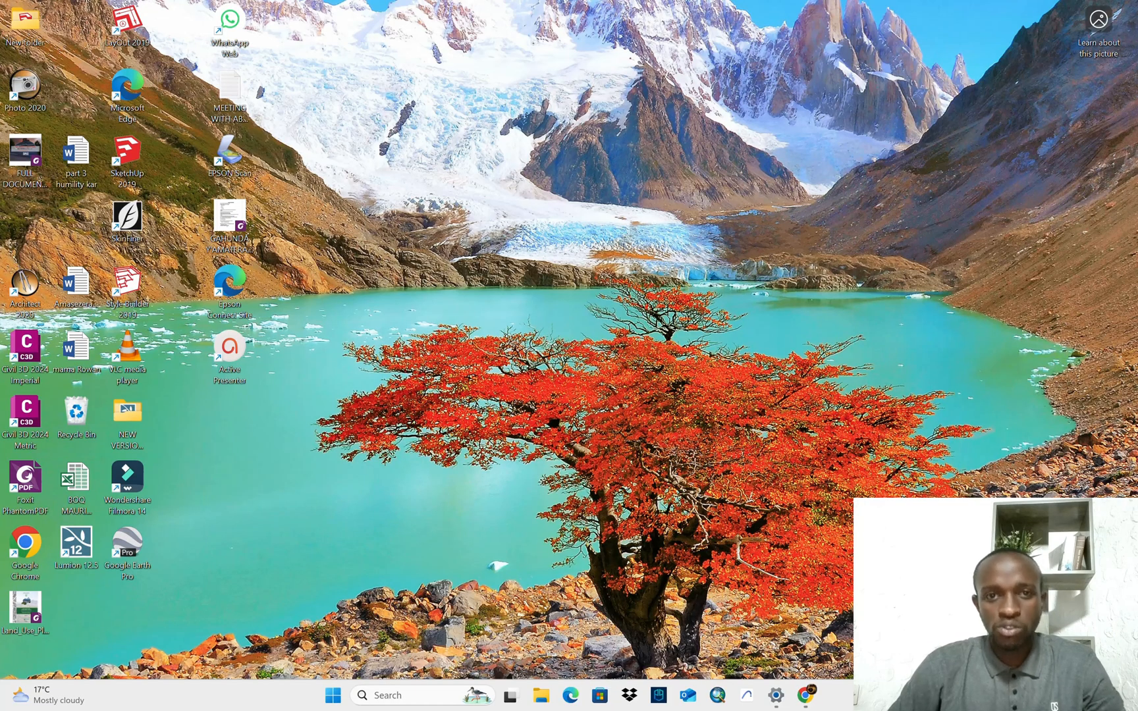
{"action": "mouse_move", "coordinate": [742, 289]}
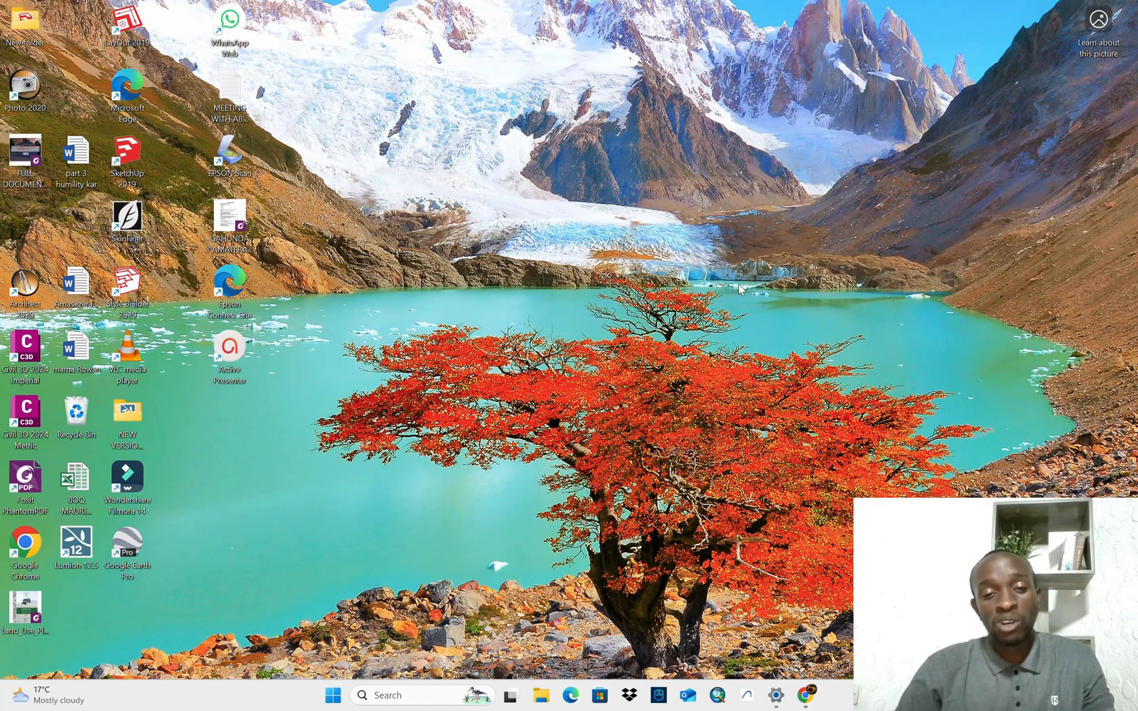
{"action": "mouse_move", "coordinate": [742, 292]}
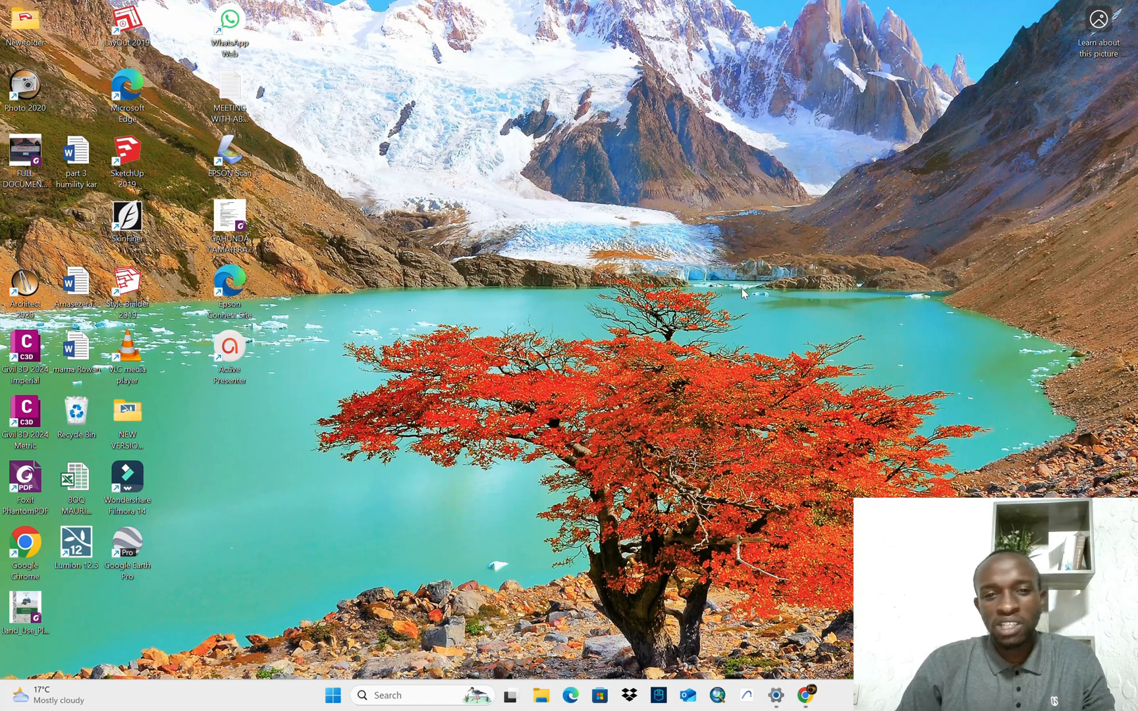
{"action": "mouse_move", "coordinate": [741, 288]}
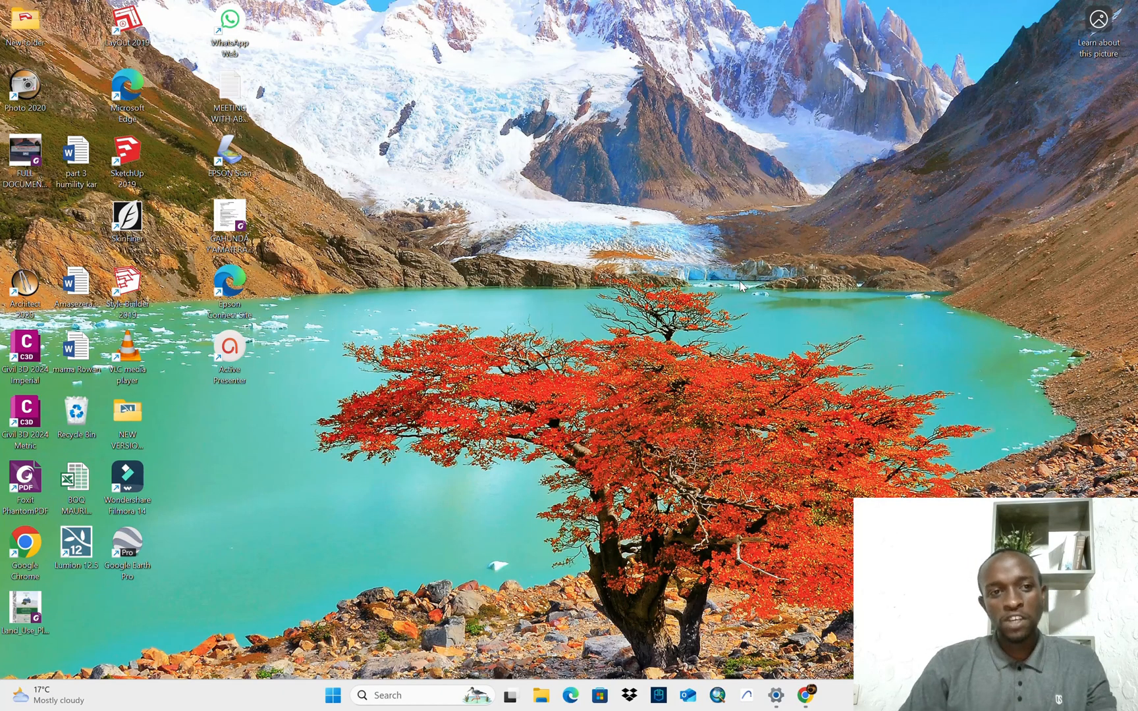
{"action": "mouse_move", "coordinate": [601, 249]}
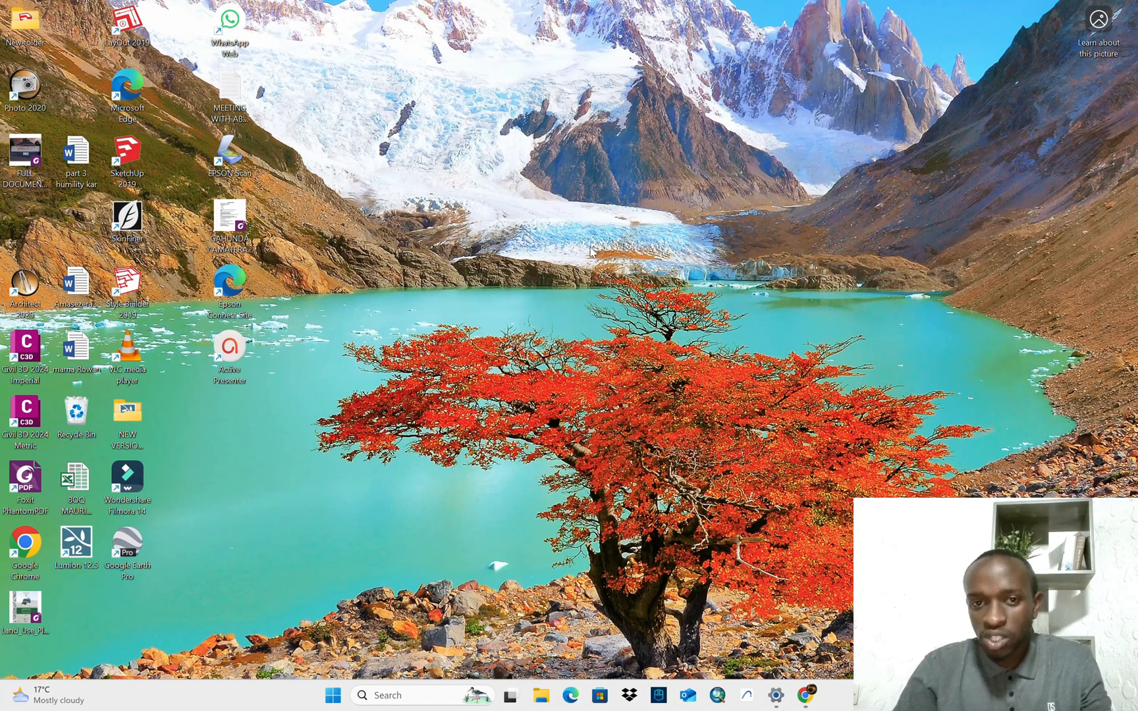
{"action": "mouse_move", "coordinate": [678, 271]}
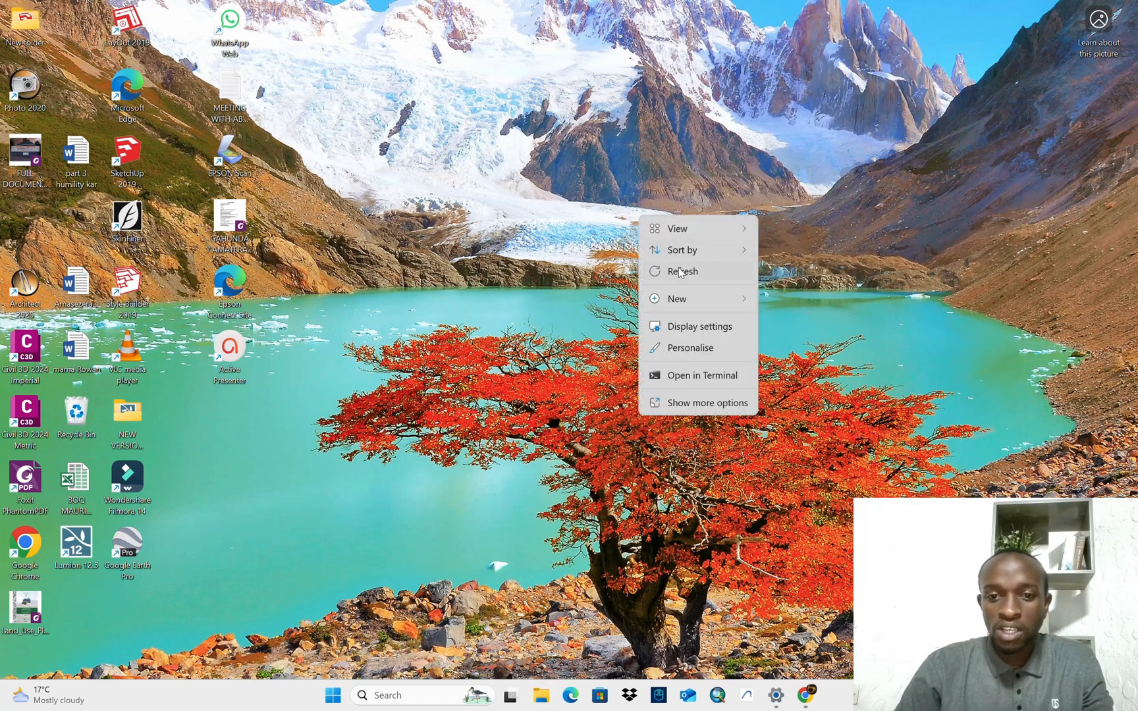
- Browse to D:\SETUPS\ARCHICAD and bring up the context menu on the Archicad 28.0.2 archive
{"action": "left_click", "coordinate": [681, 271]}
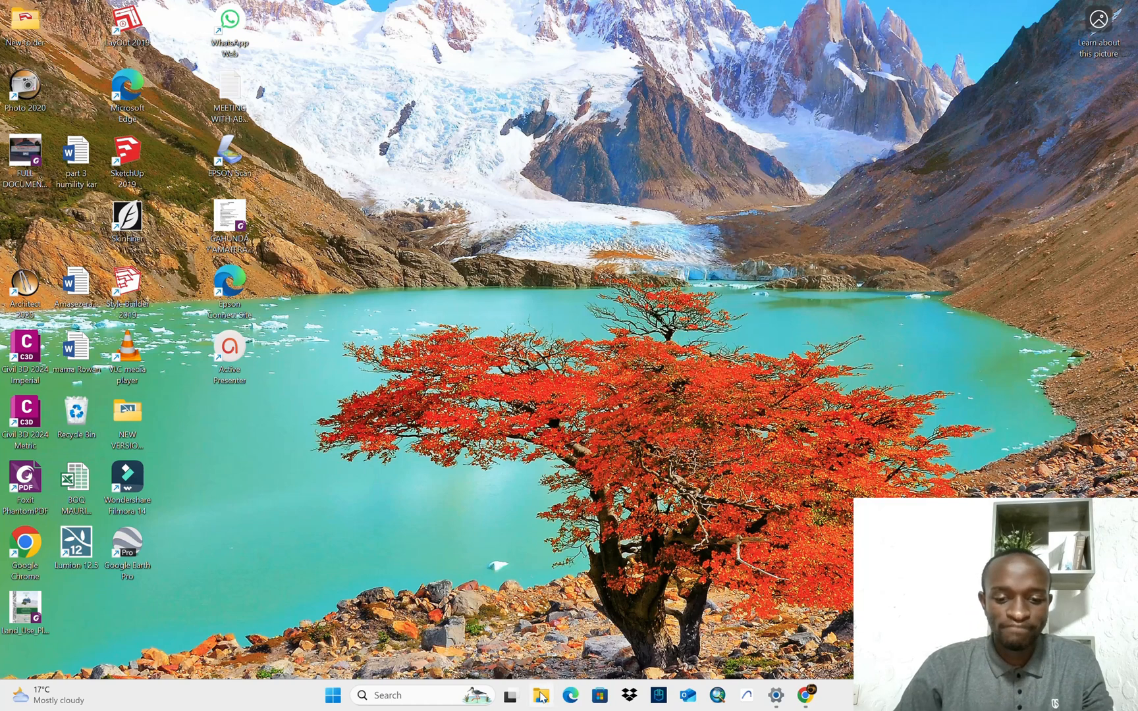
{"action": "left_click", "coordinate": [542, 695]}
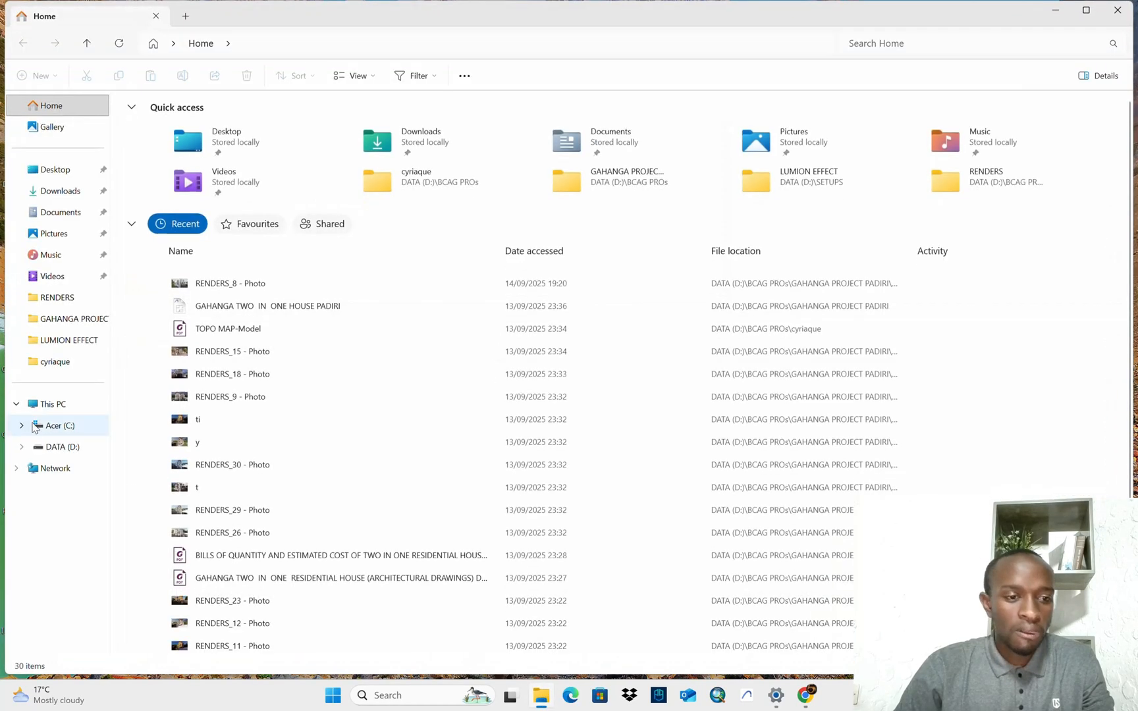
{"action": "mouse_move", "coordinate": [58, 447]}
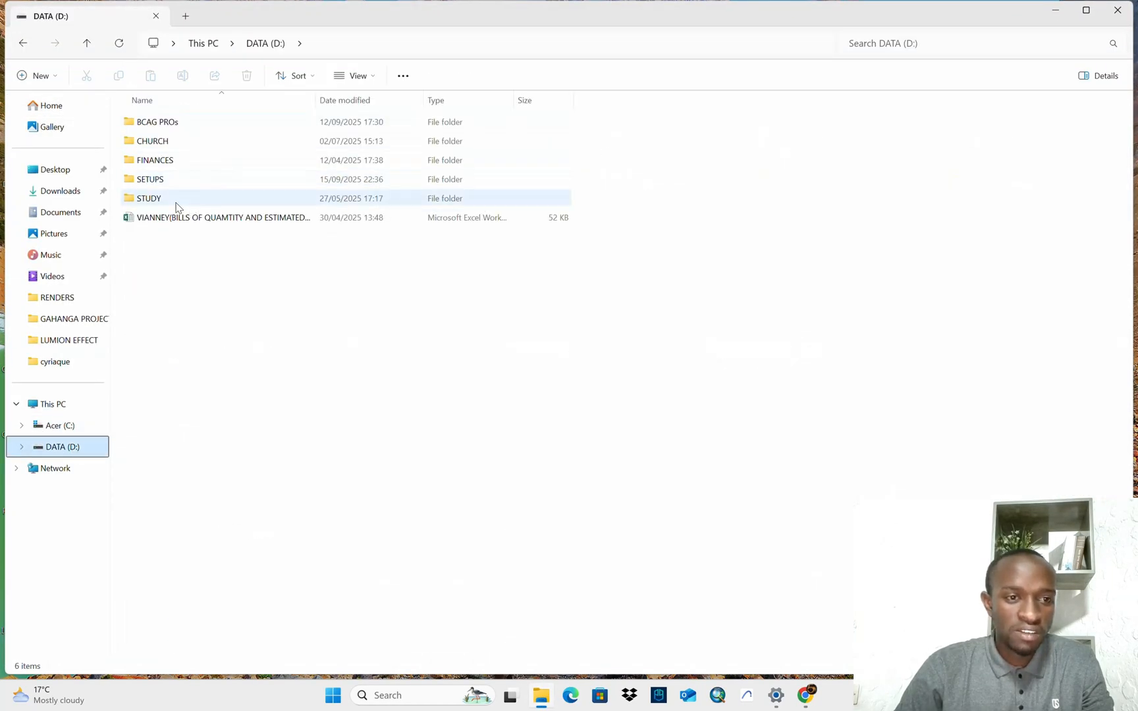
{"action": "double_click", "coordinate": [150, 179]}
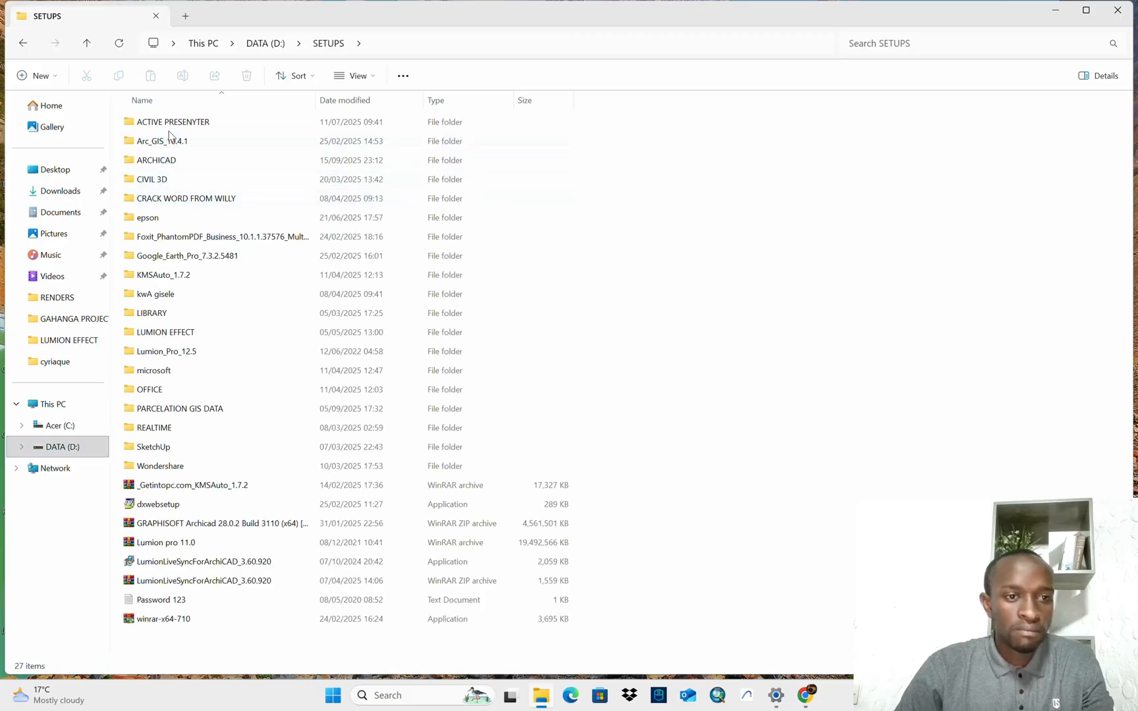
{"action": "double_click", "coordinate": [155, 160]}
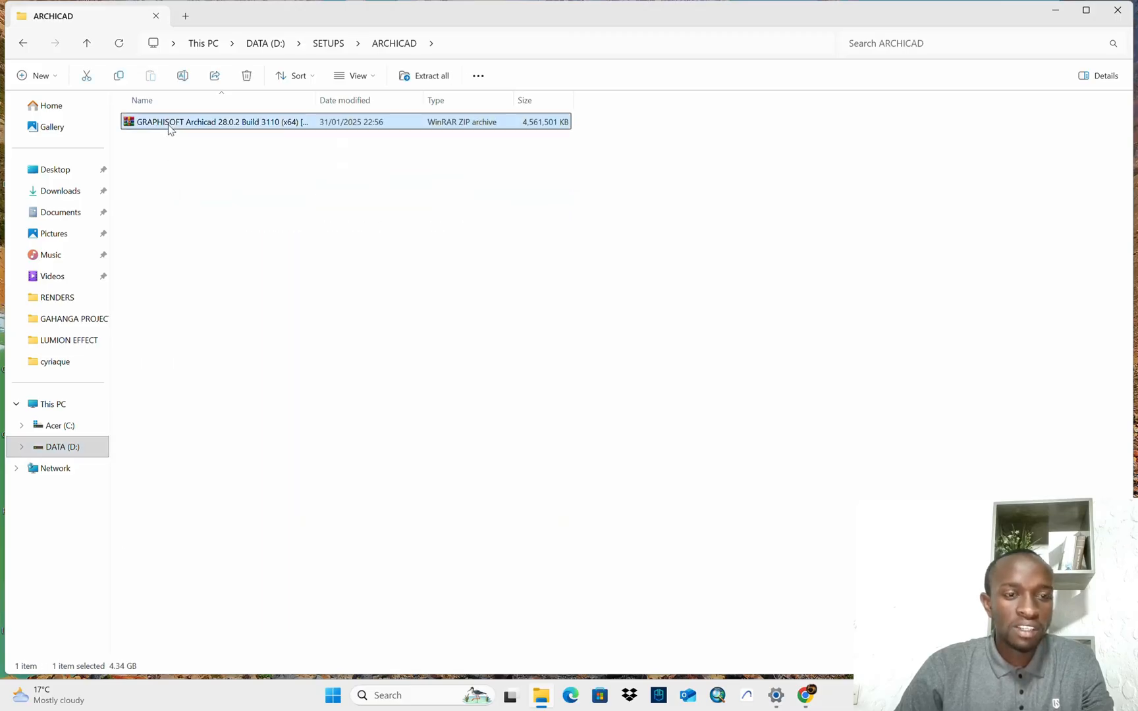
{"action": "mouse_move", "coordinate": [174, 127]}
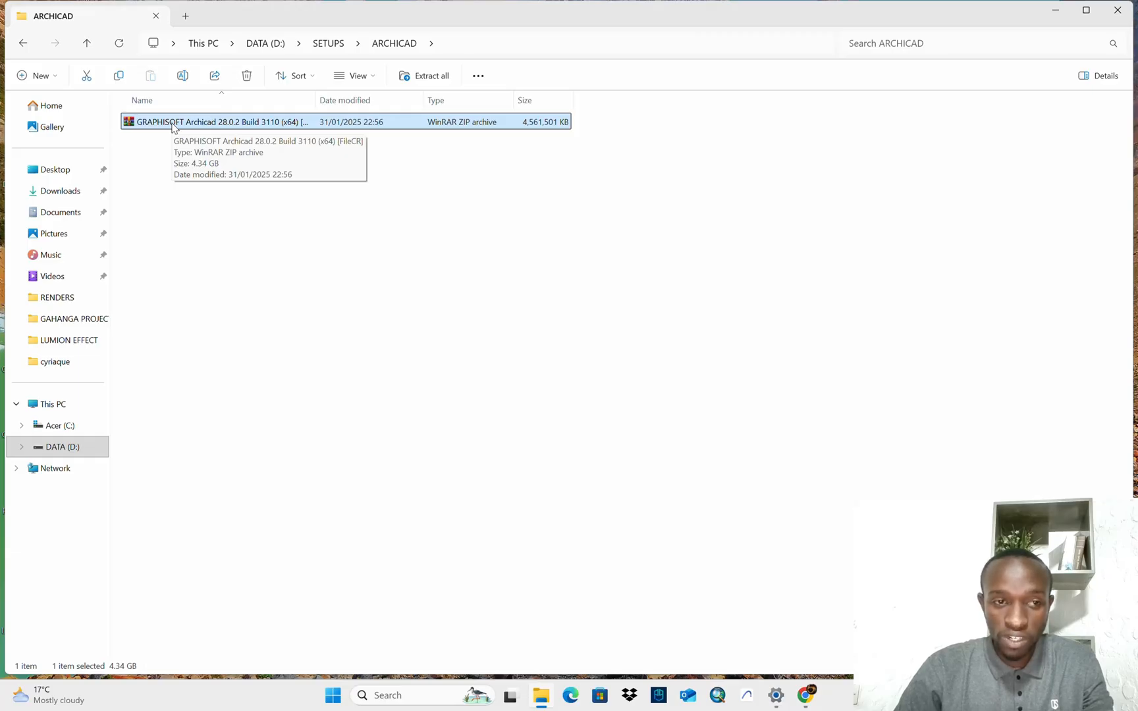
{"action": "right_click", "coordinate": [215, 122]}
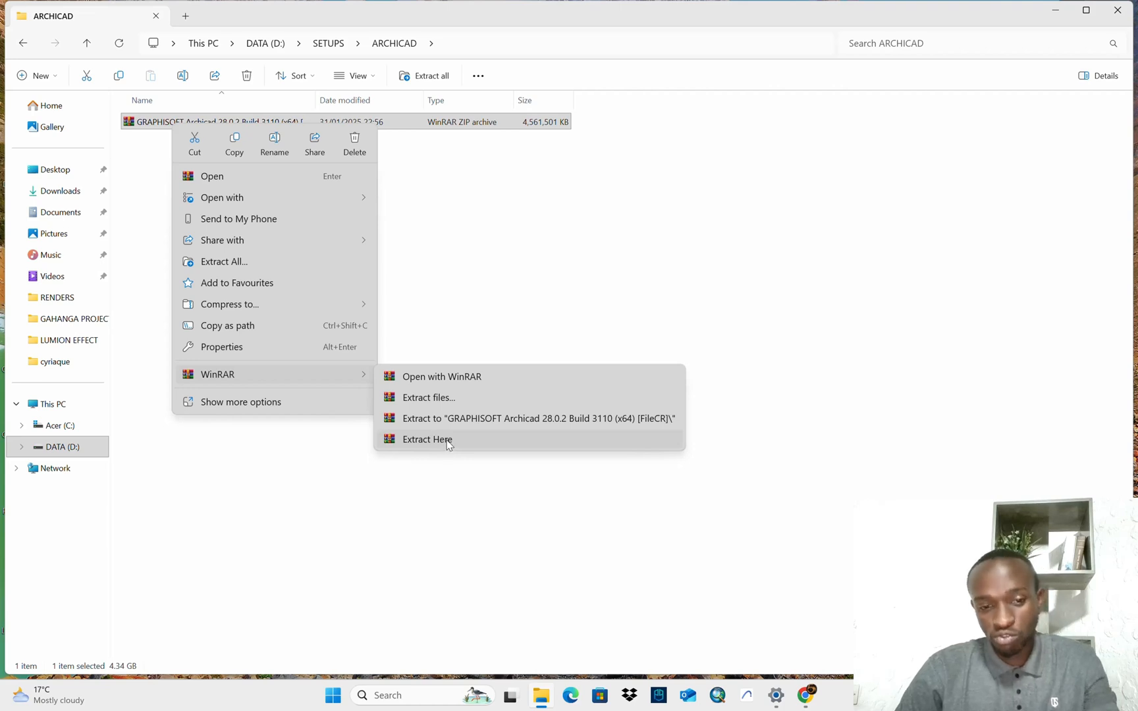
- Extract the Archicad archive here, entering and confirming the archive password
{"action": "left_click", "coordinate": [427, 438]}
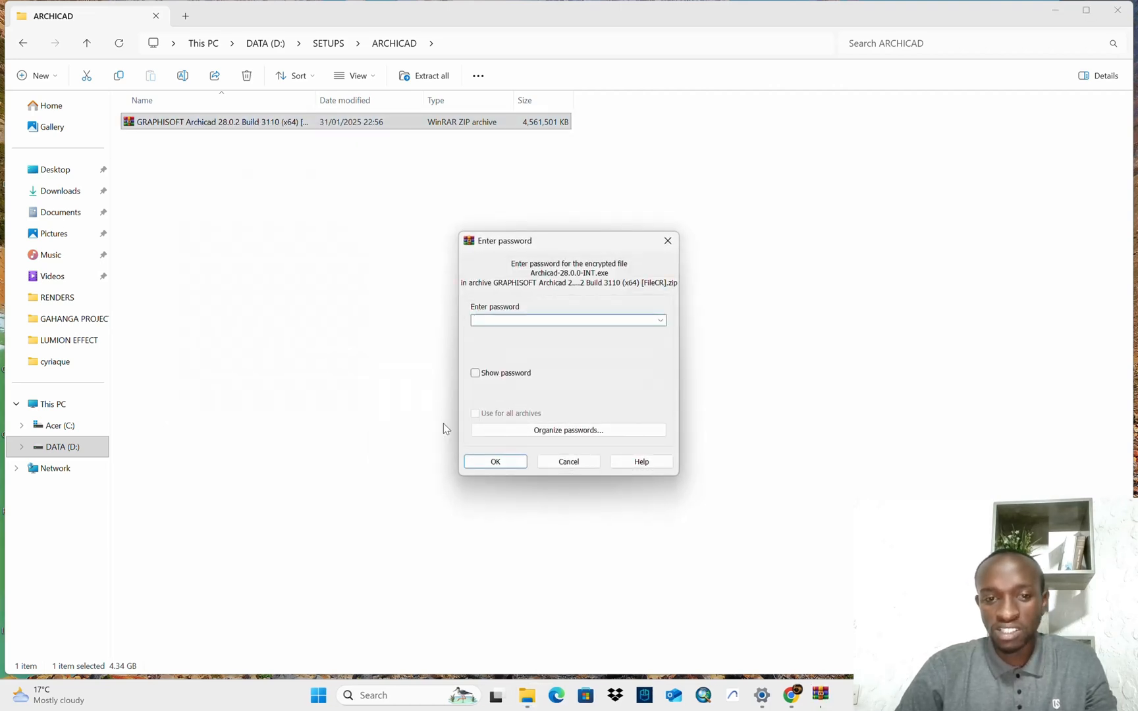
{"action": "type", "text": "•"}
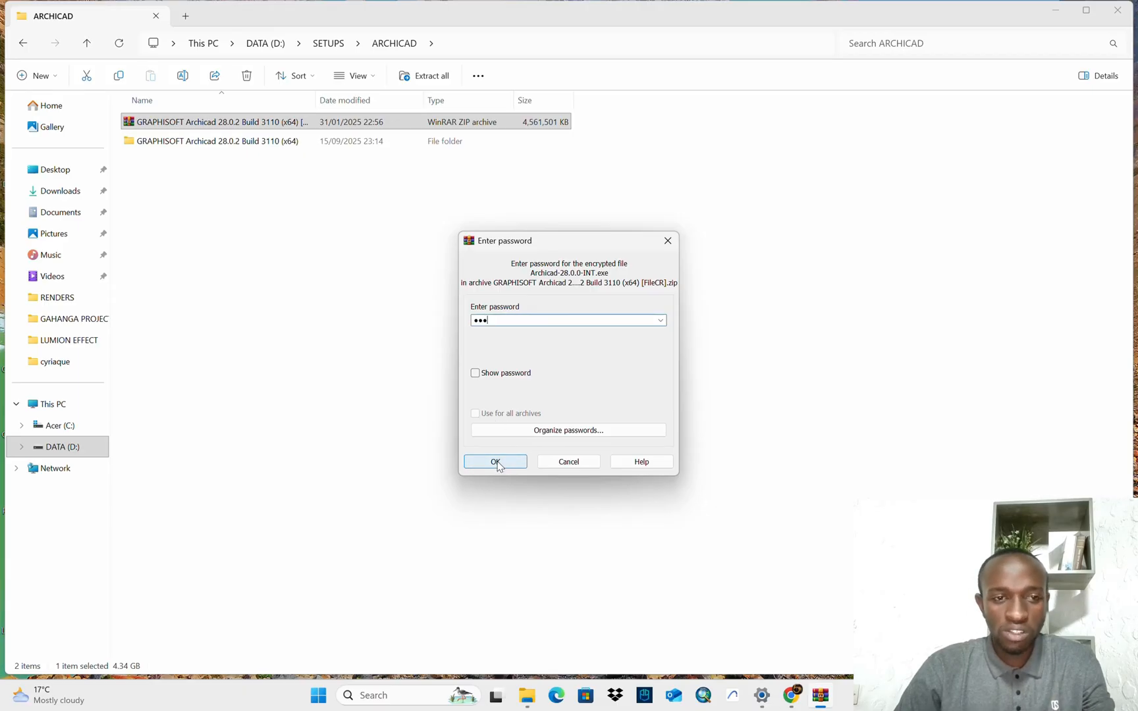
{"action": "left_click", "coordinate": [495, 461]}
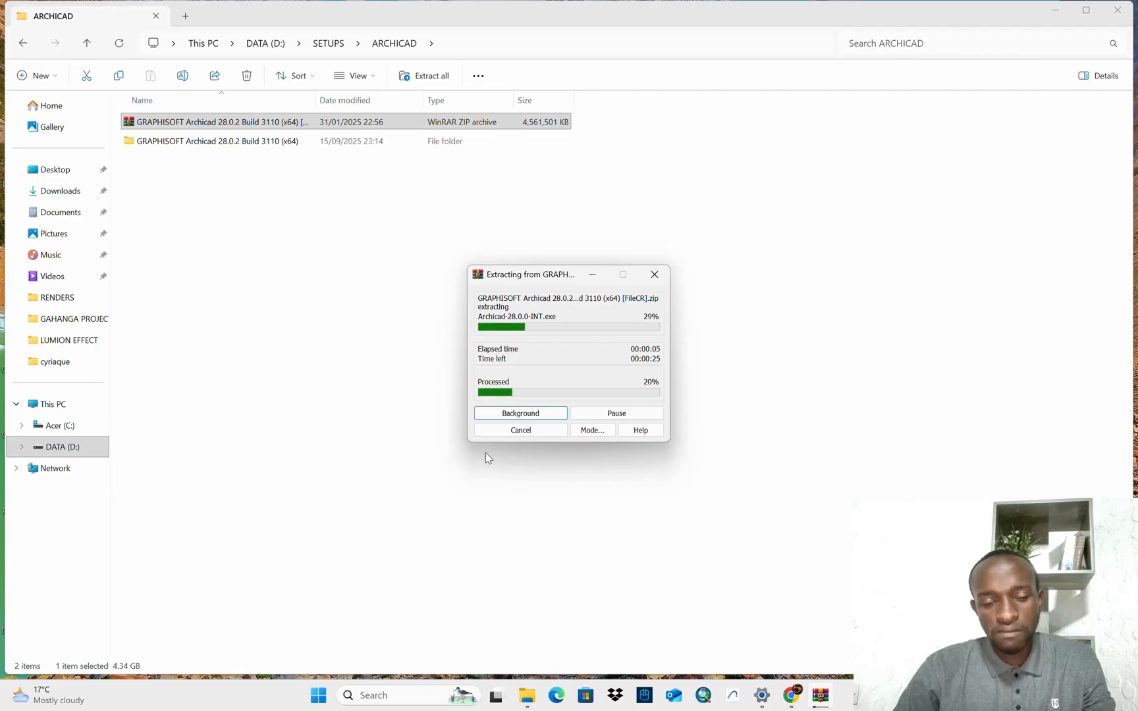
{"action": "mouse_move", "coordinate": [464, 446]}
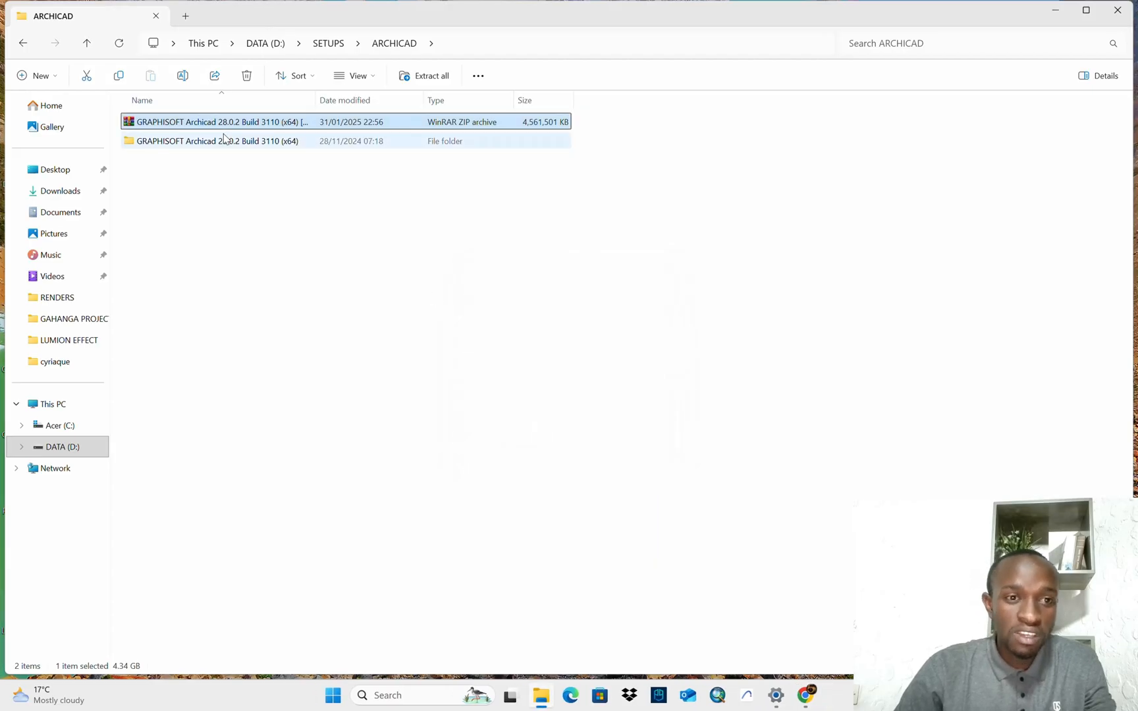
{"action": "mouse_move", "coordinate": [216, 141]}
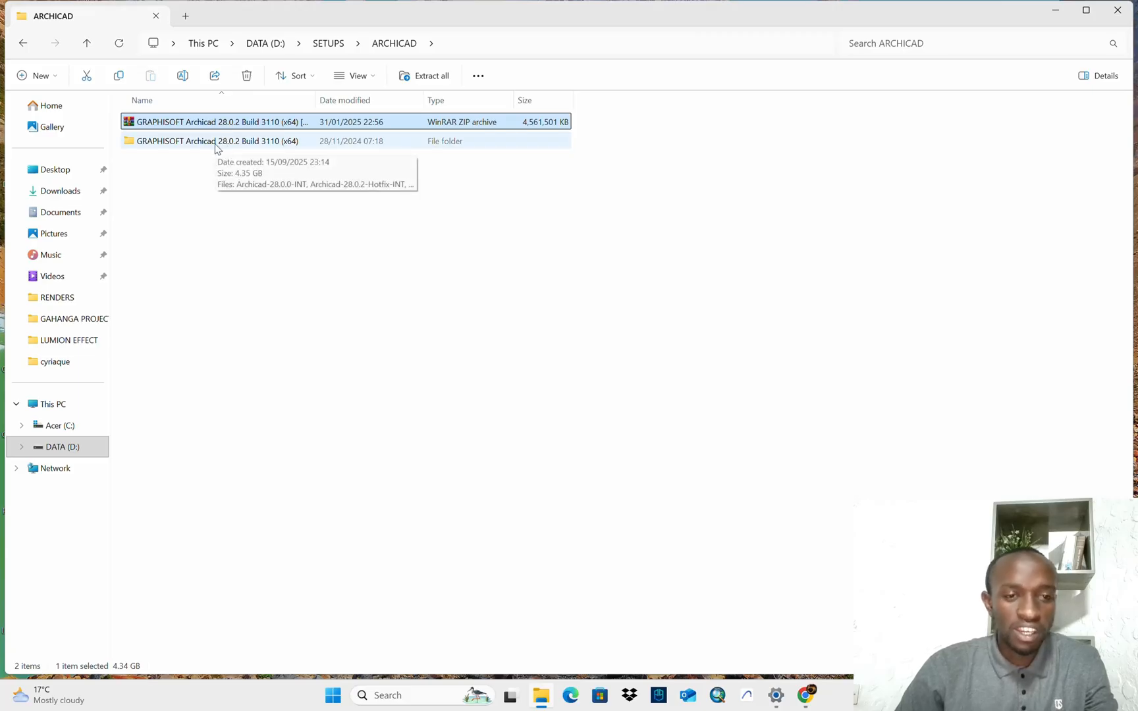
- Enter the extracted GRAPHISOFT Archicad 28.0.2 Build 3110 (x64) folder with its installers
{"action": "left_click", "coordinate": [218, 141]}
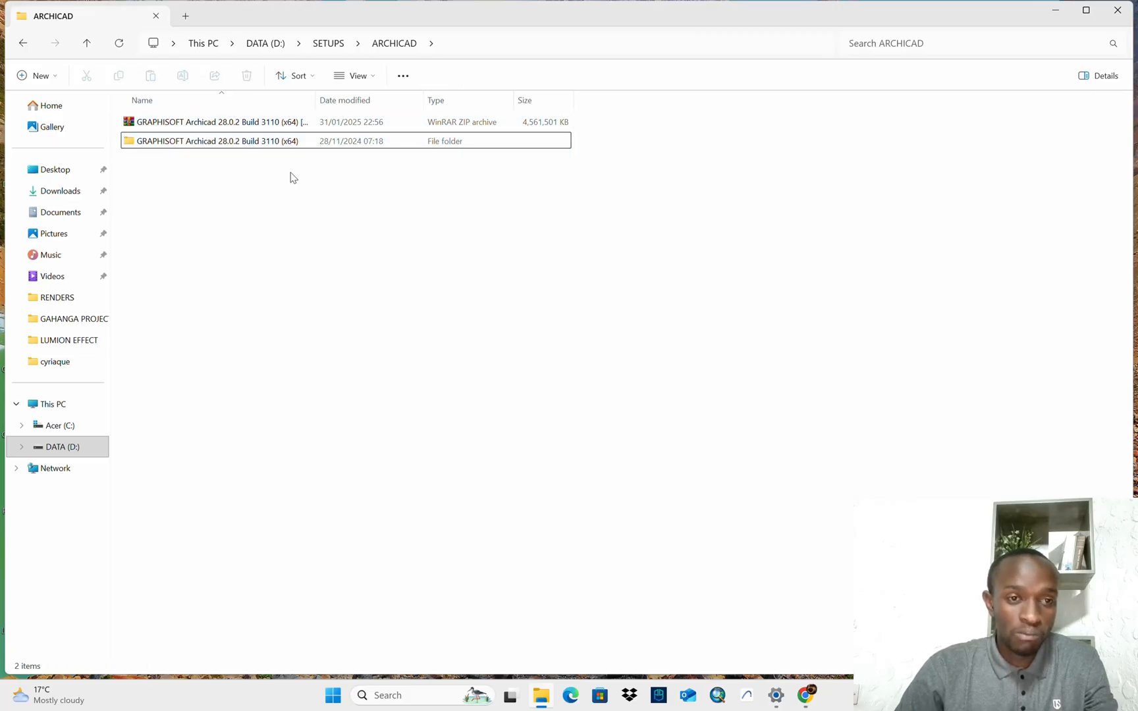
{"action": "left_click", "coordinate": [218, 141]}
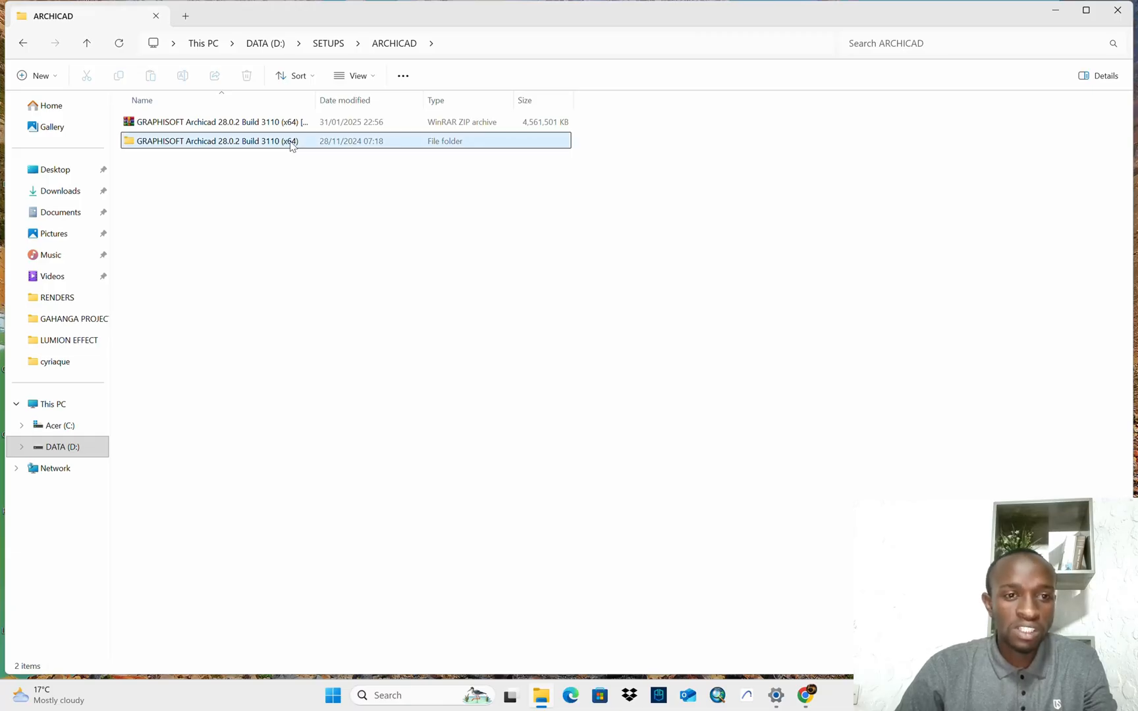
{"action": "double_click", "coordinate": [215, 141]}
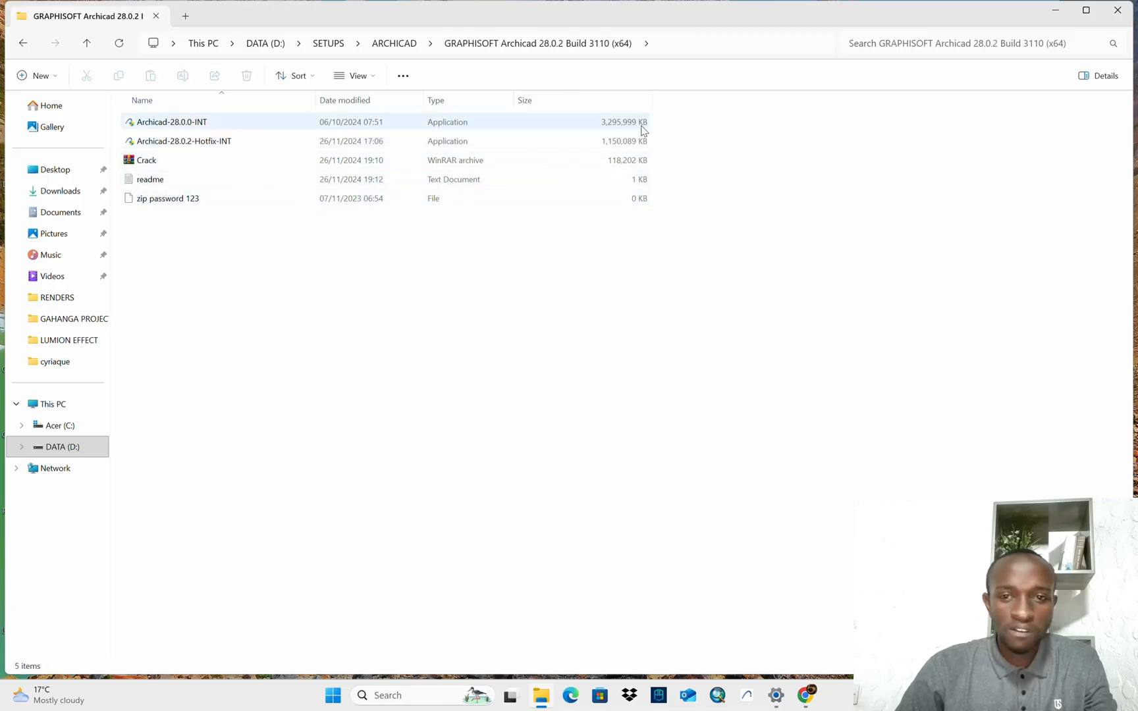
{"action": "left_click", "coordinate": [183, 141]}
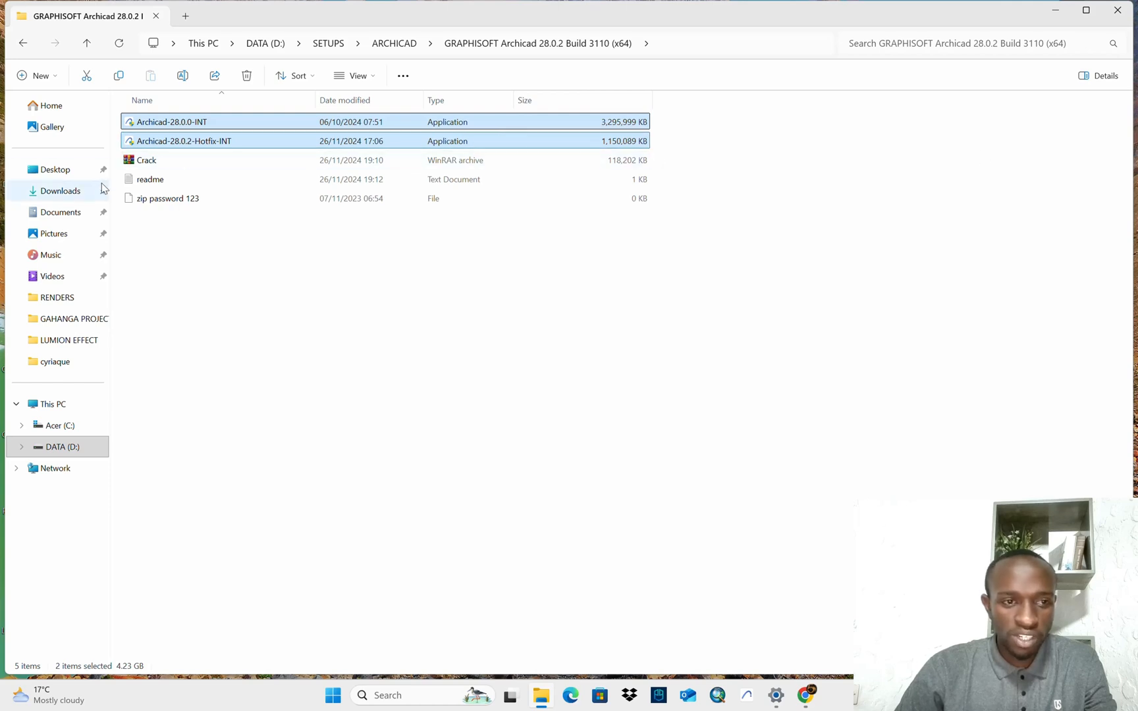
- Extract the Crack archive in place and go into the resulting Crack folder
{"action": "left_click", "coordinate": [146, 159]}
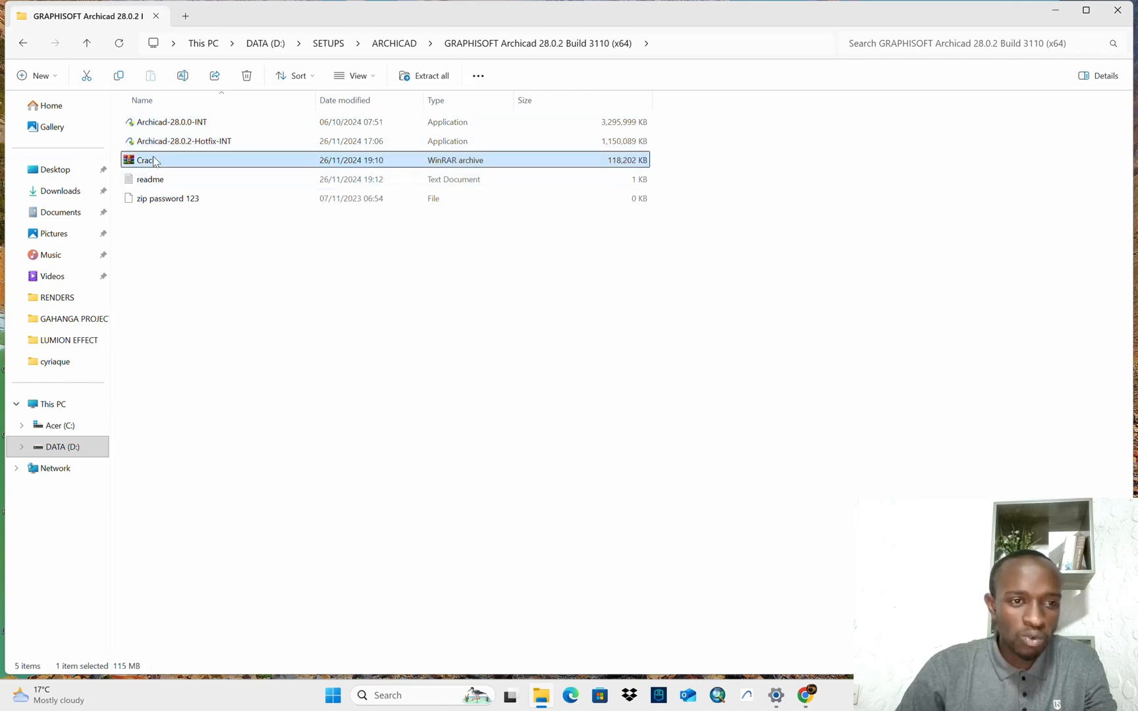
{"action": "right_click", "coordinate": [145, 160]}
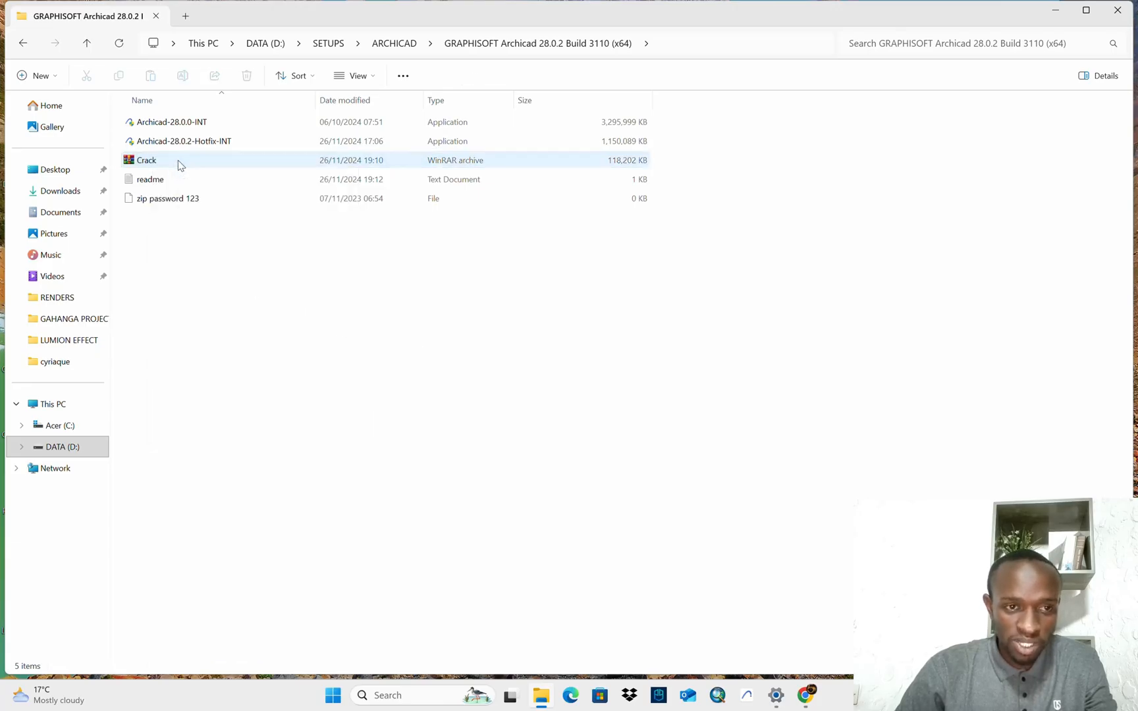
{"action": "left_click", "coordinate": [146, 159]}
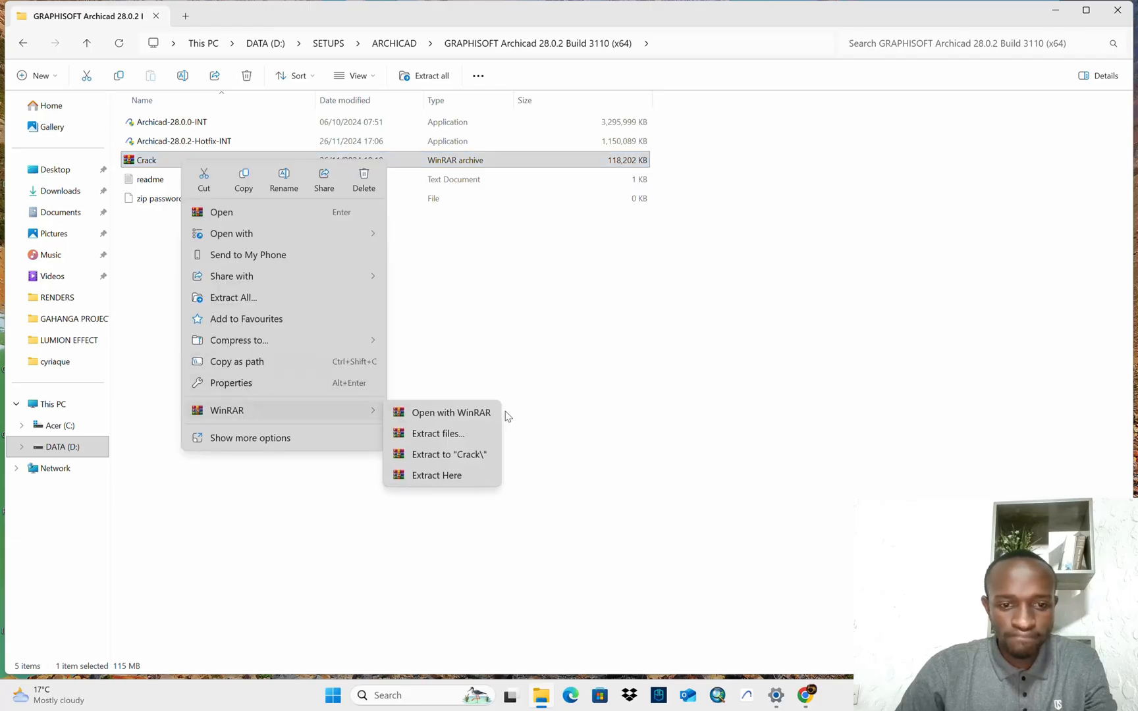
{"action": "mouse_move", "coordinate": [431, 476]}
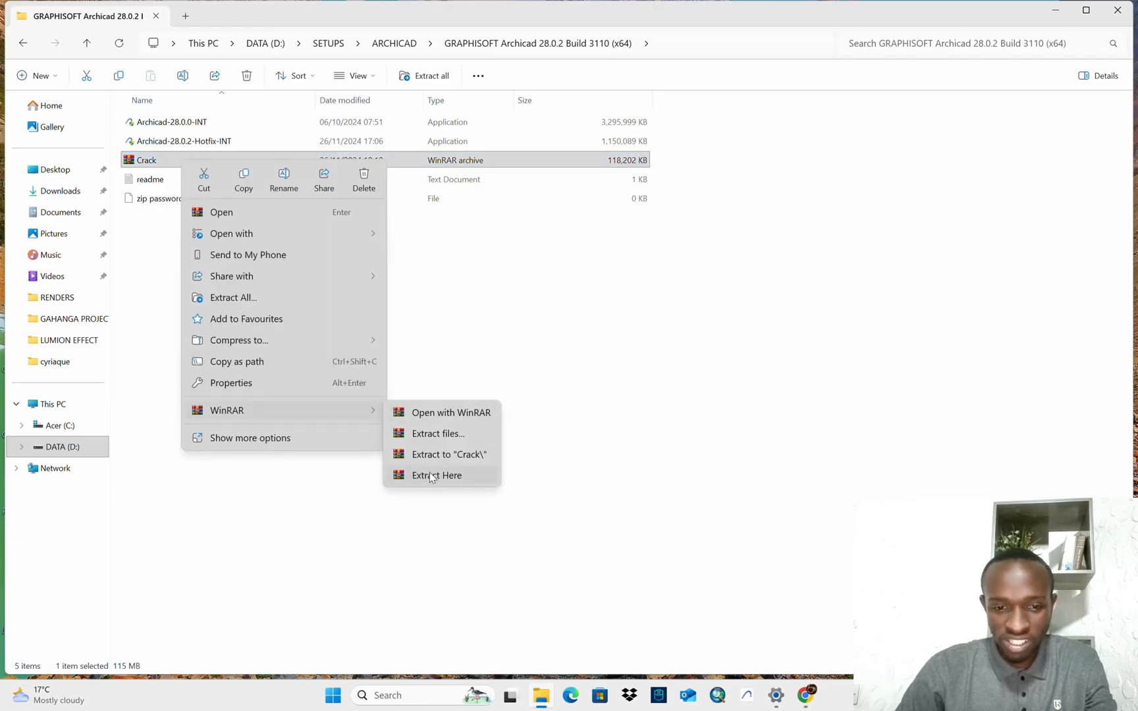
{"action": "left_click", "coordinate": [436, 476]}
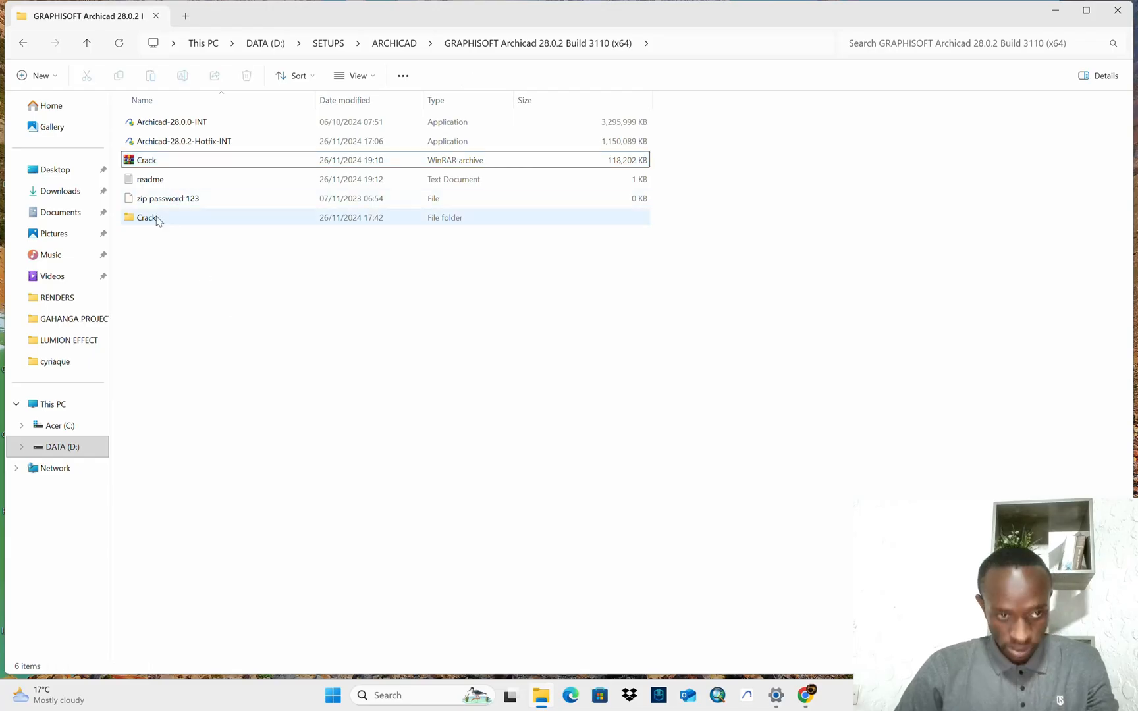
{"action": "left_click", "coordinate": [146, 217]}
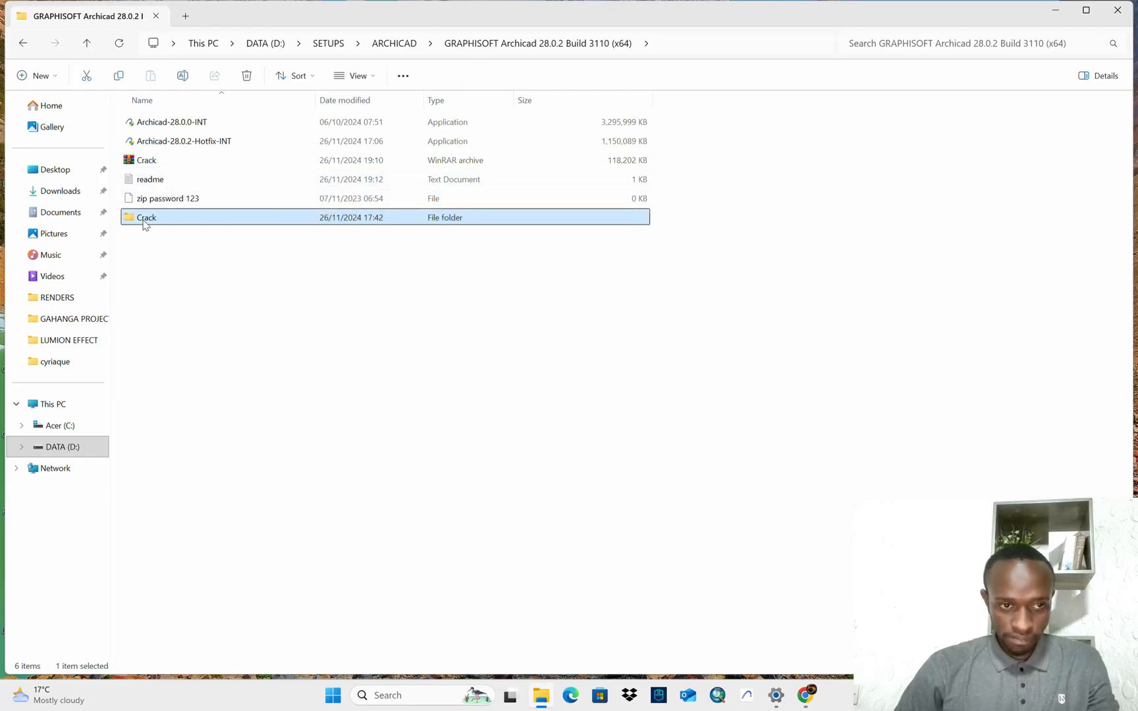
{"action": "double_click", "coordinate": [146, 217]}
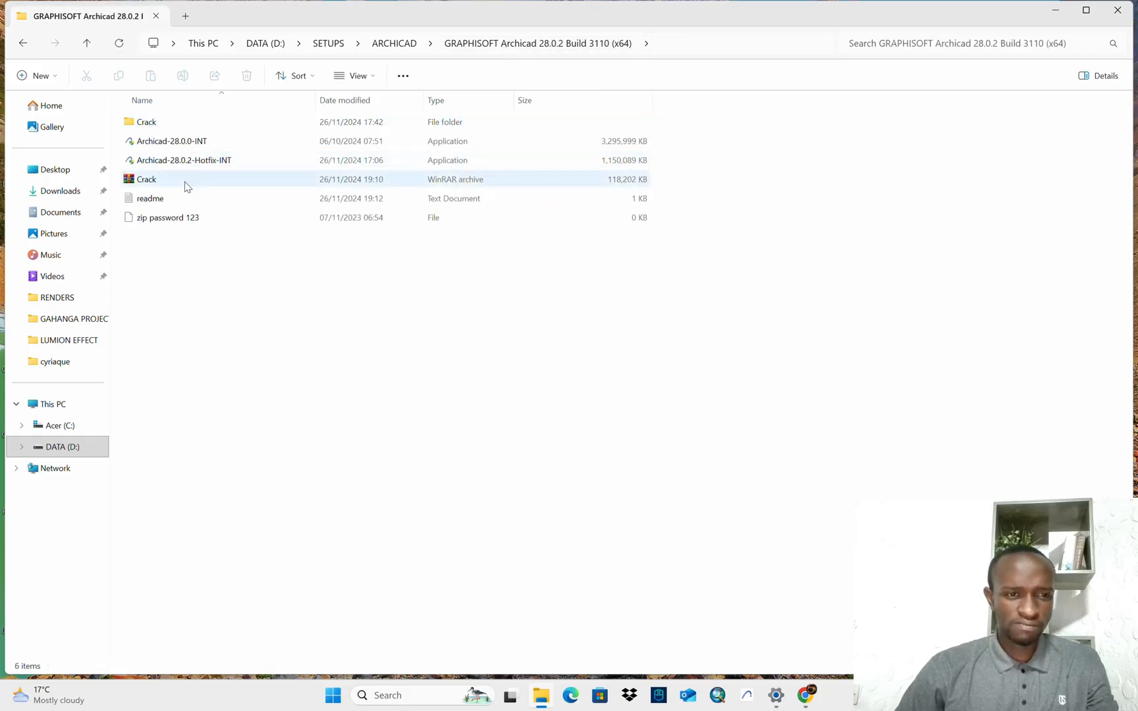
- Read the readme's three installation steps in Notepad and close it
{"action": "double_click", "coordinate": [150, 197]}
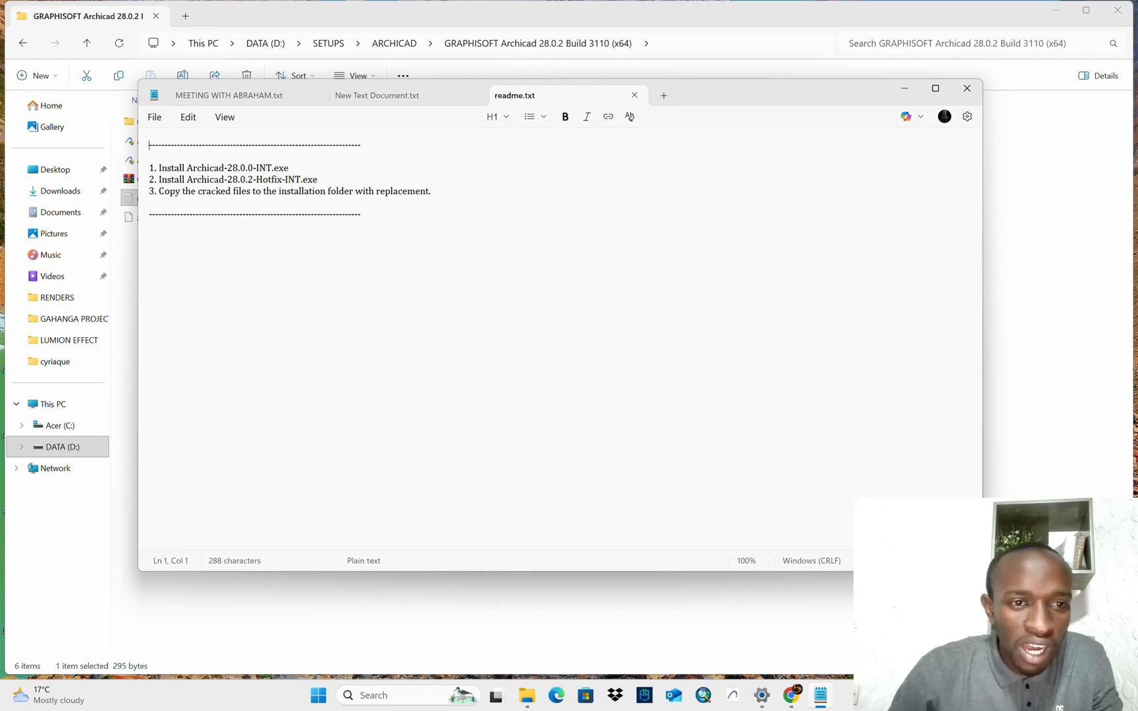
{"action": "mouse_move", "coordinate": [333, 115]}
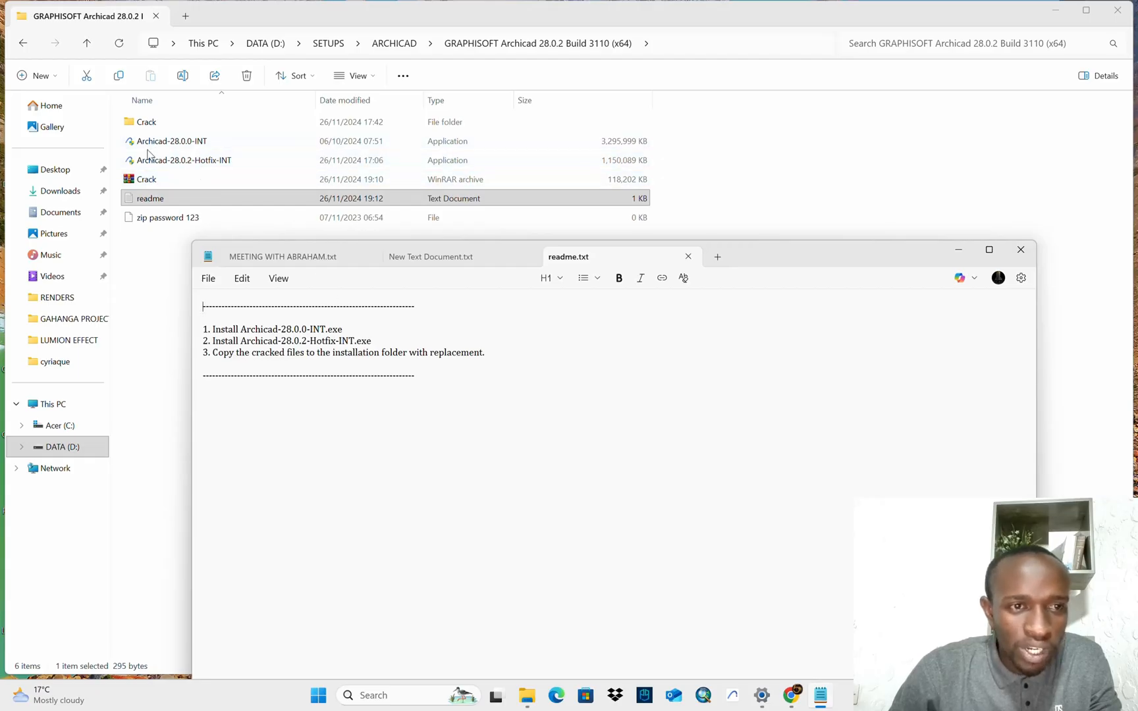
{"action": "left_click", "coordinate": [172, 141]}
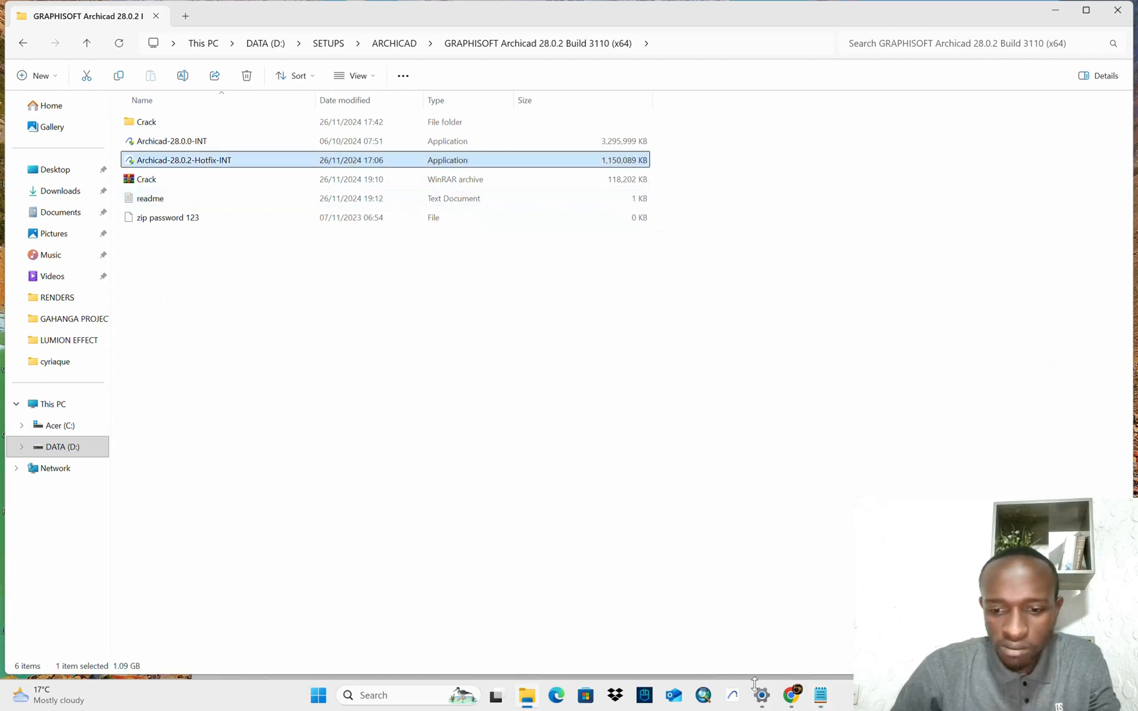
- Run Archicad-28.0.0-INT as administrator, reaching the installer's welcome screen
{"action": "double_click", "coordinate": [150, 198]}
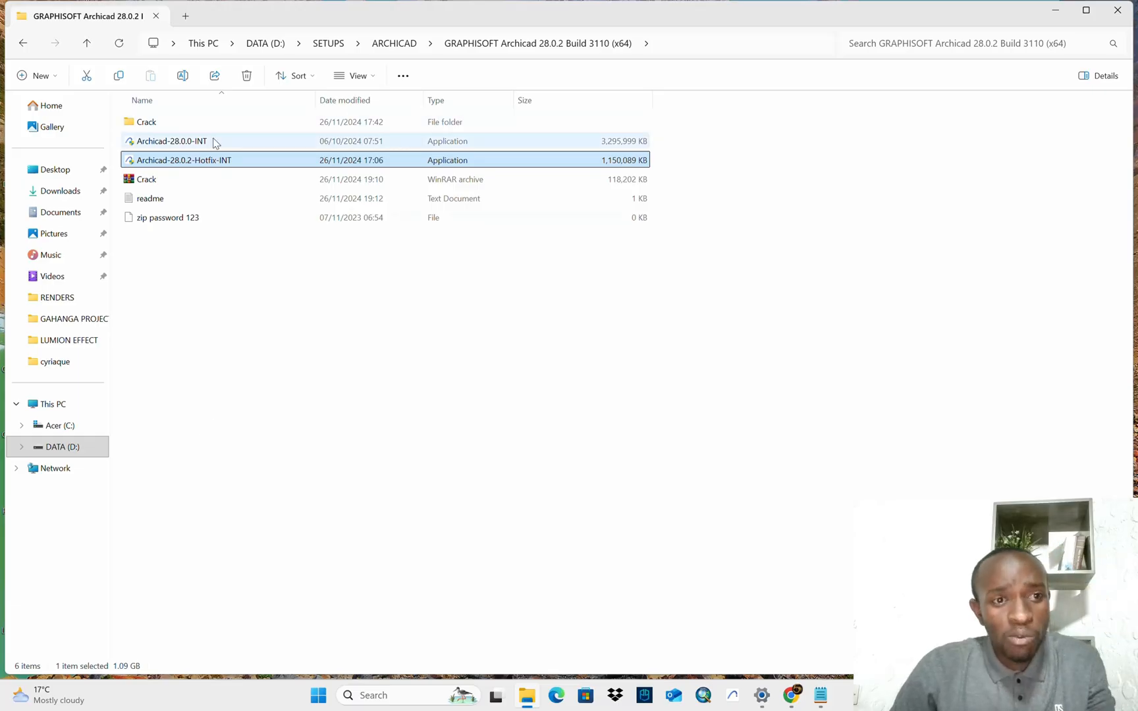
{"action": "right_click", "coordinate": [170, 141]}
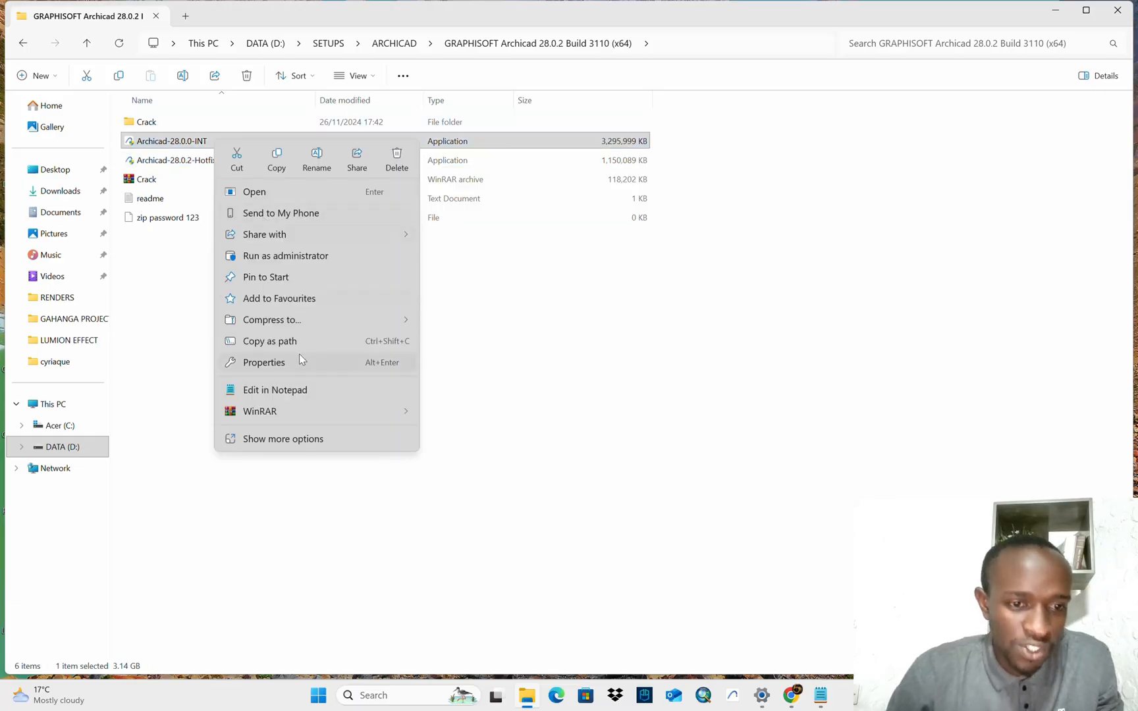
{"action": "mouse_move", "coordinate": [260, 412]}
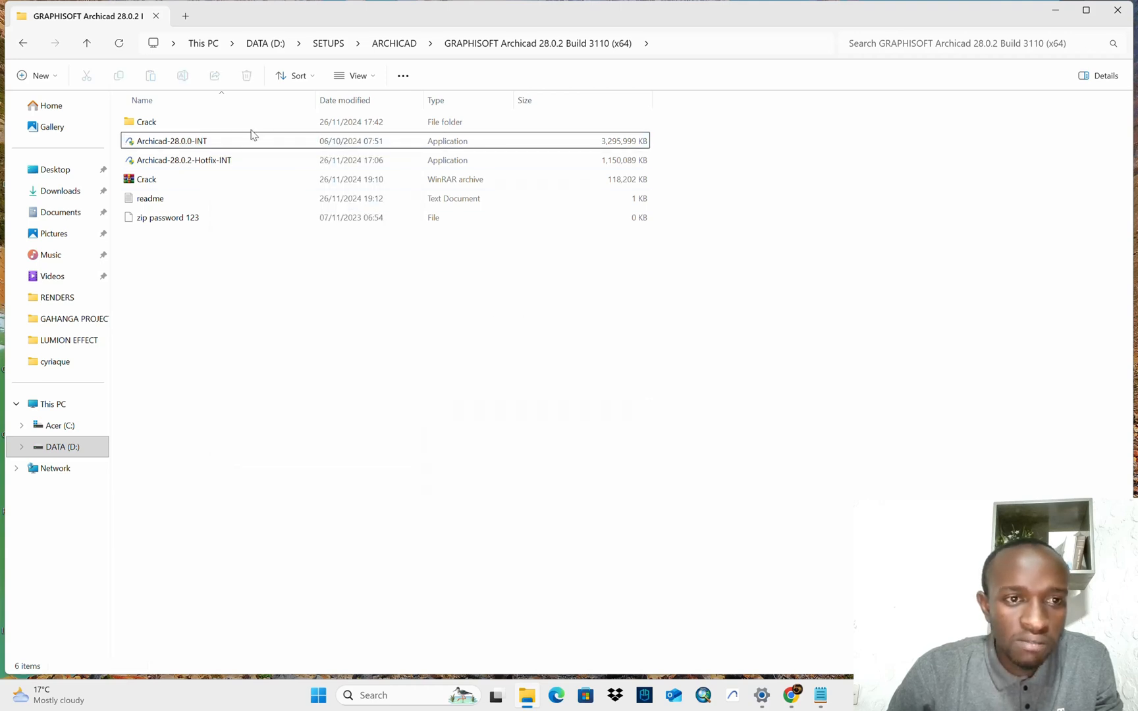
{"action": "right_click", "coordinate": [172, 141]}
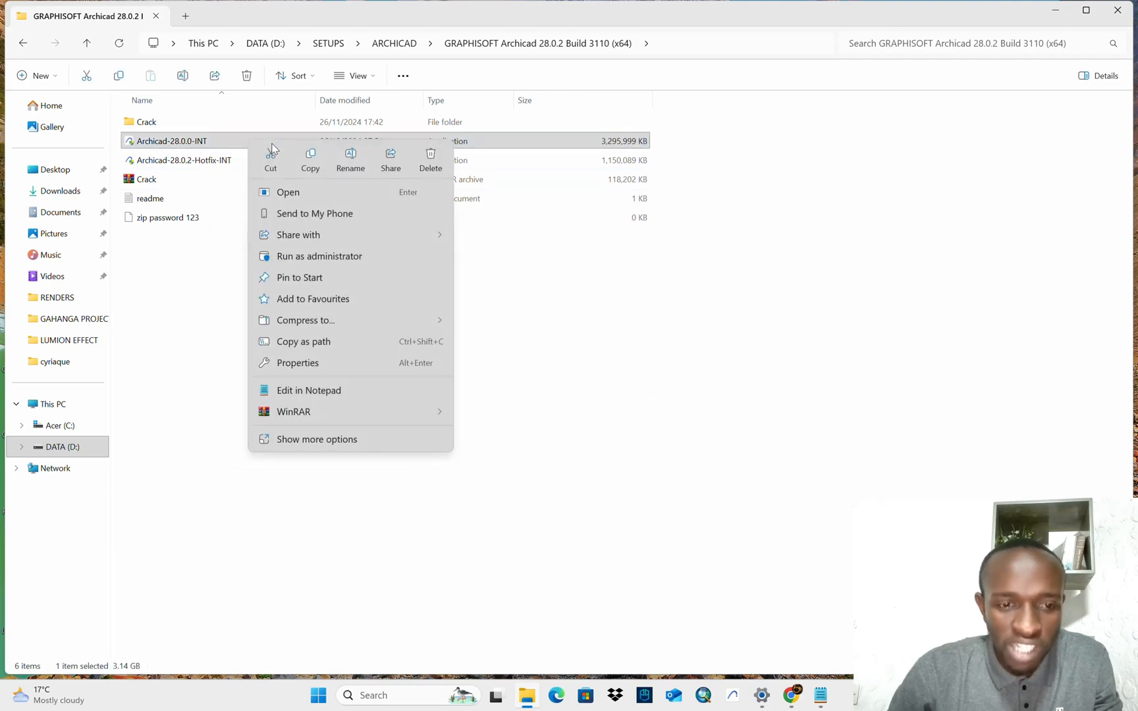
{"action": "left_click", "coordinate": [323, 263]}
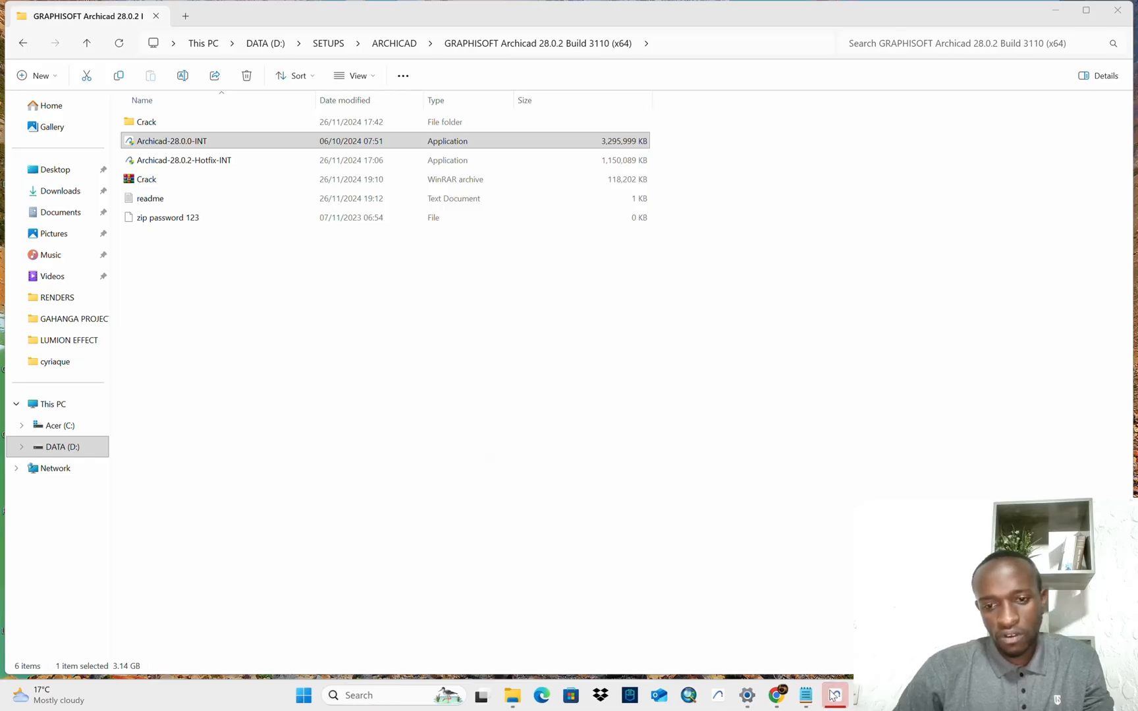
{"action": "double_click", "coordinate": [172, 141]}
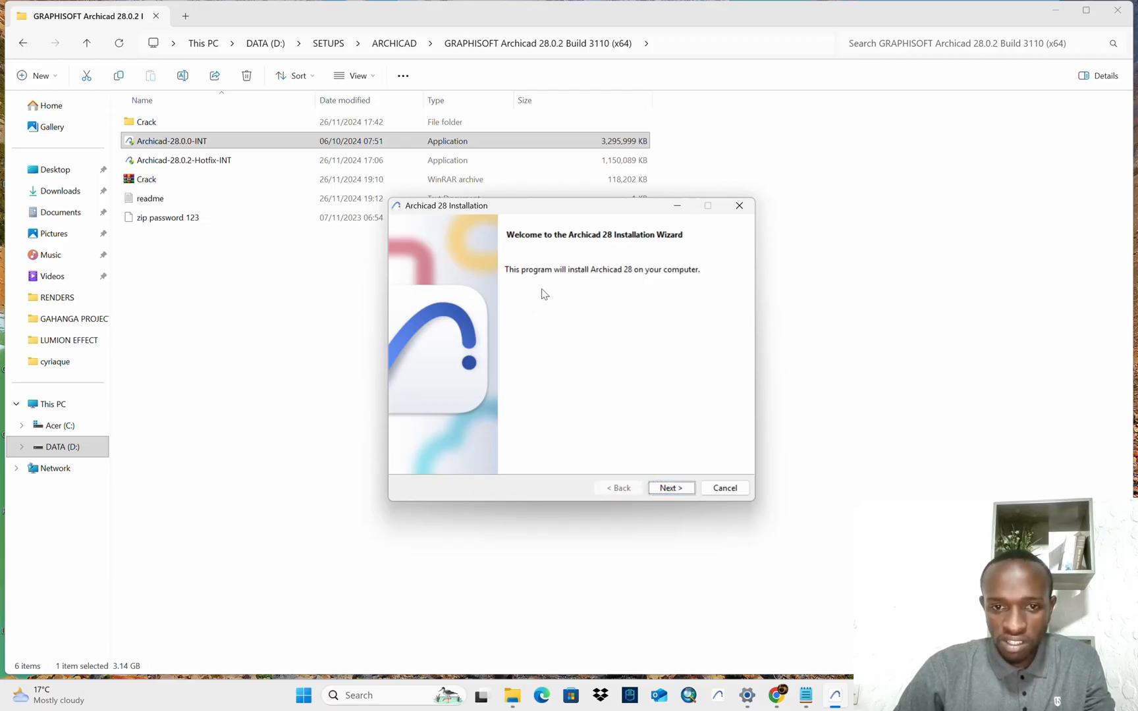
{"action": "mouse_move", "coordinate": [693, 282]}
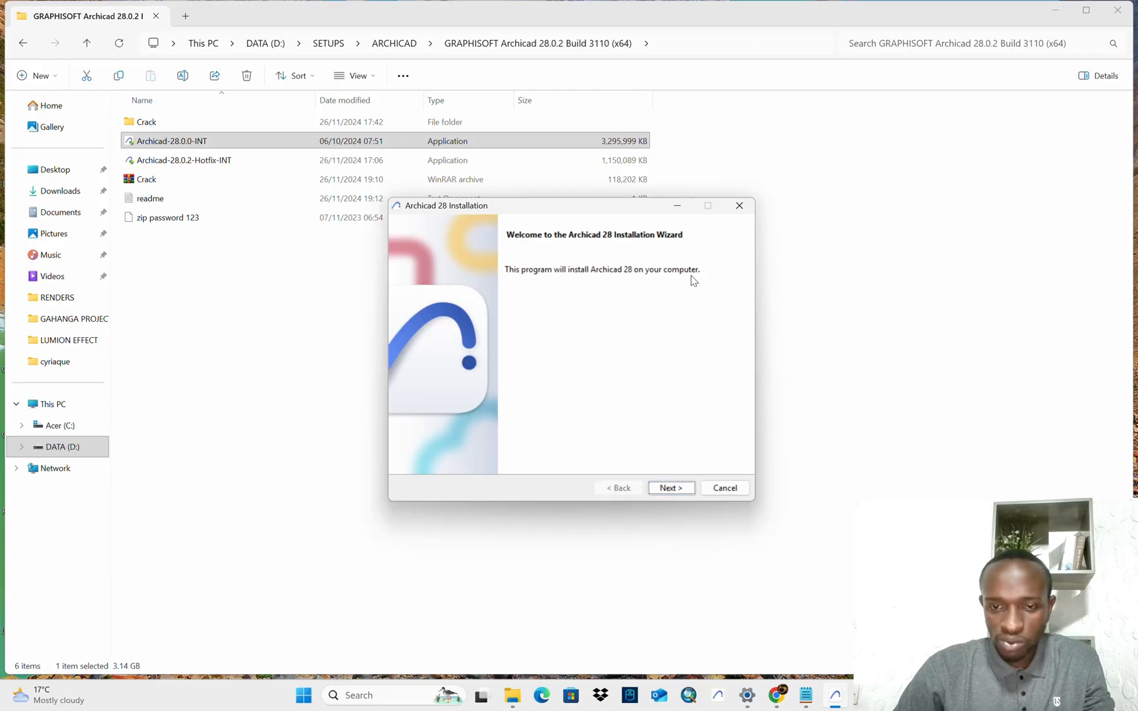
- Pass the welcome page, scroll through the license text and choose I accept
{"action": "left_click", "coordinate": [669, 488]}
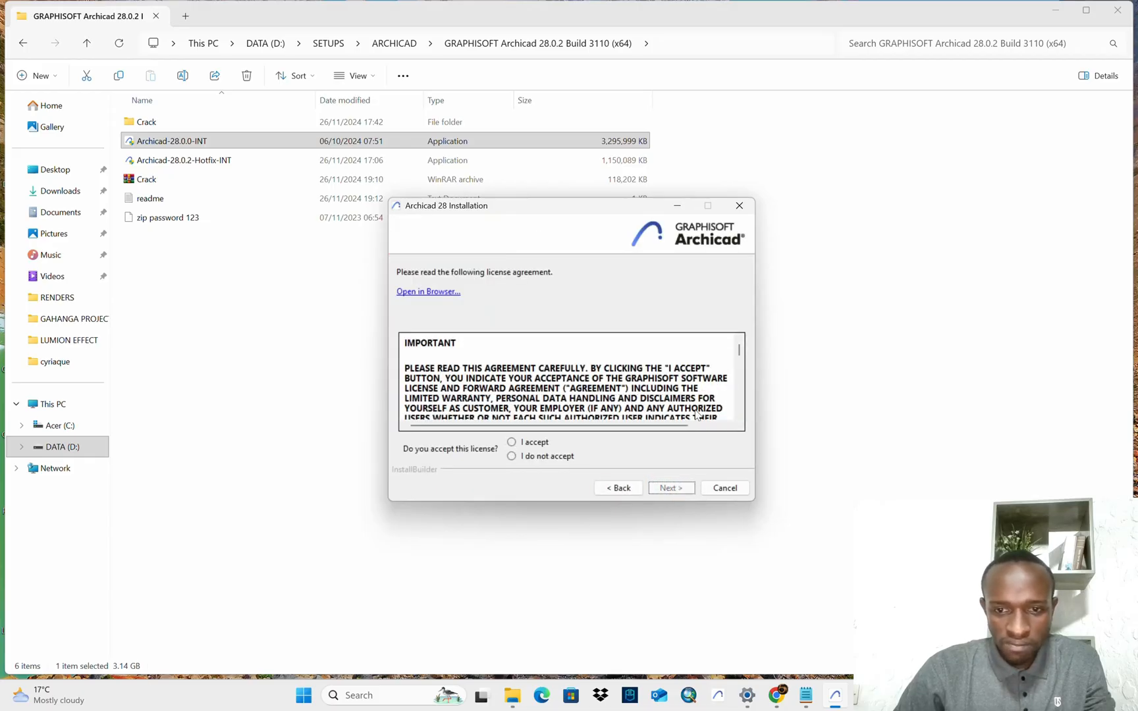
{"action": "scroll", "scroll_direction": "down", "scroll_amount": 3}
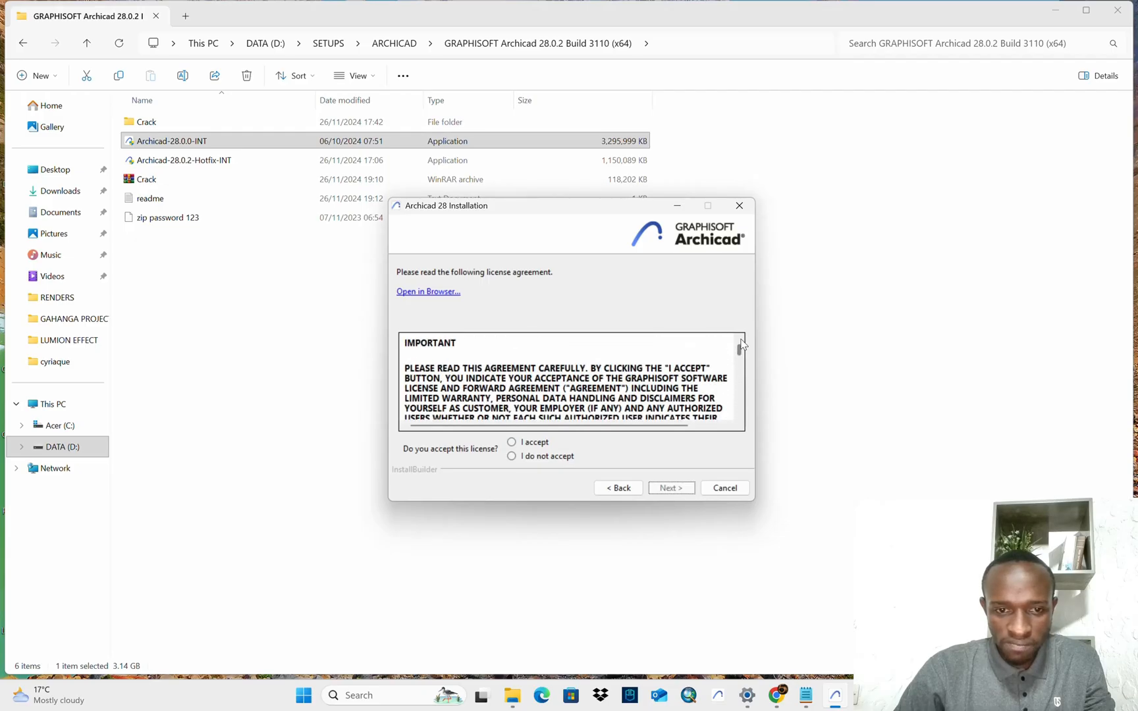
{"action": "scroll", "scroll_direction": "down", "scroll_amount": 3}
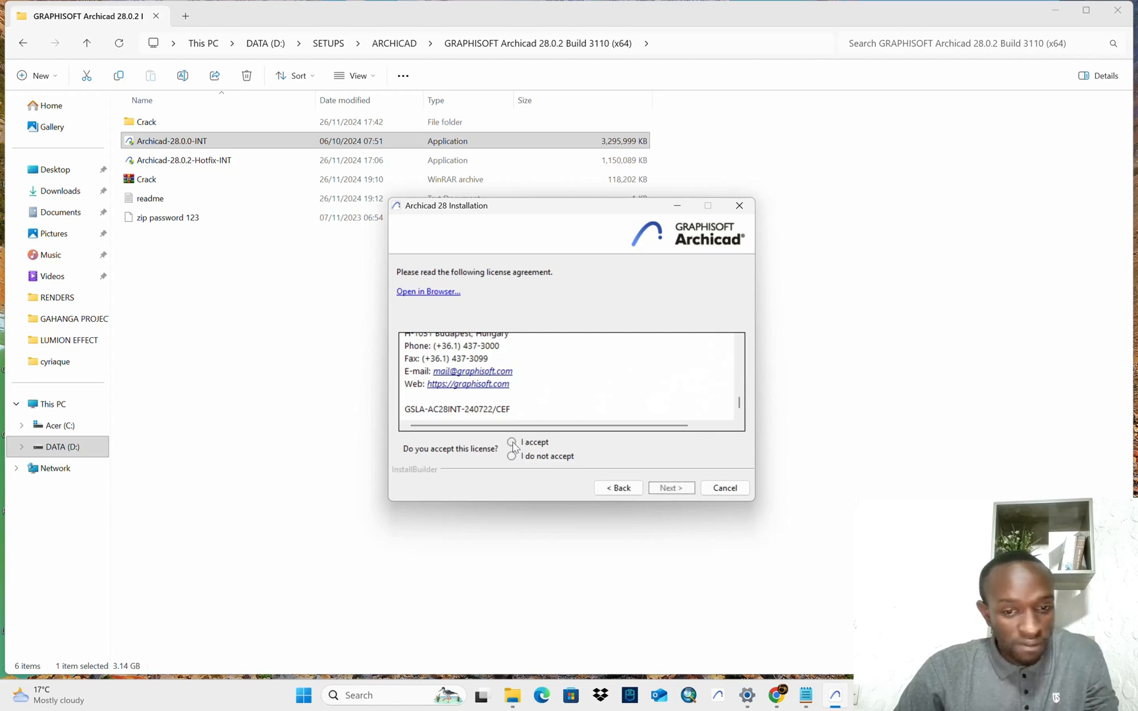
{"action": "left_click", "coordinate": [512, 442]}
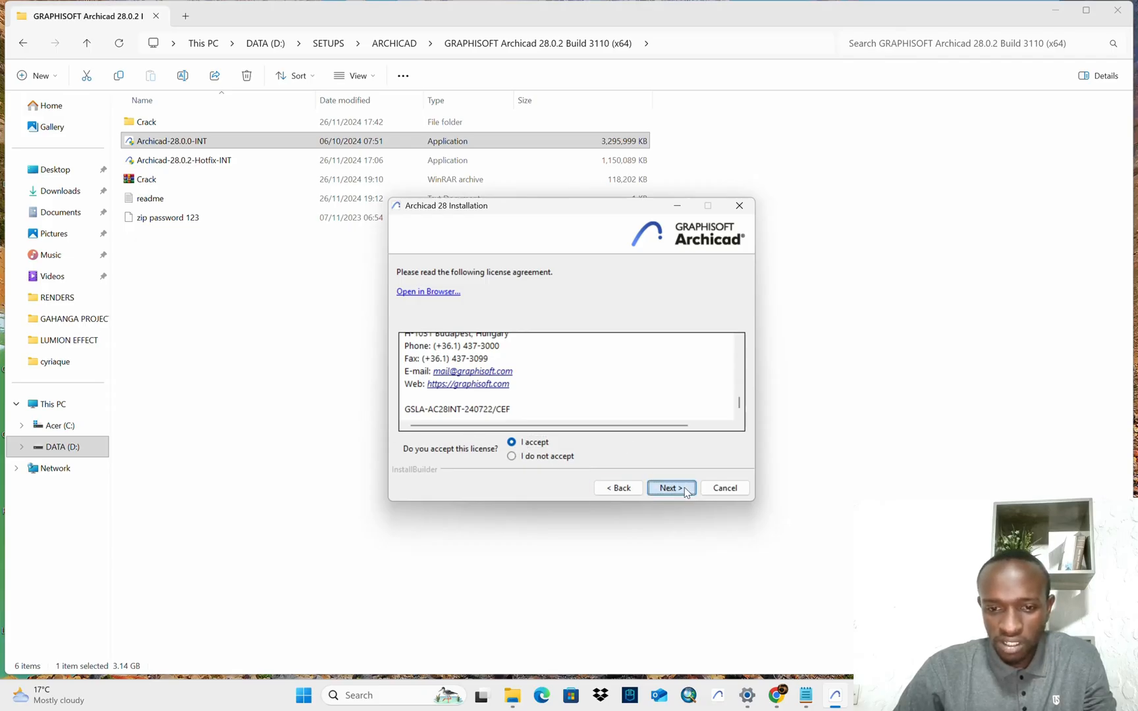
- Keep the default C:\Program Files\Graphisoft\Archicad 28 directory and reach the BIMx Desktop notice
{"action": "left_click", "coordinate": [670, 488]}
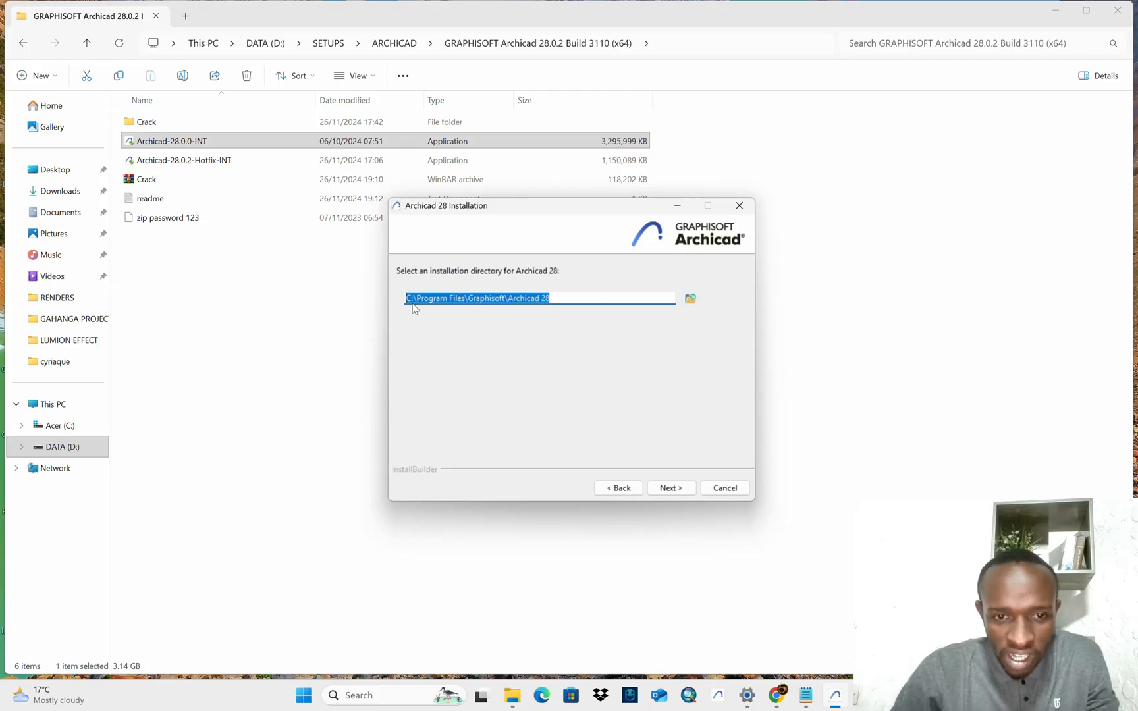
{"action": "mouse_move", "coordinate": [419, 313]}
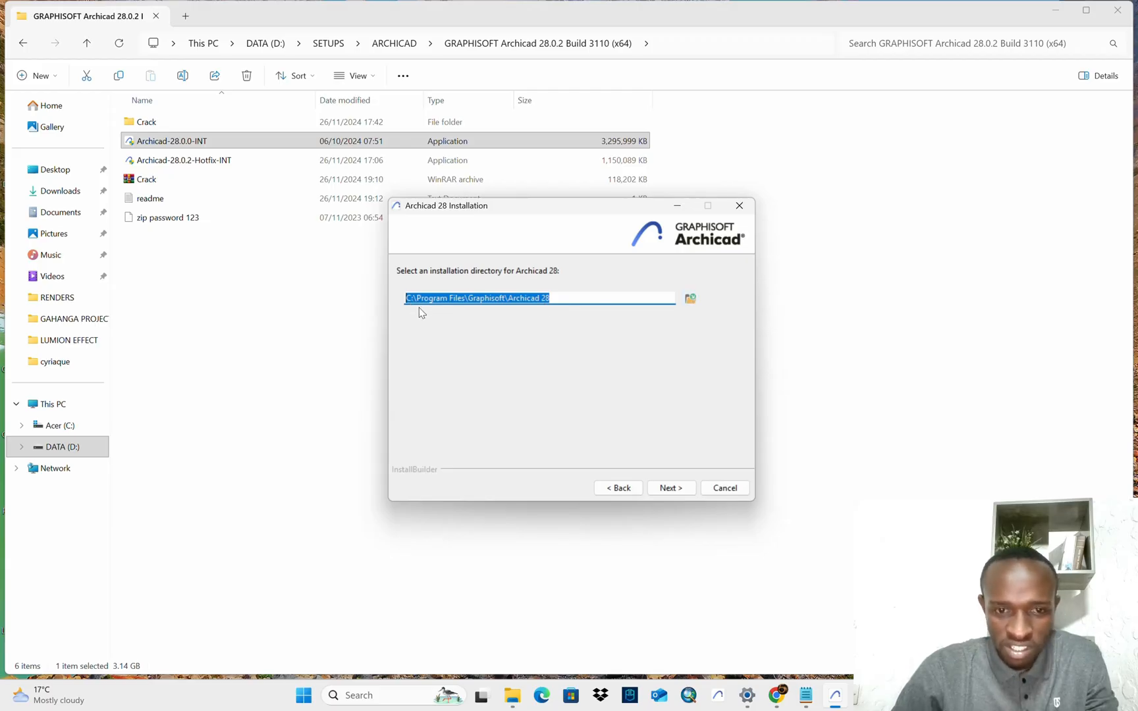
{"action": "mouse_move", "coordinate": [541, 311]}
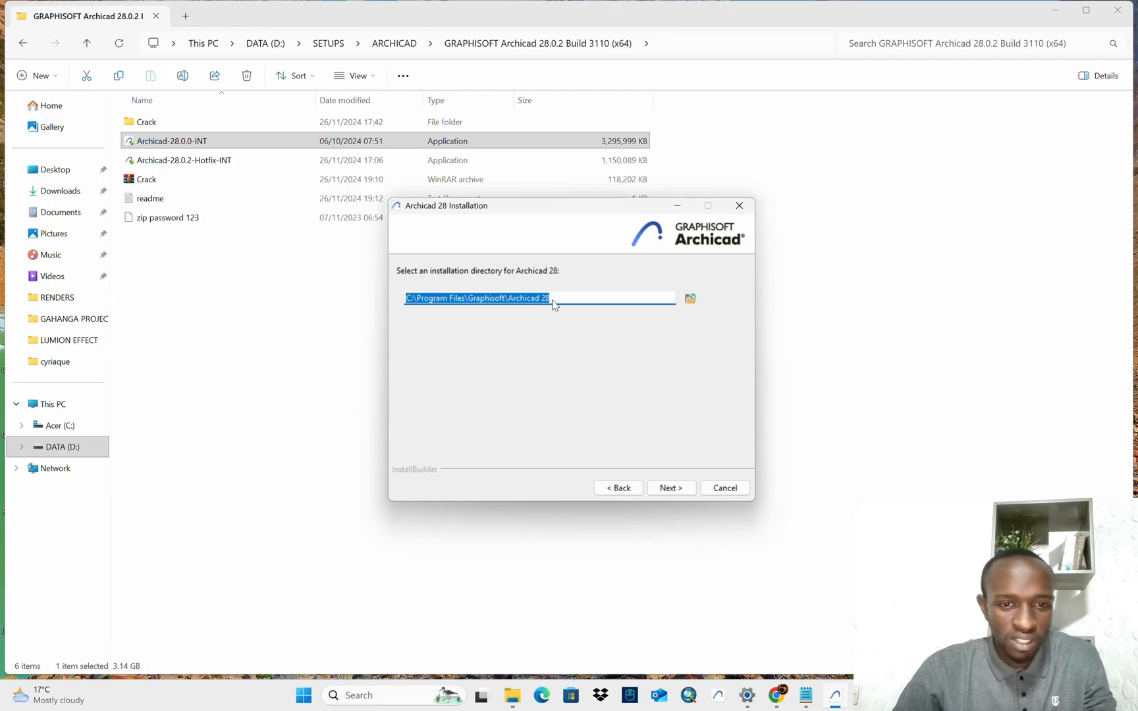
{"action": "mouse_move", "coordinate": [572, 304]}
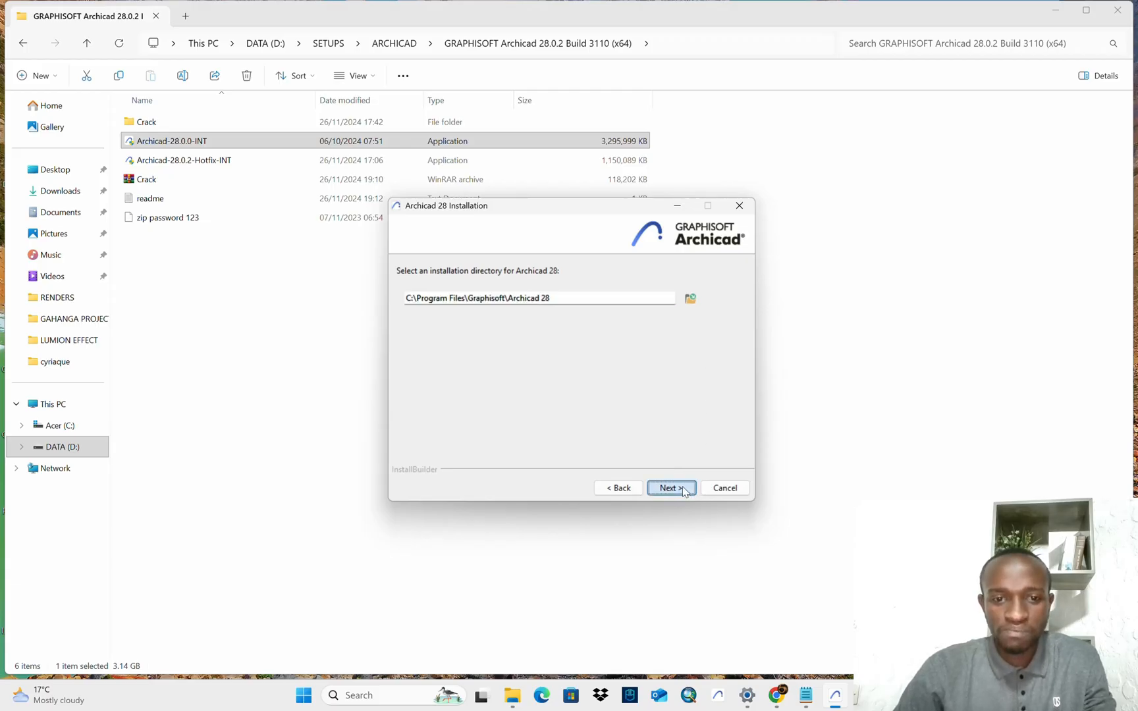
{"action": "left_click", "coordinate": [668, 487]}
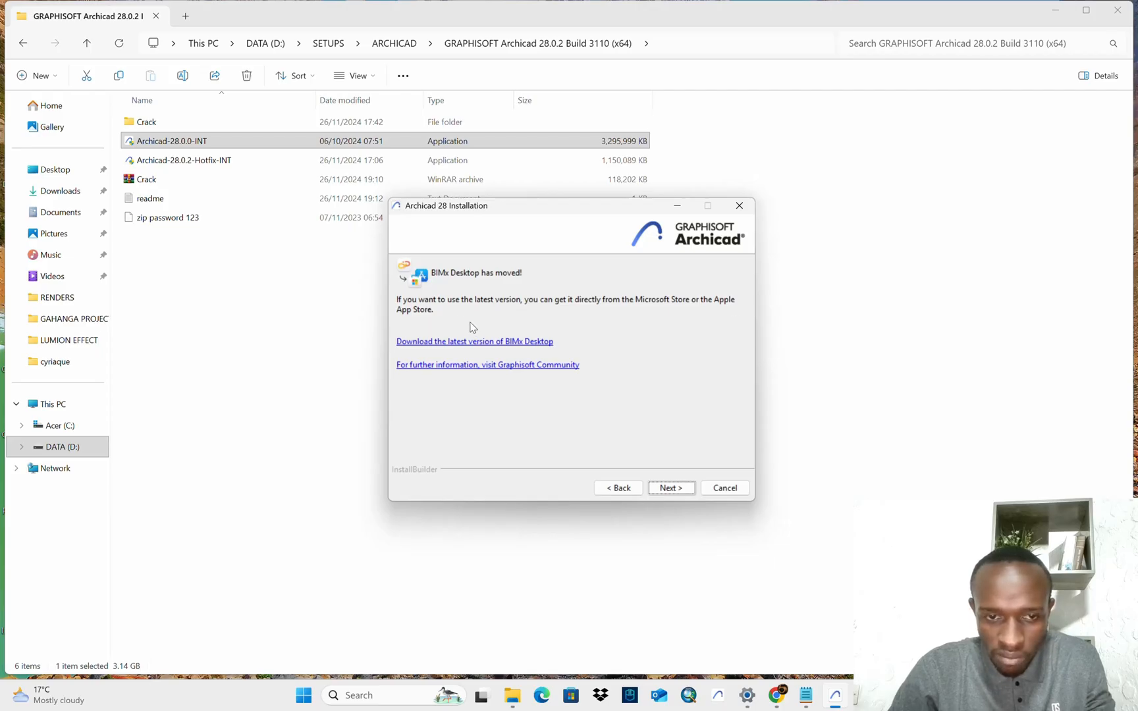
- Continue past the BIMx notice with Typical setup to the 7184 MB ready-to-install summary
{"action": "left_click", "coordinate": [669, 488]}
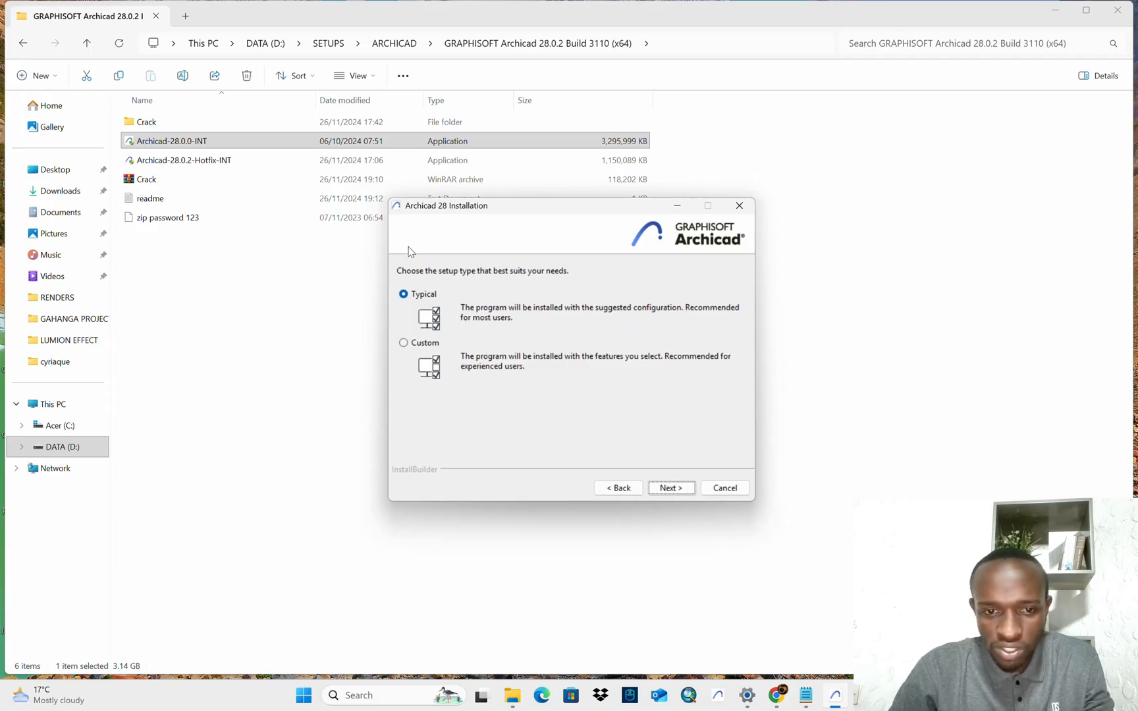
{"action": "left_click", "coordinate": [669, 487]}
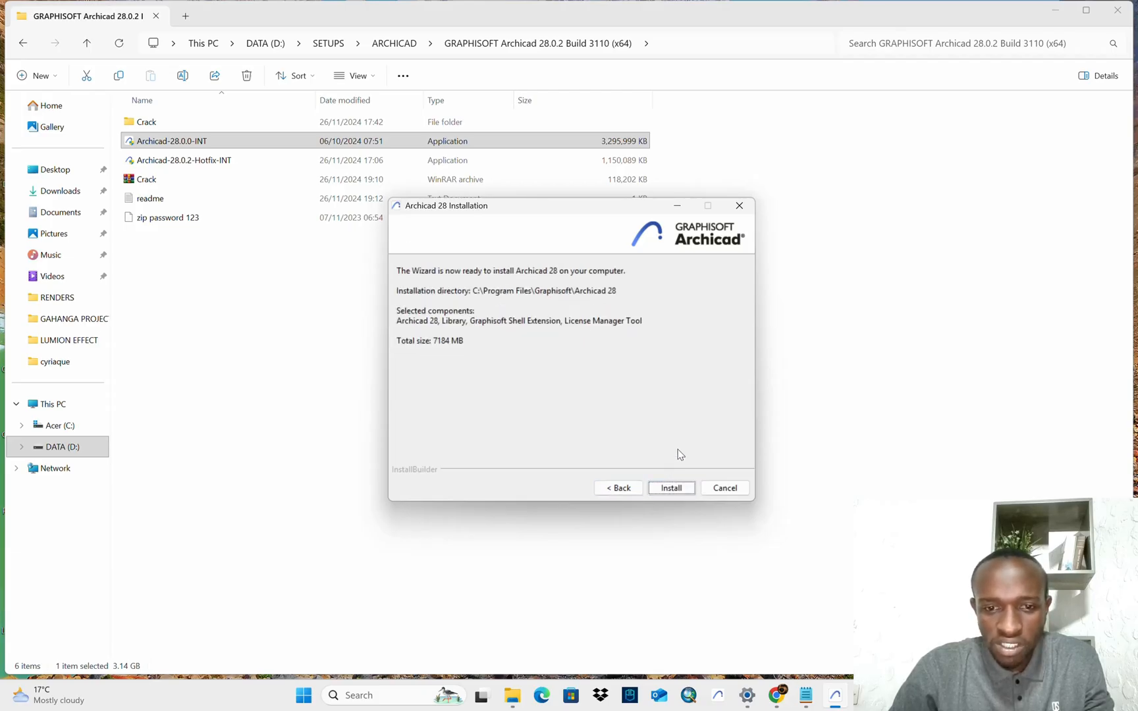
{"action": "mouse_move", "coordinate": [528, 326]}
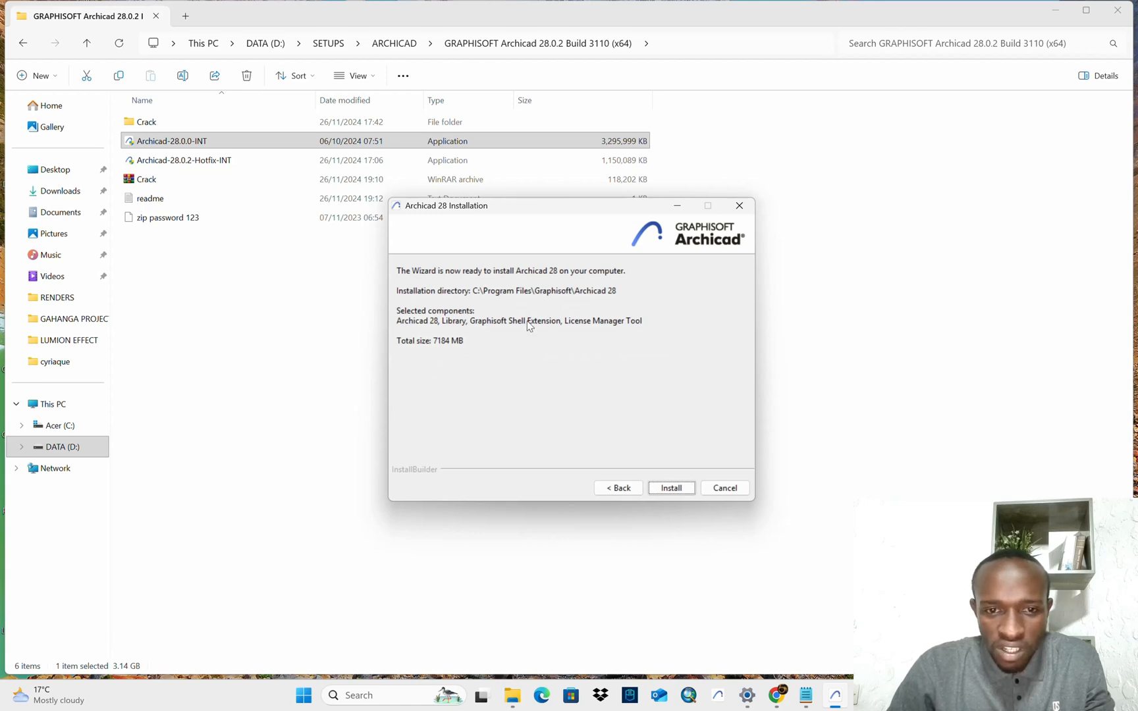
{"action": "mouse_move", "coordinate": [648, 279]}
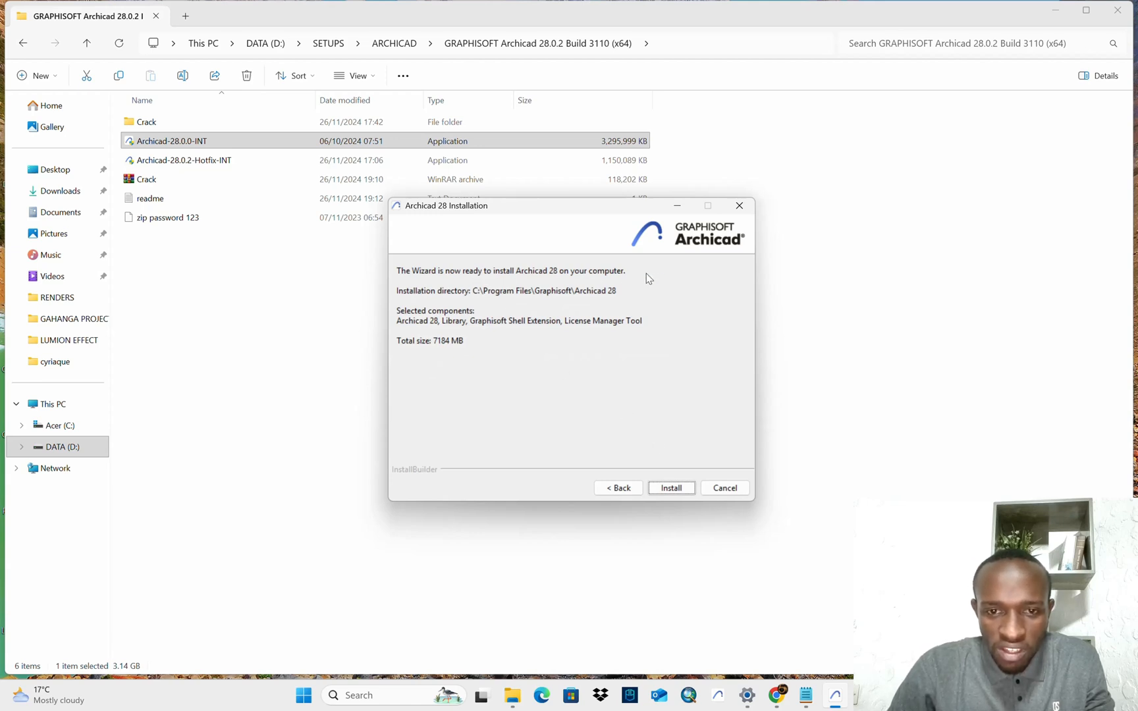
{"action": "mouse_move", "coordinate": [455, 304]}
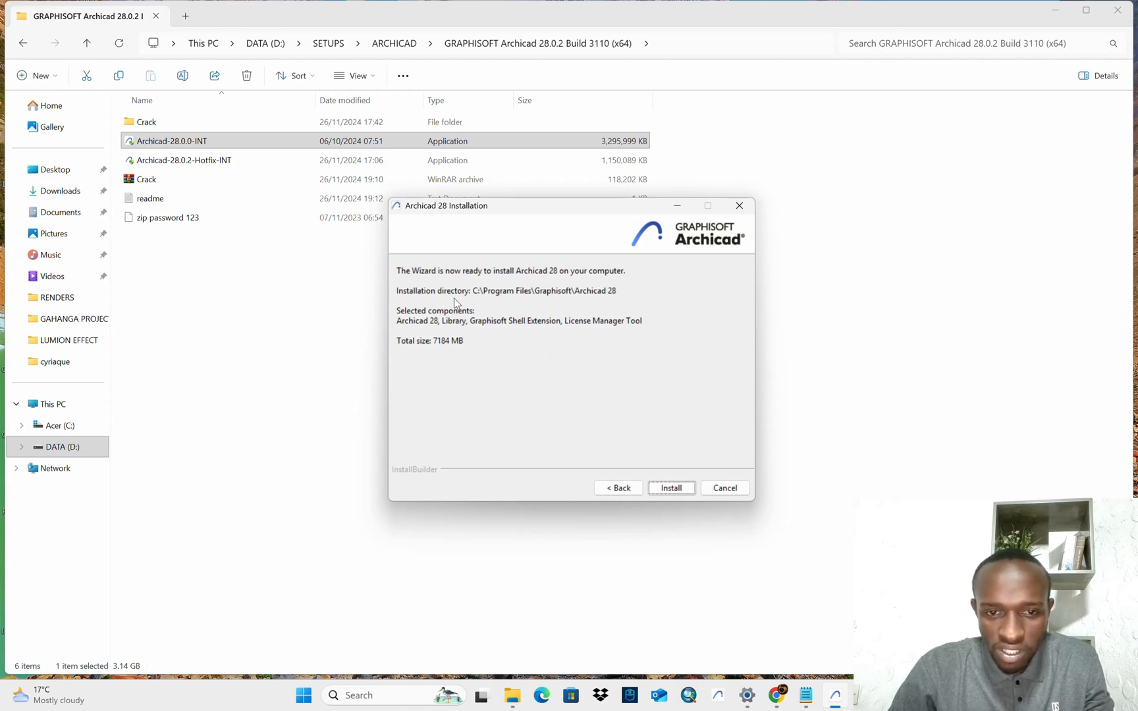
{"action": "mouse_move", "coordinate": [492, 303]}
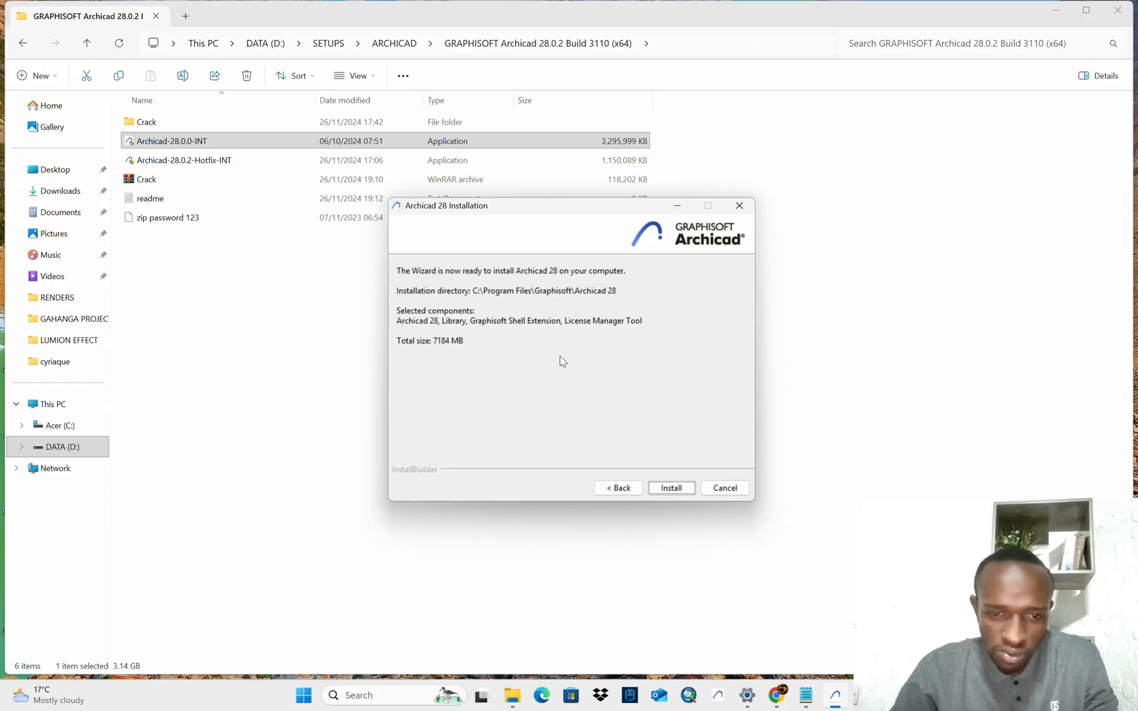
{"action": "left_click", "coordinate": [670, 488]}
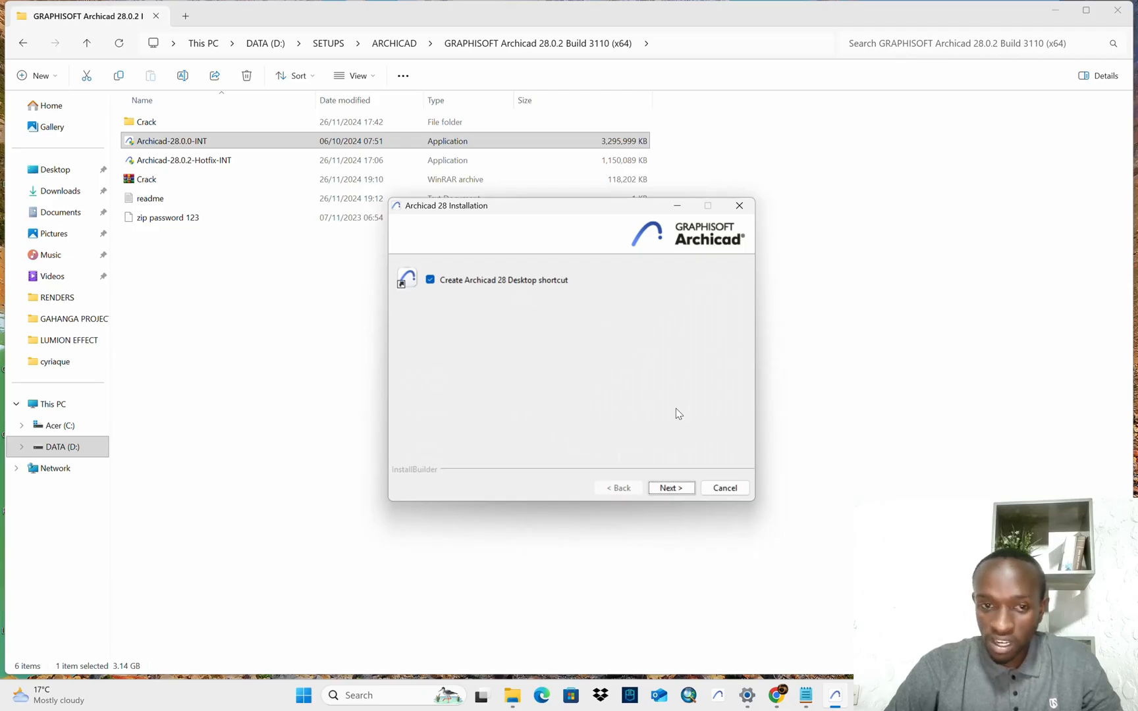
{"action": "mouse_move", "coordinate": [448, 284]}
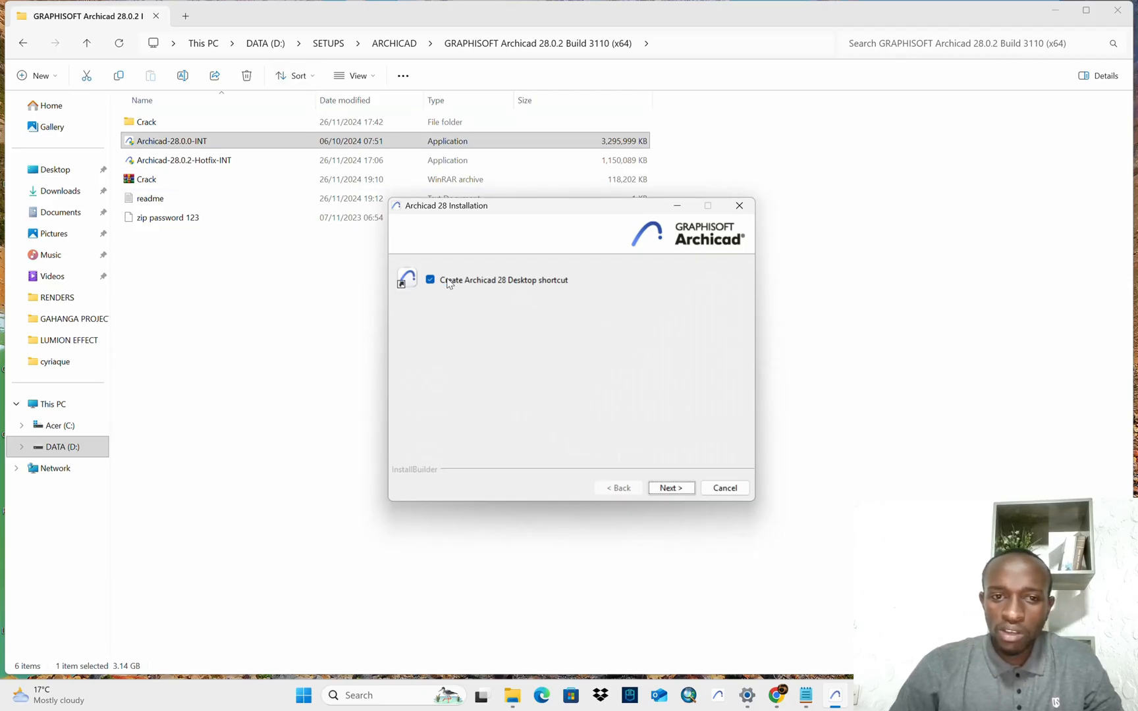
{"action": "mouse_move", "coordinate": [464, 292]}
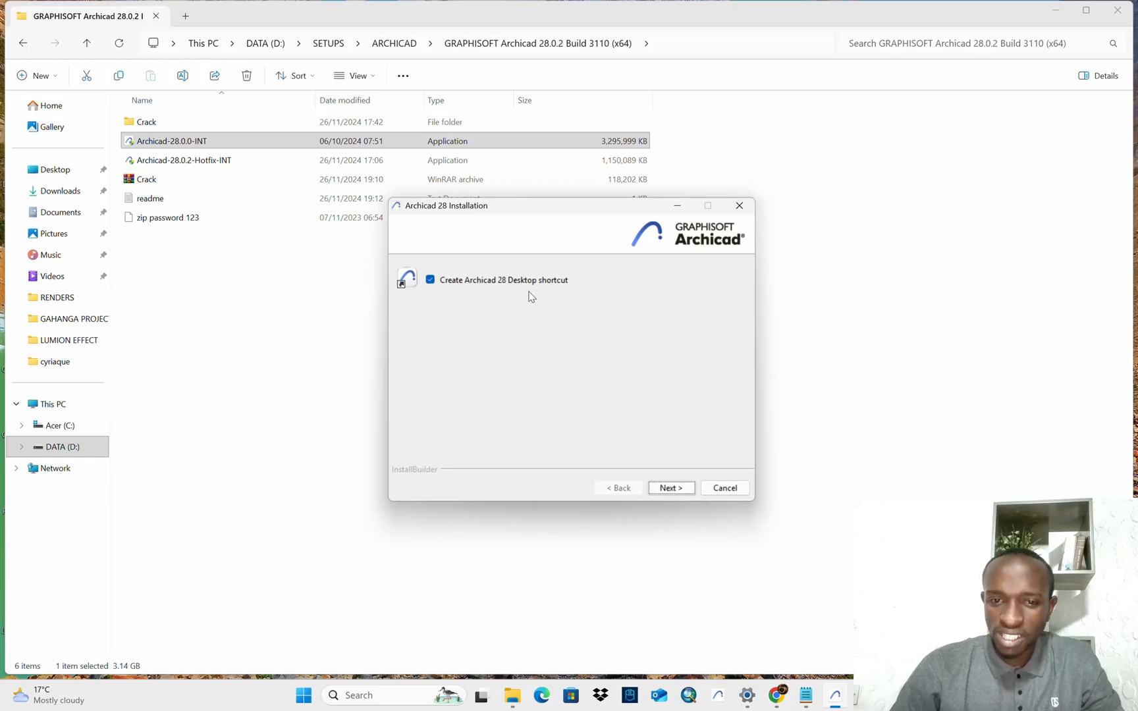
{"action": "mouse_move", "coordinate": [556, 293]}
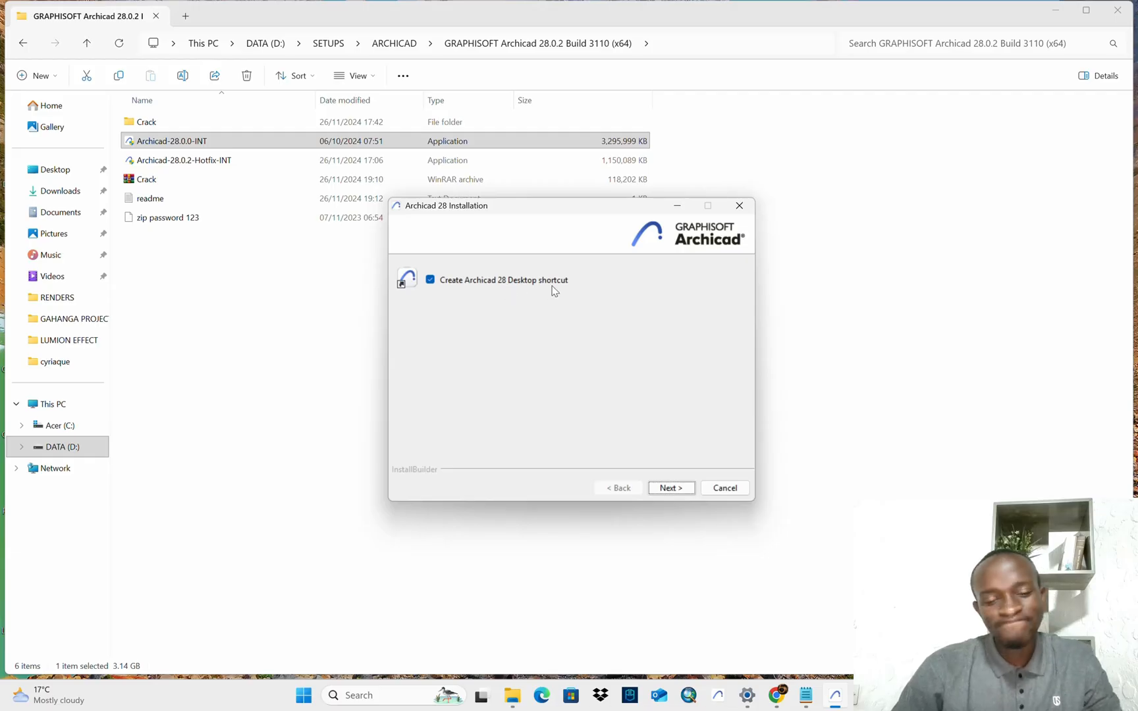
{"action": "mouse_move", "coordinate": [689, 422]}
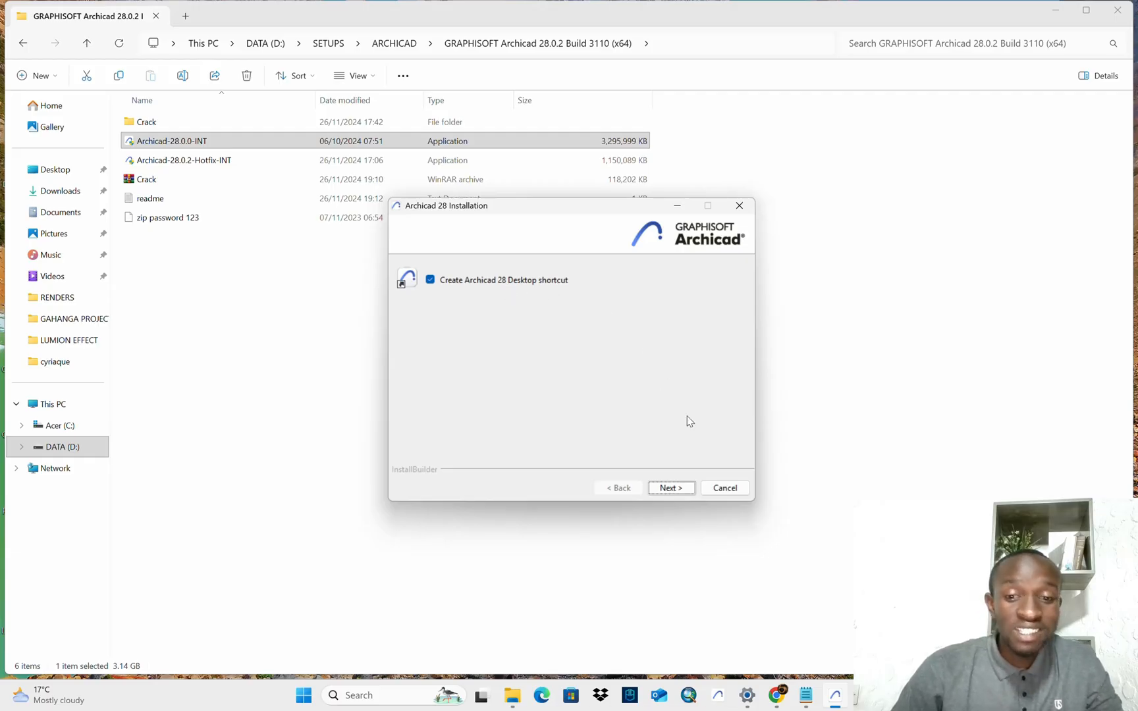
- Turn off the desktop shortcut, complete the installation and close the finished wizard
{"action": "left_click", "coordinate": [429, 279]}
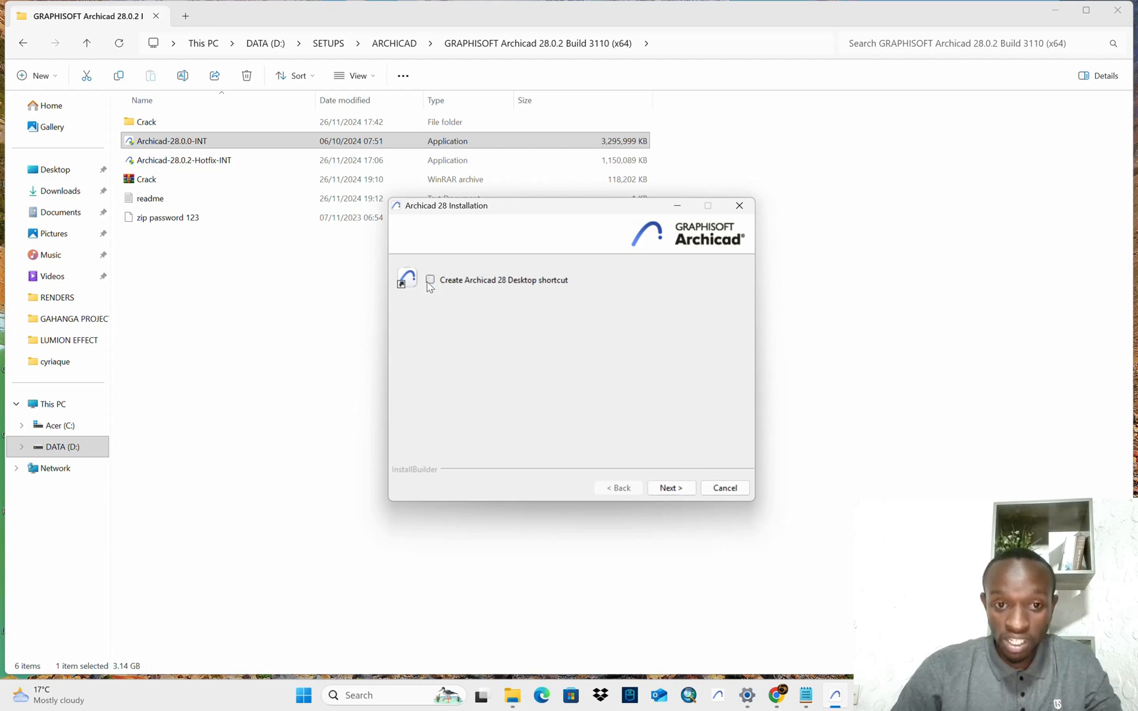
{"action": "left_click", "coordinate": [670, 488]}
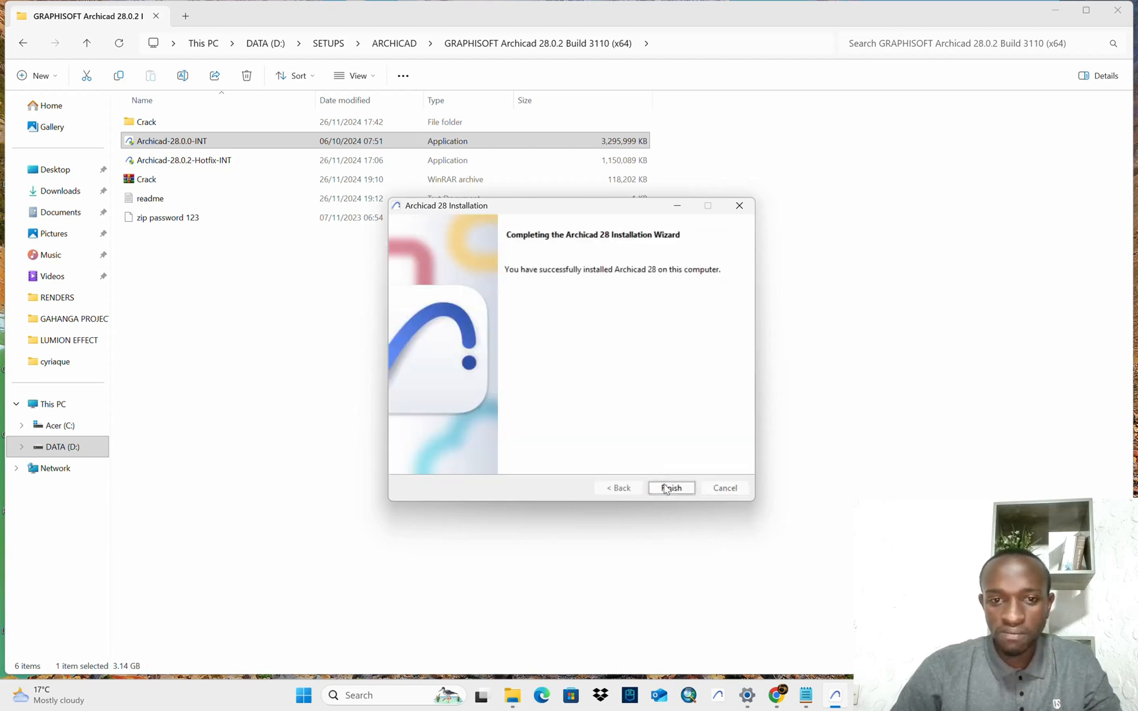
{"action": "mouse_move", "coordinate": [762, 279]}
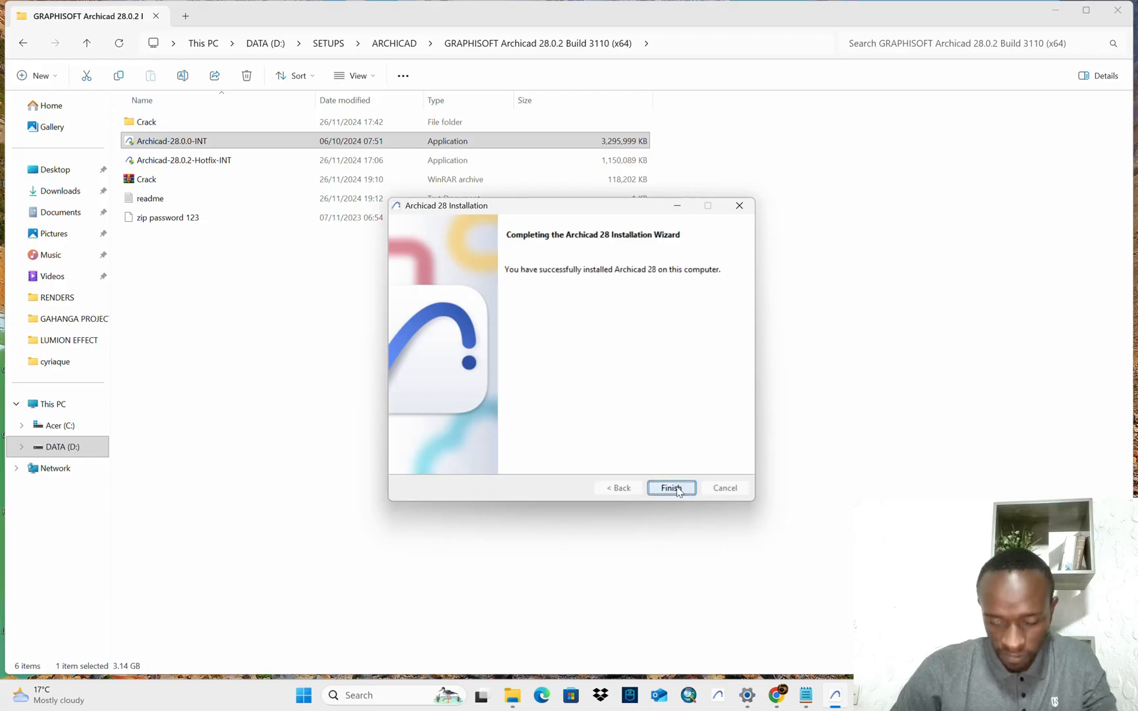
{"action": "left_click", "coordinate": [671, 488]}
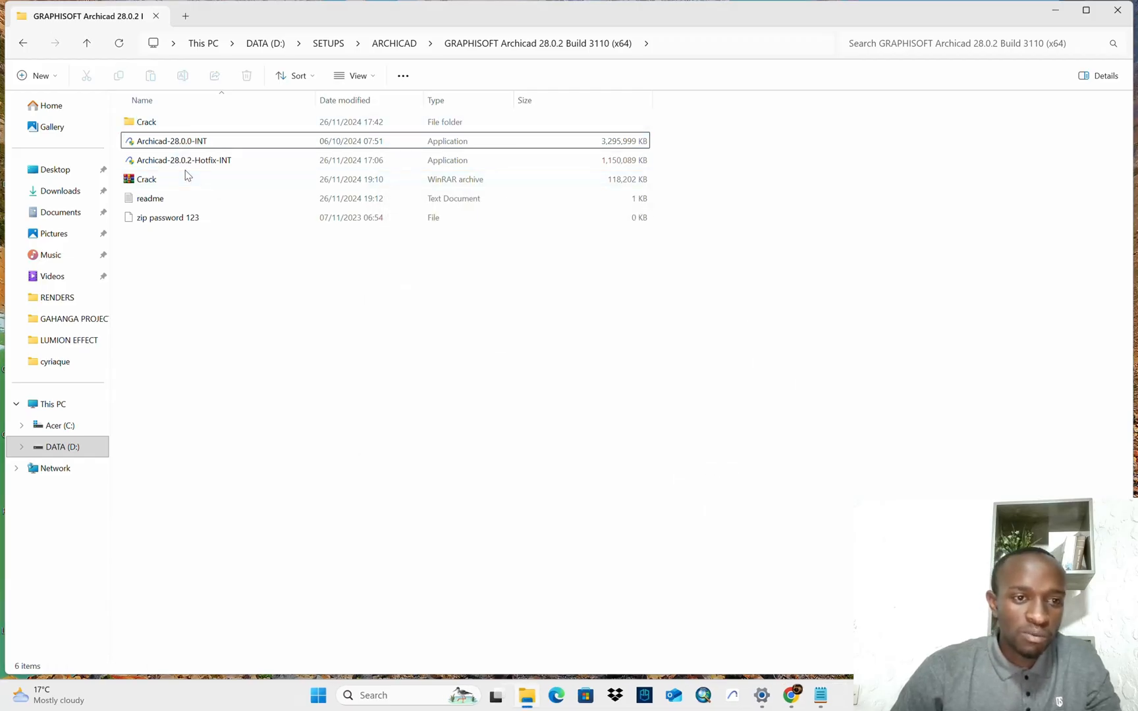
- Run Archicad-28.0.2-Hotfix-INT as administrator, reaching the hotfix installer's welcome screen
{"action": "left_click", "coordinate": [183, 160]}
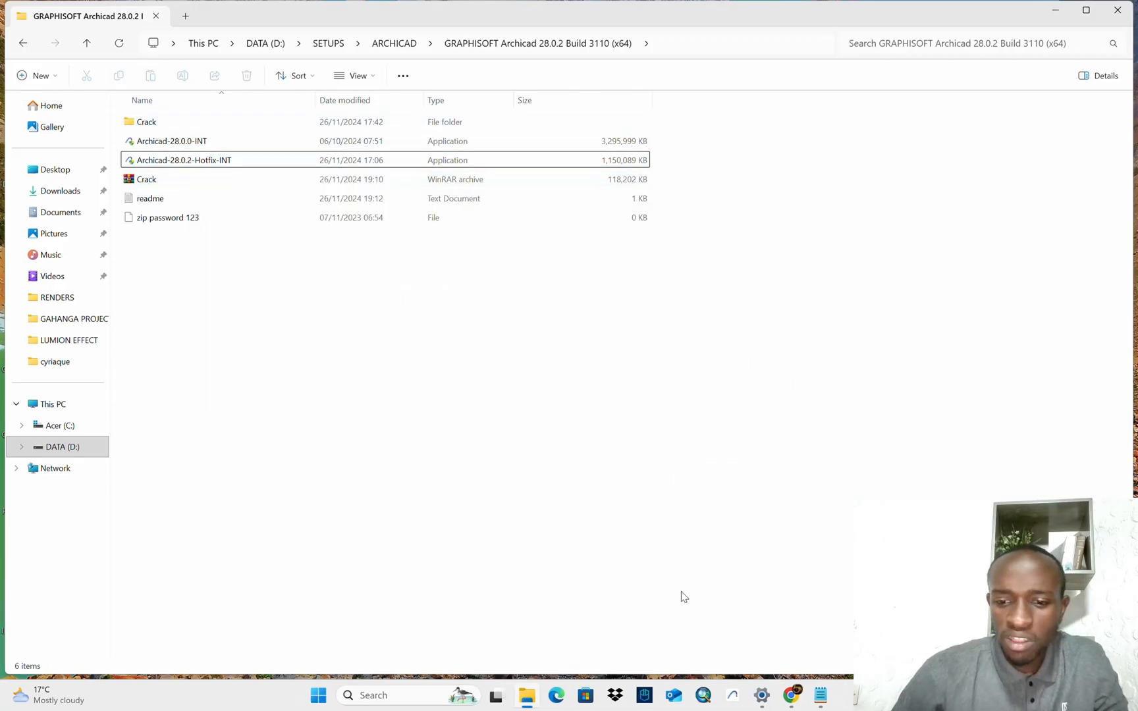
{"action": "double_click", "coordinate": [150, 197]}
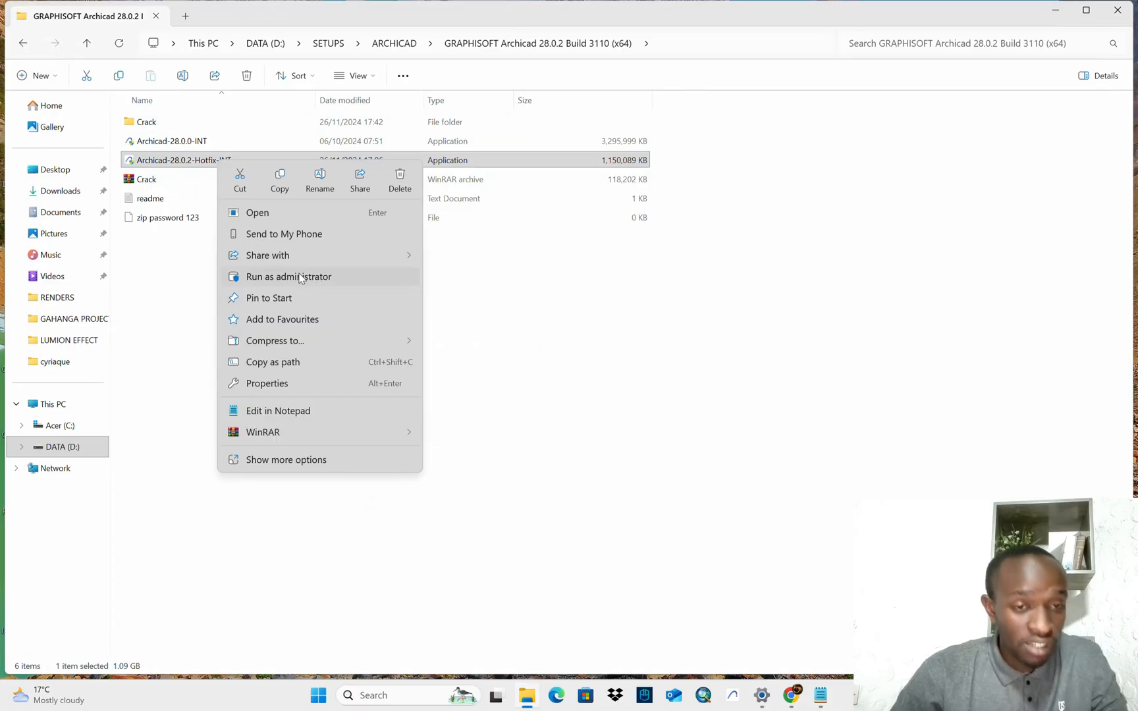
{"action": "left_click", "coordinate": [302, 278]}
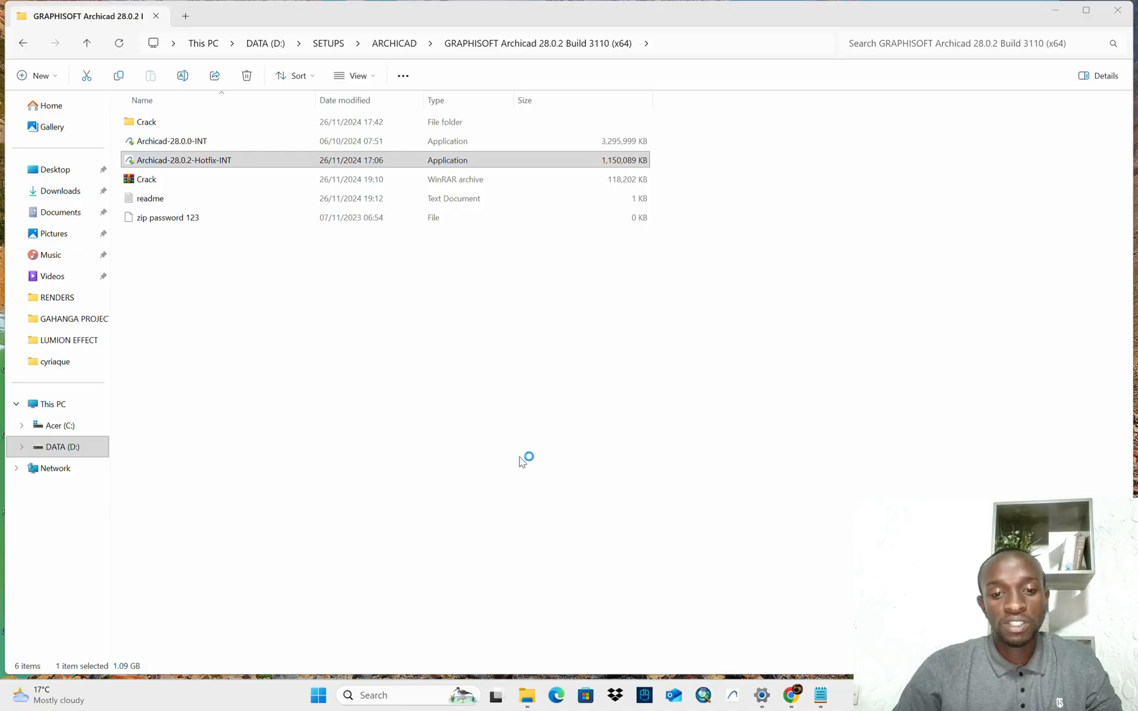
{"action": "mouse_move", "coordinate": [836, 544]}
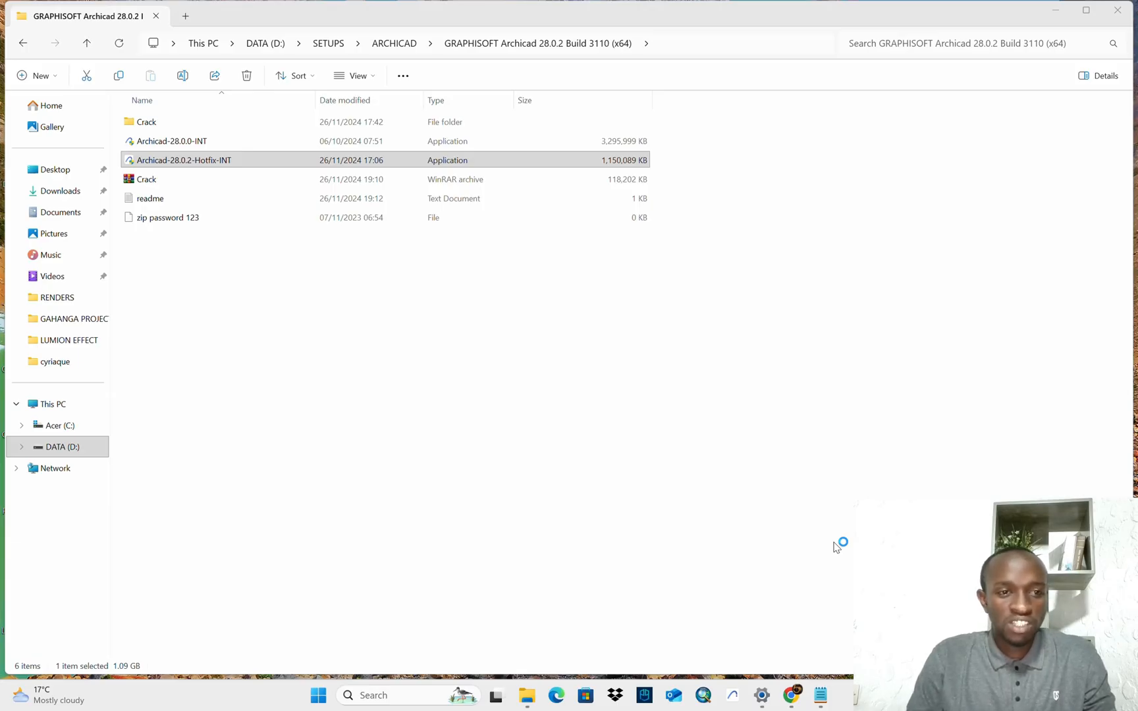
{"action": "double_click", "coordinate": [183, 160]}
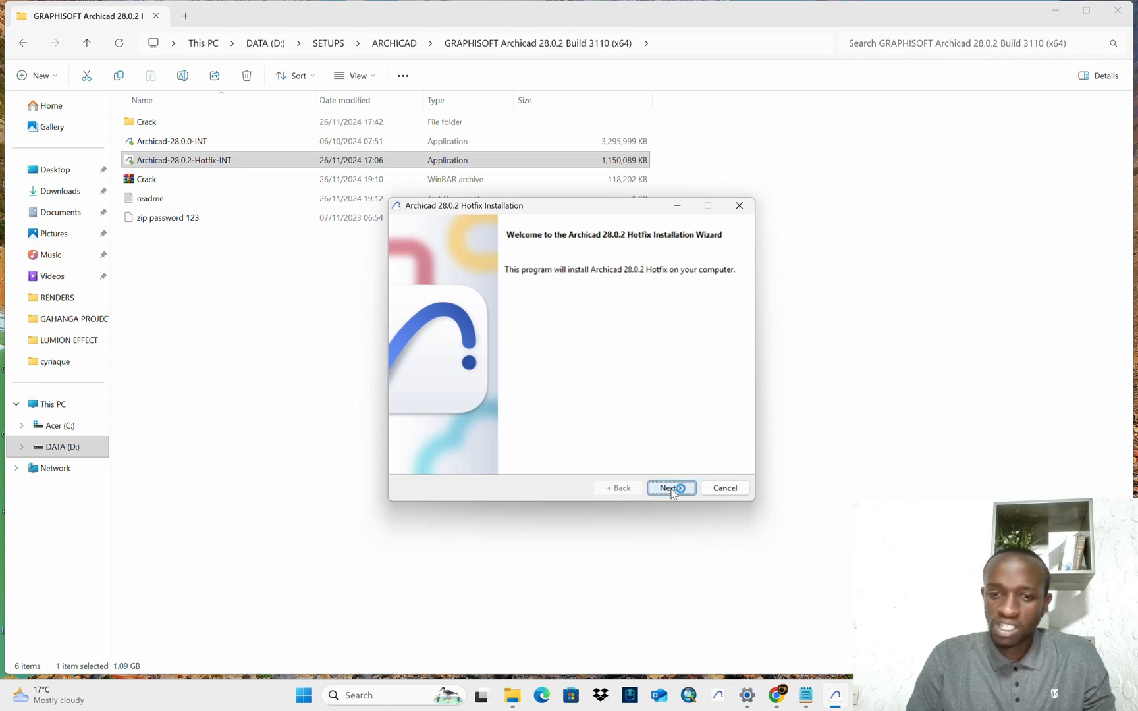
- Run the 28.0.2 hotfix wizard against C:\Program Files\Graphisoft\Archicad 28 and start installing
{"action": "left_click", "coordinate": [667, 487]}
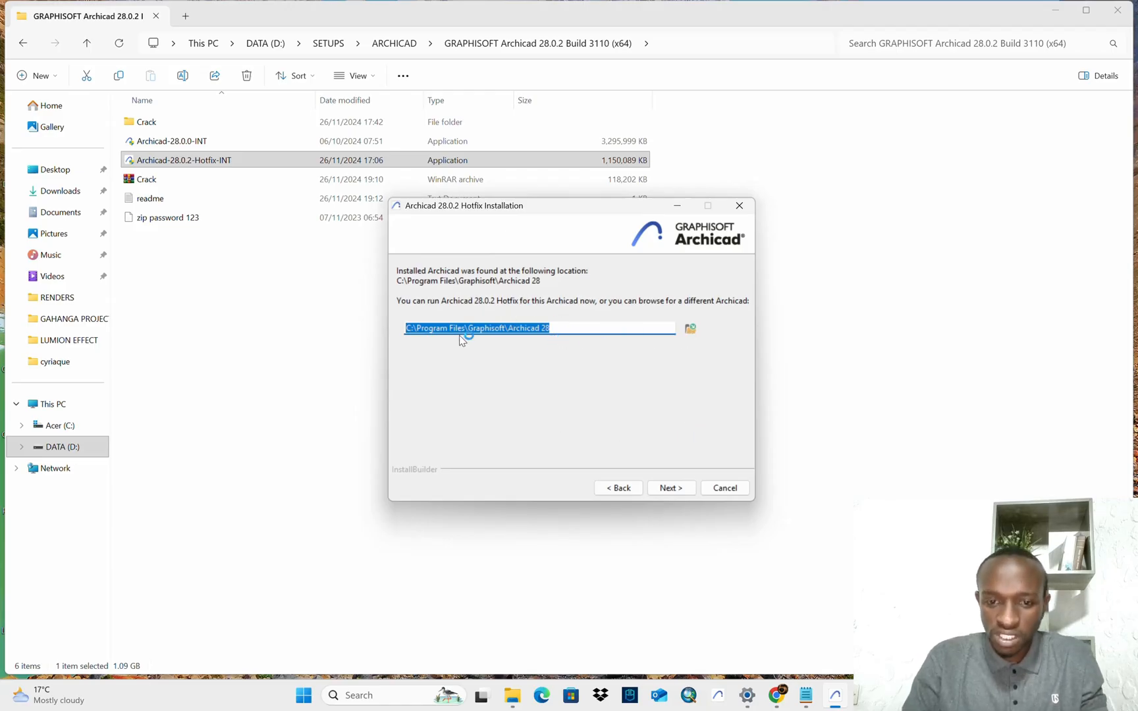
{"action": "left_click", "coordinate": [670, 488]}
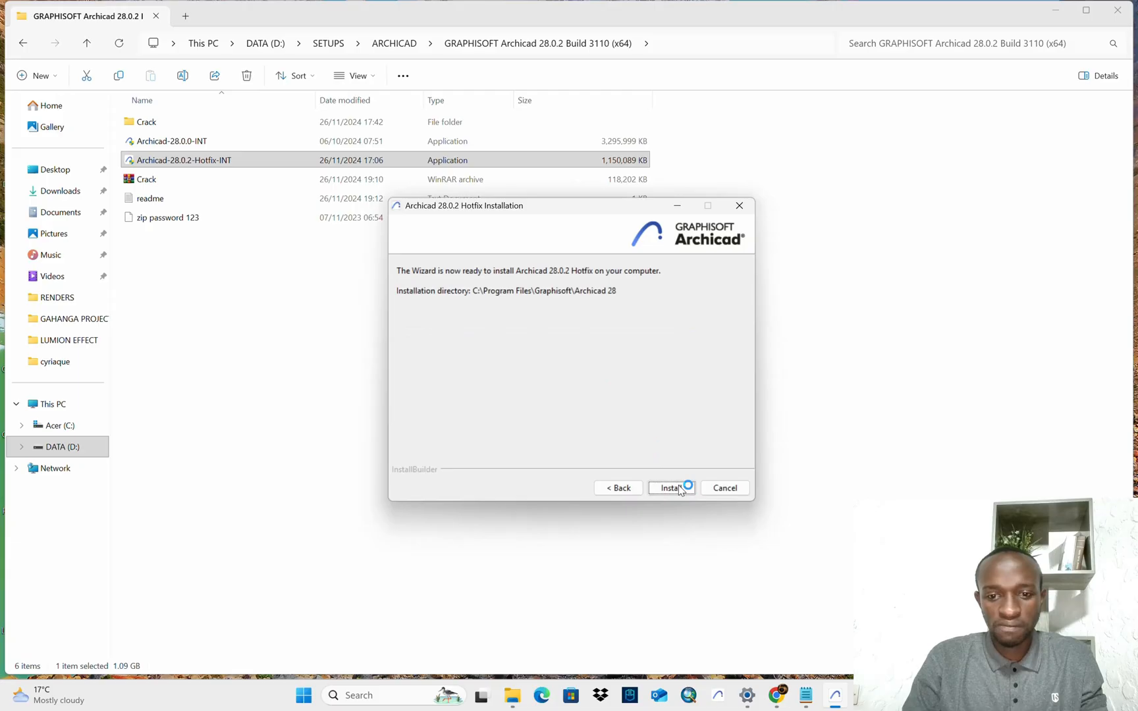
{"action": "left_click", "coordinate": [672, 487]}
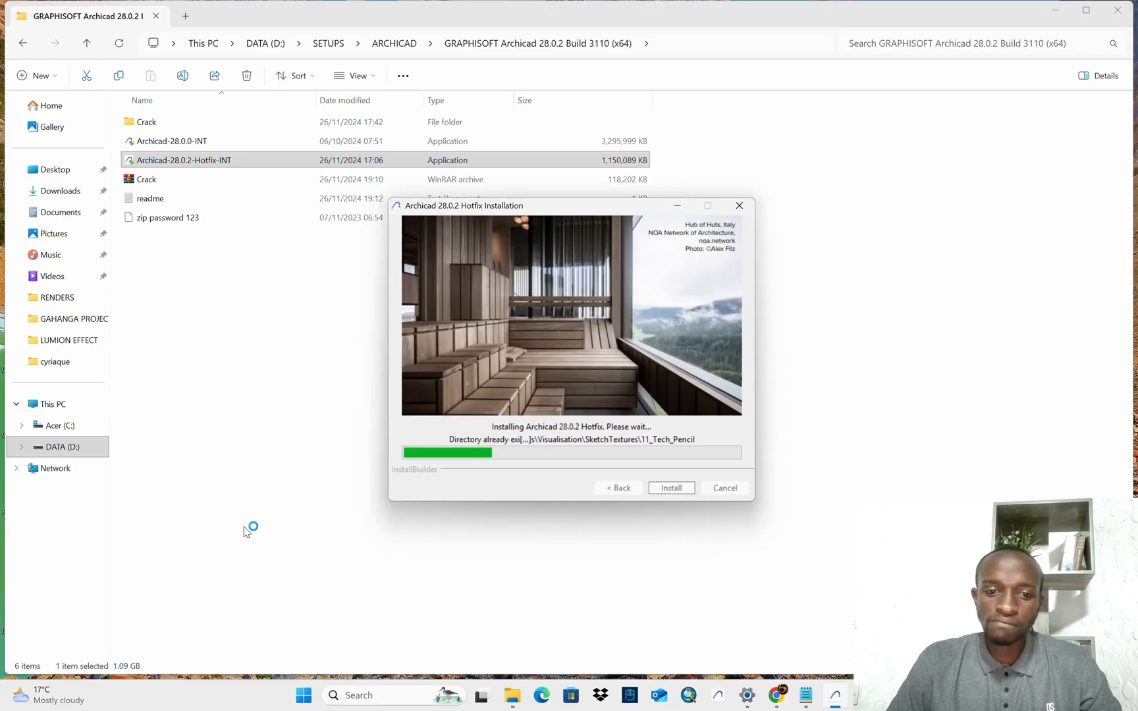
{"action": "mouse_move", "coordinate": [402, 485]}
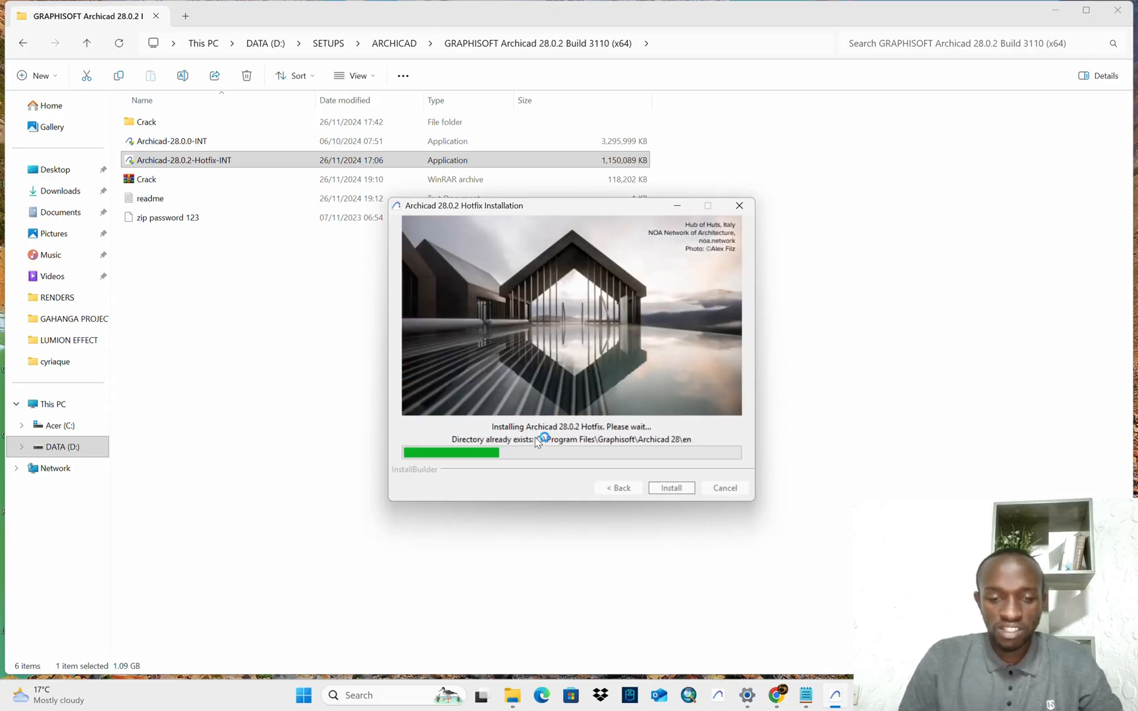
{"action": "mouse_move", "coordinate": [345, 261]}
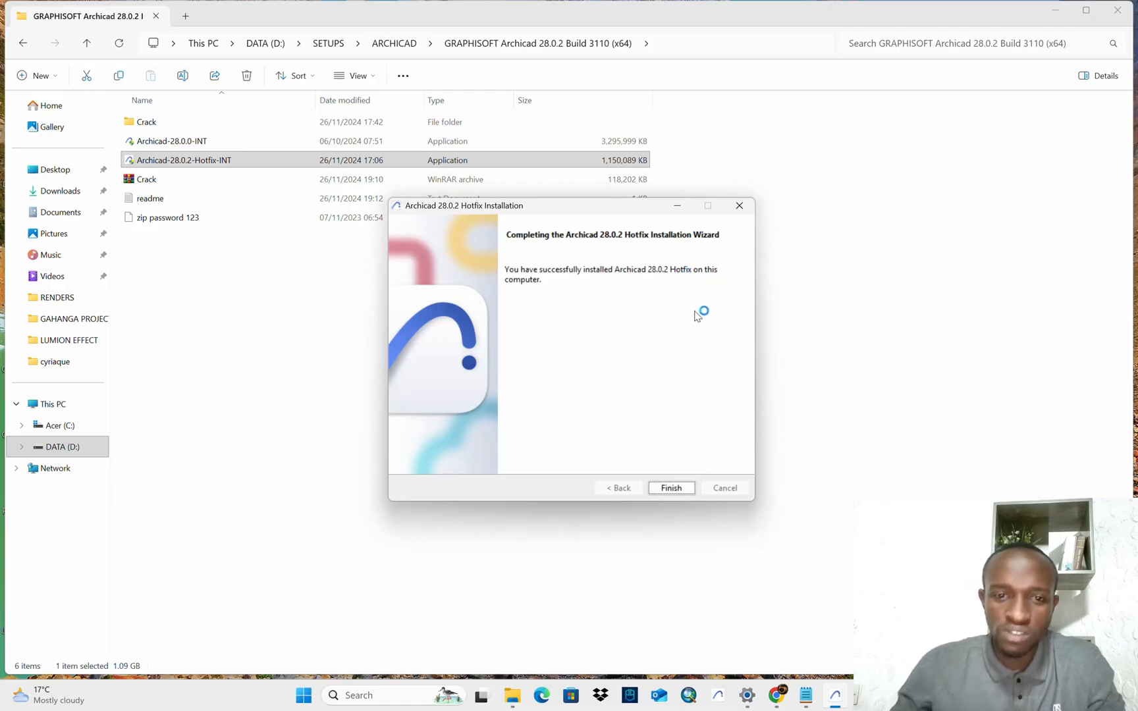
- Finish the hotfix wizard after its successful installation report
{"action": "left_click", "coordinate": [671, 488]}
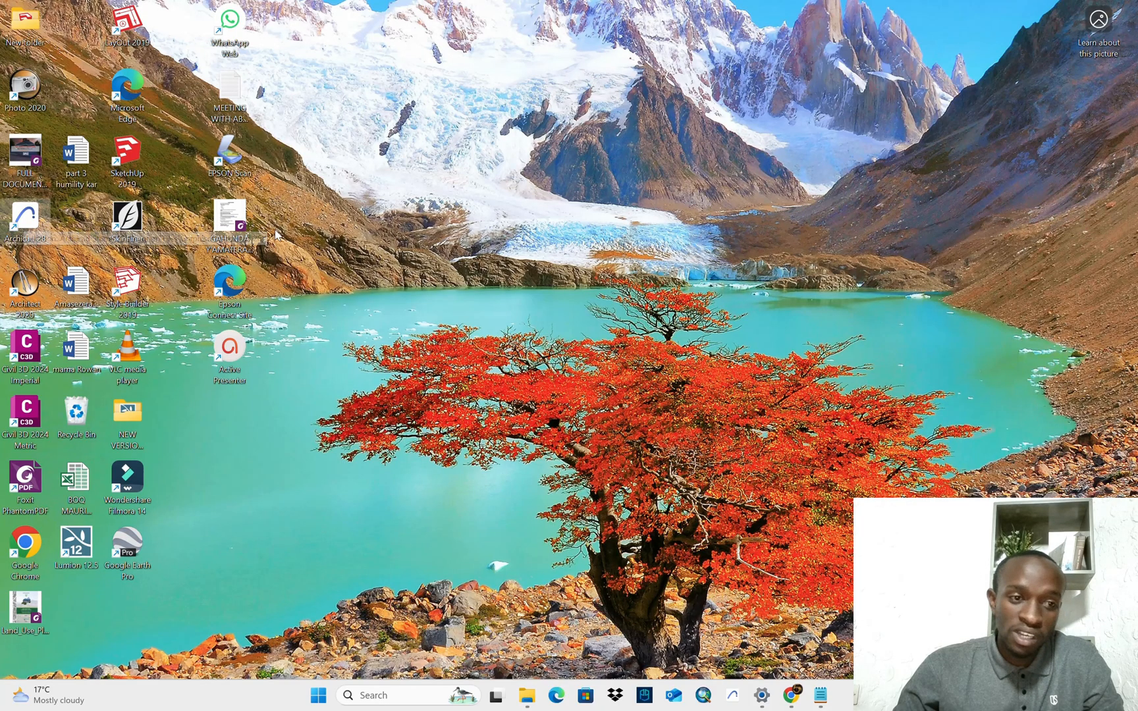
{"action": "mouse_move", "coordinate": [23, 218]}
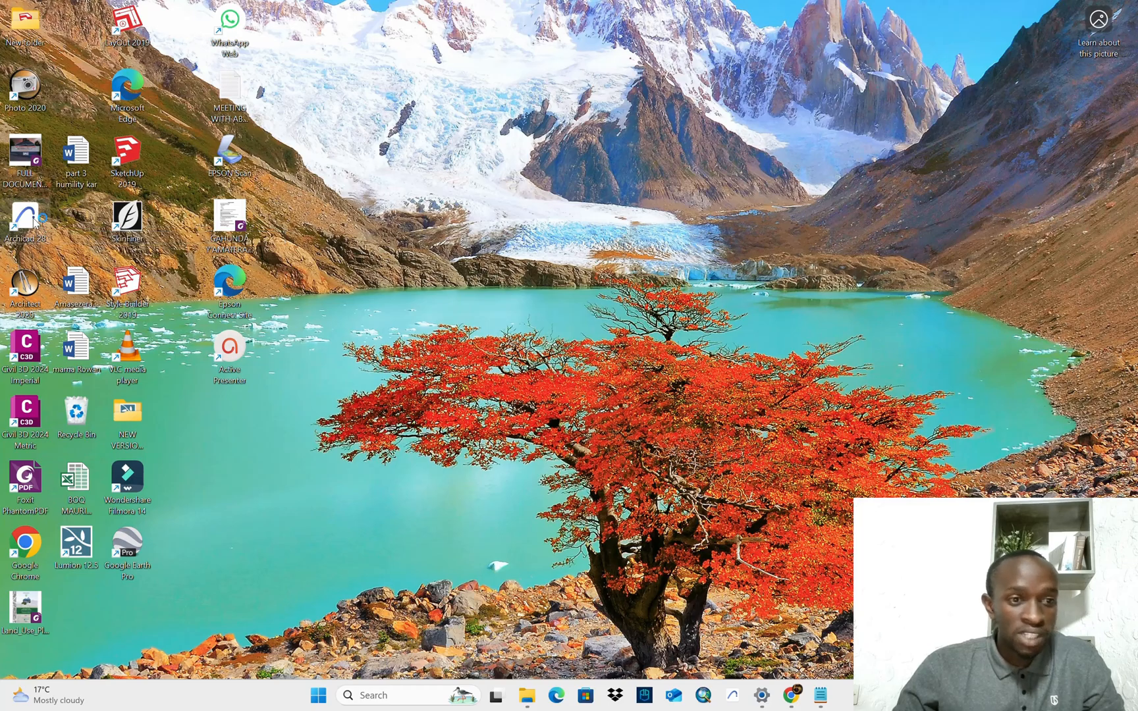
- Start Archicad 28 from its desktop shortcut's context menu
{"action": "right_click", "coordinate": [487, 141]}
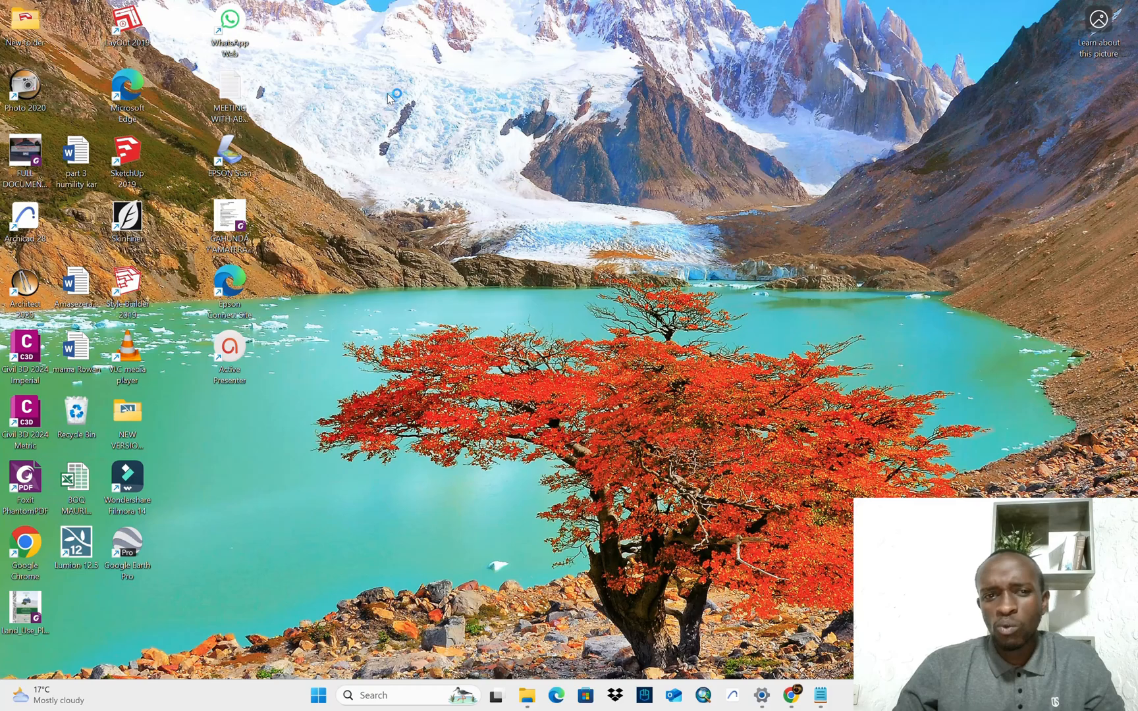
{"action": "right_click", "coordinate": [392, 97]}
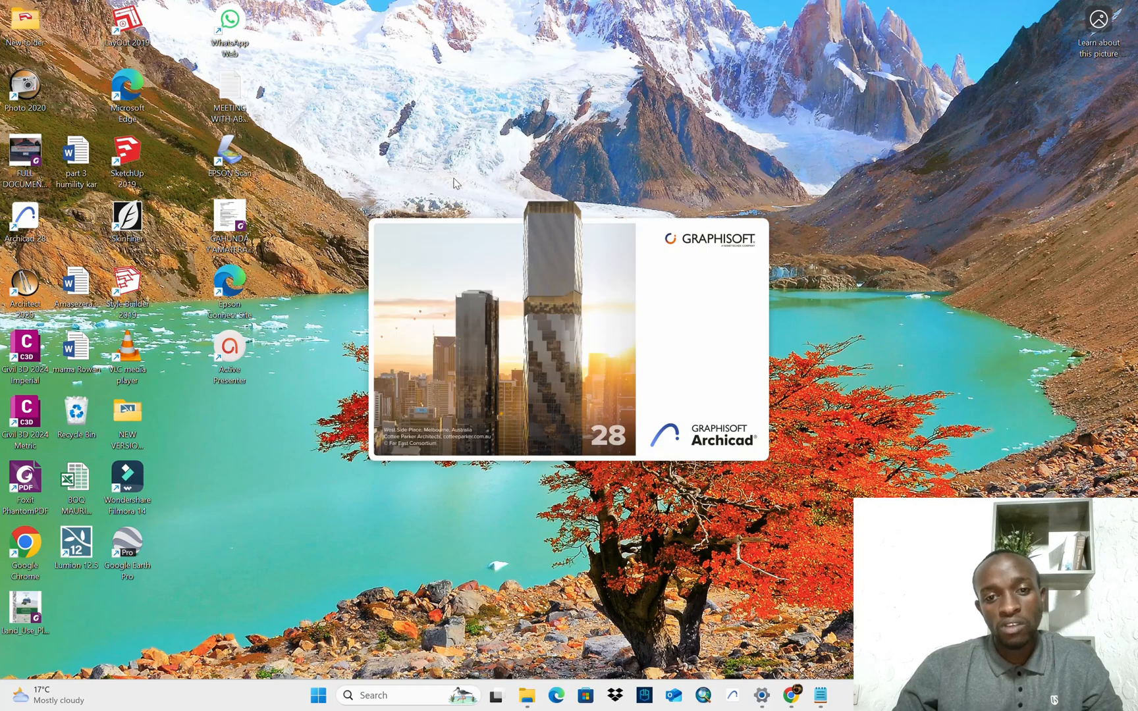
{"action": "mouse_move", "coordinate": [627, 142]}
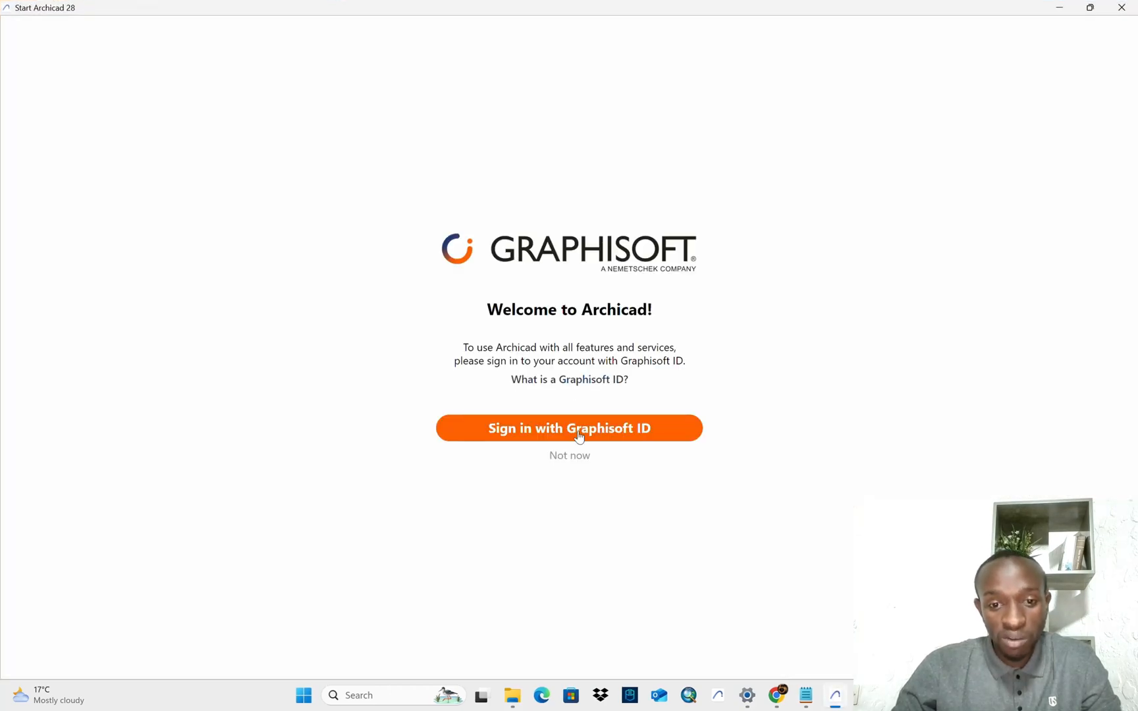
- Skip the Graphisoft ID sign-in, pick the S-Office sample project and continue in demo mode
{"action": "left_click", "coordinate": [569, 455]}
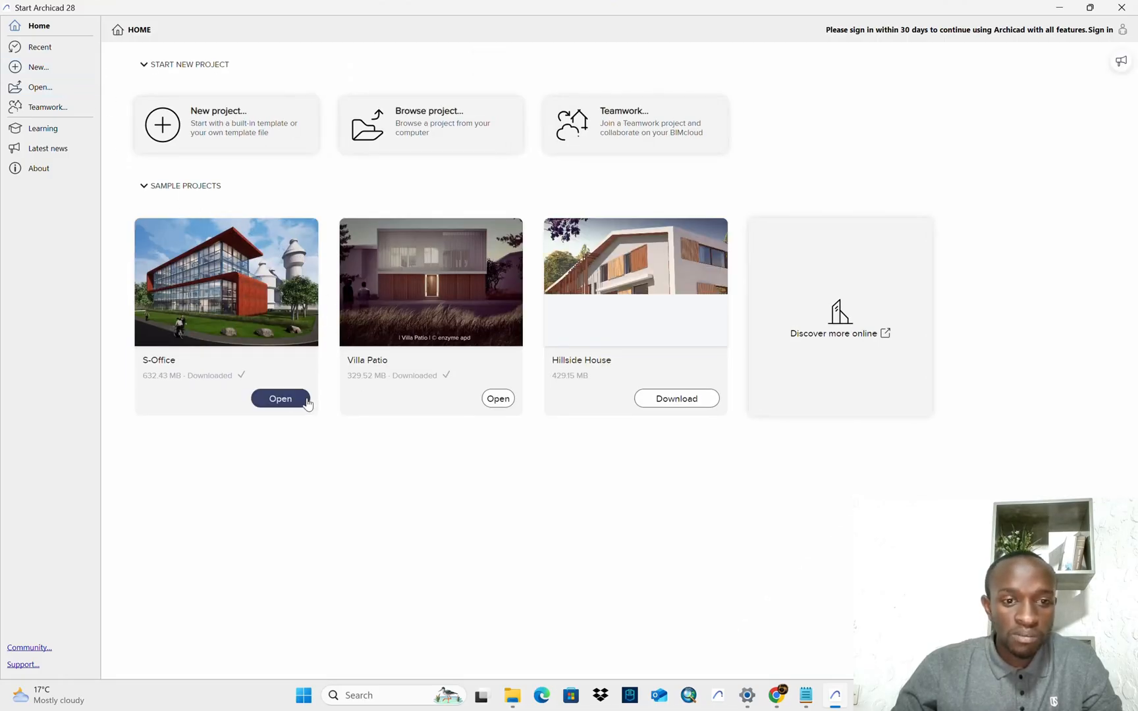
{"action": "left_click", "coordinate": [279, 399]}
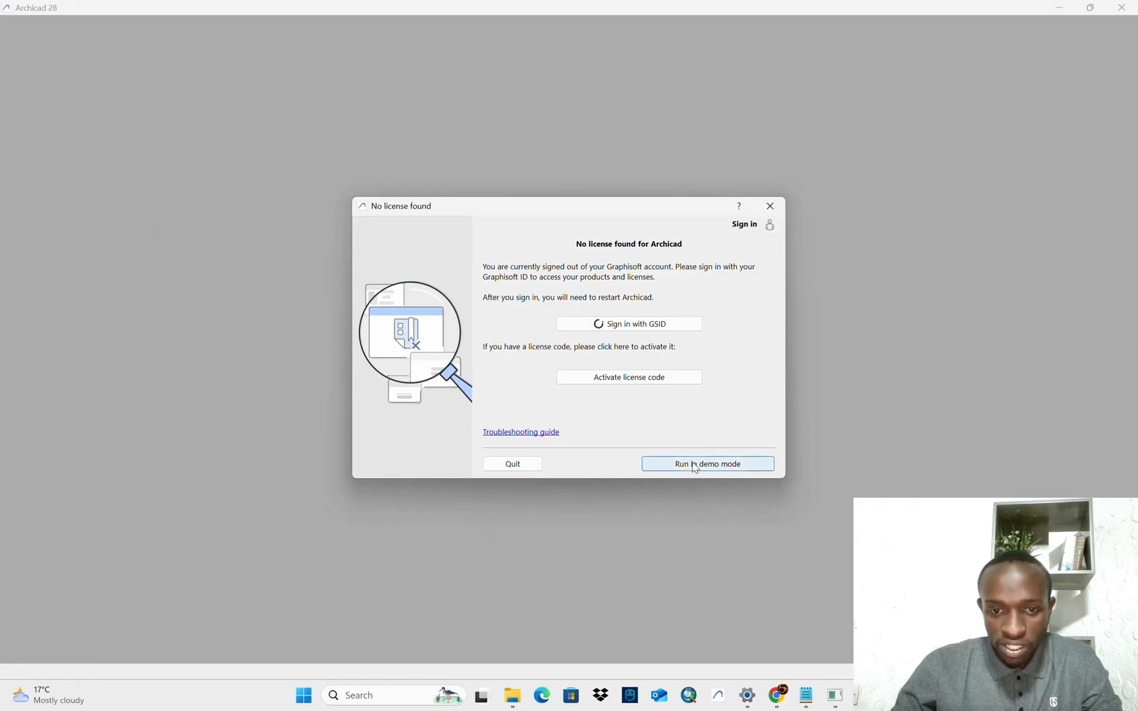
{"action": "left_click", "coordinate": [706, 464]}
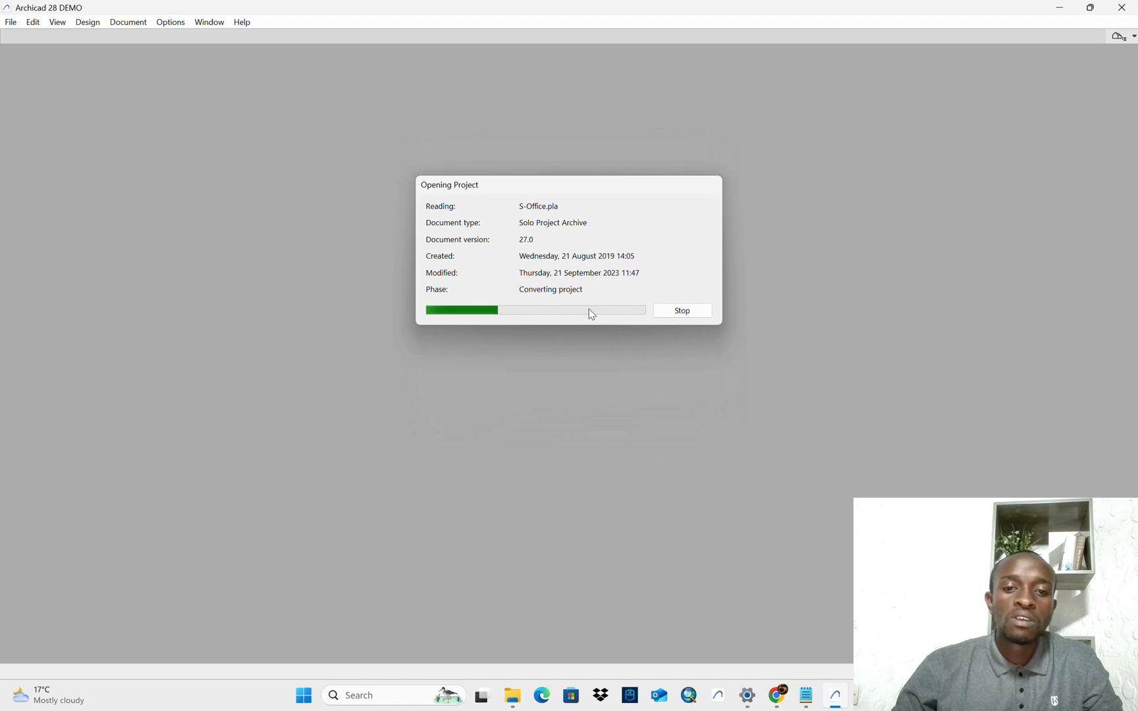
{"action": "mouse_move", "coordinate": [585, 311]}
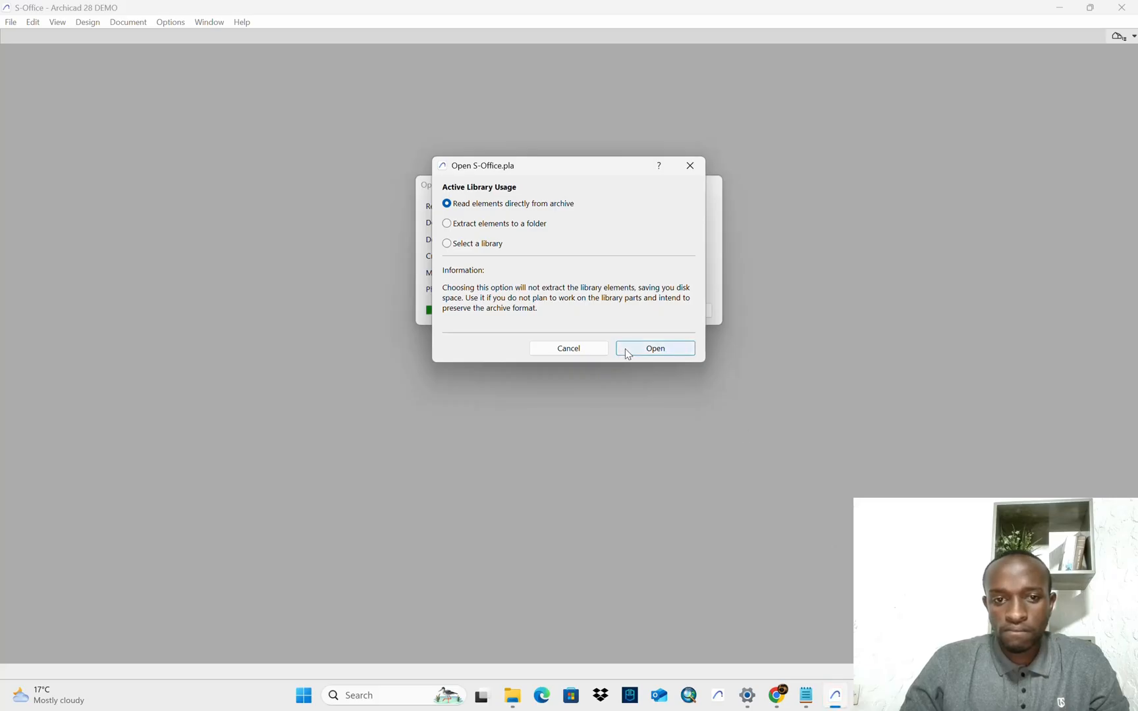
- Open S-Office reading library elements directly from the archive, then return to the readme
{"action": "left_click", "coordinate": [653, 348]}
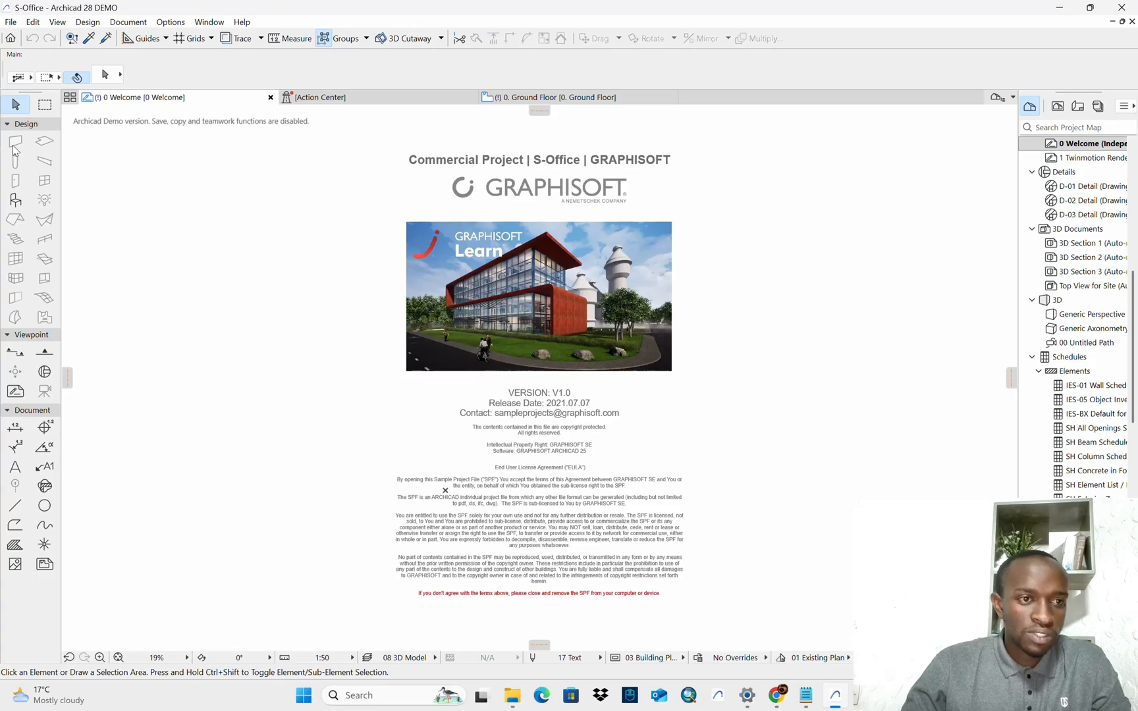
{"action": "left_click", "coordinate": [10, 23]}
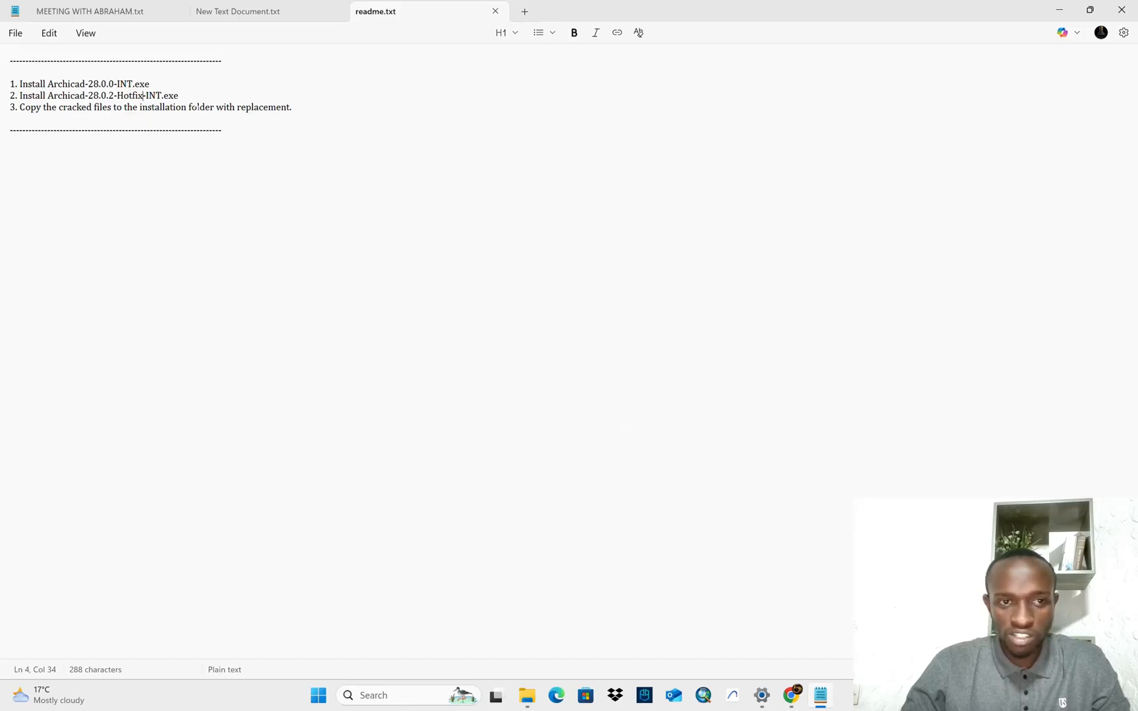
- Bring the readme.txt tab with the install instructions into view in Notepad
{"action": "left_click_drag", "start_coordinate": [162, 107], "coordinate": [228, 106]}
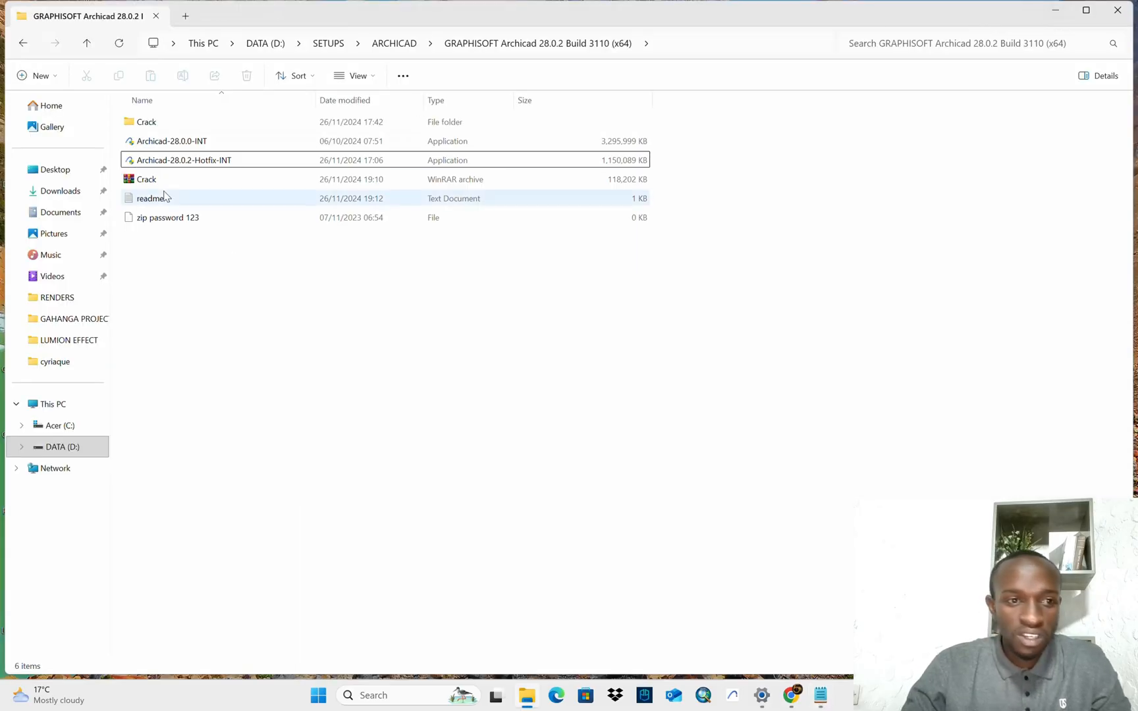
- Copy all five patch files from the Crack folder
{"action": "double_click", "coordinate": [146, 121]}
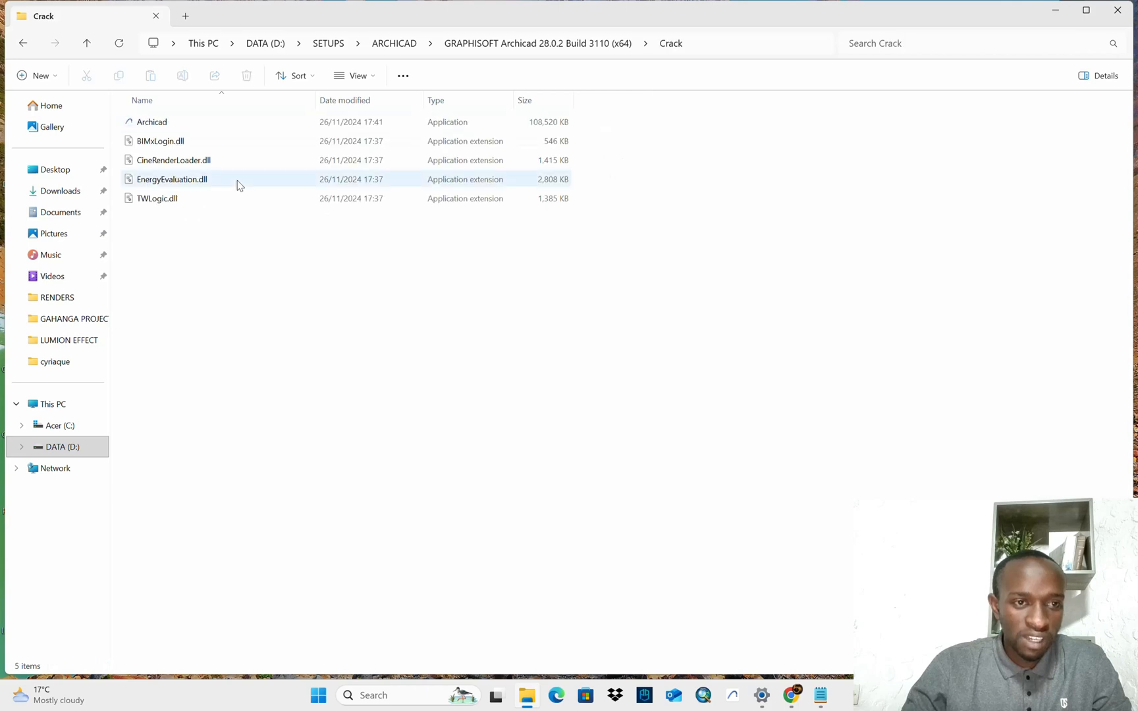
{"action": "right_click", "coordinate": [173, 179]}
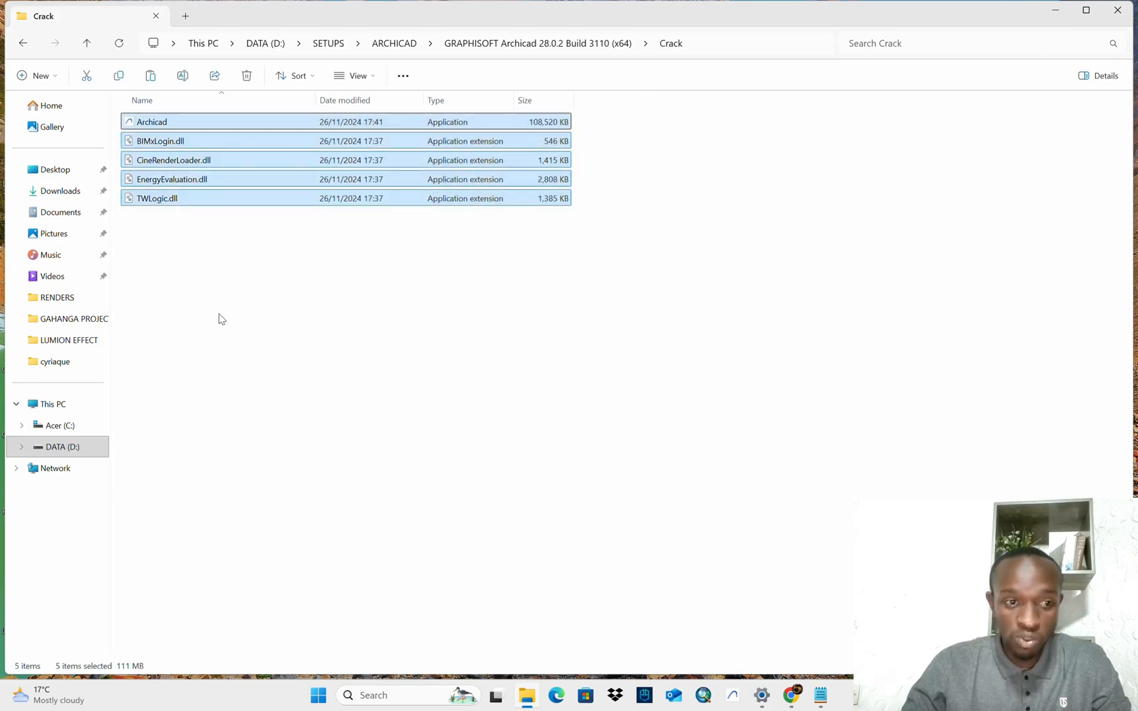
{"action": "left_click", "coordinate": [56, 426]}
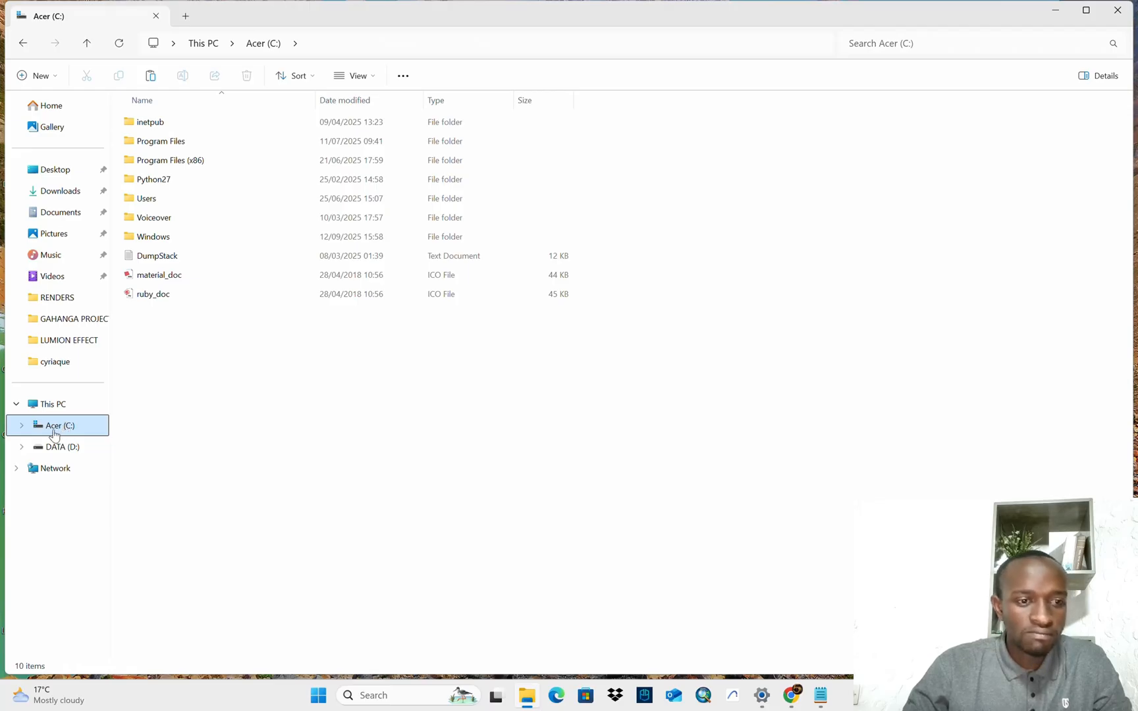
{"action": "mouse_move", "coordinate": [154, 75]}
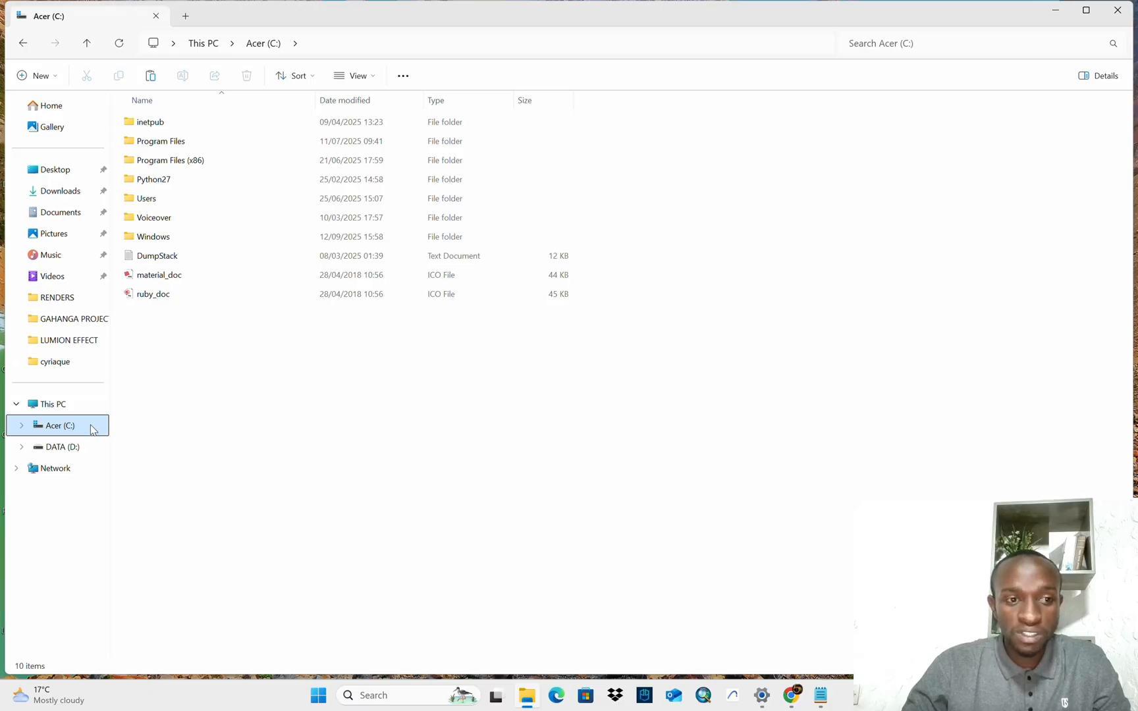
- Navigate to C:\Program Files\Graphisoft to reach the Archicad 28 folder
{"action": "left_click", "coordinate": [160, 274]}
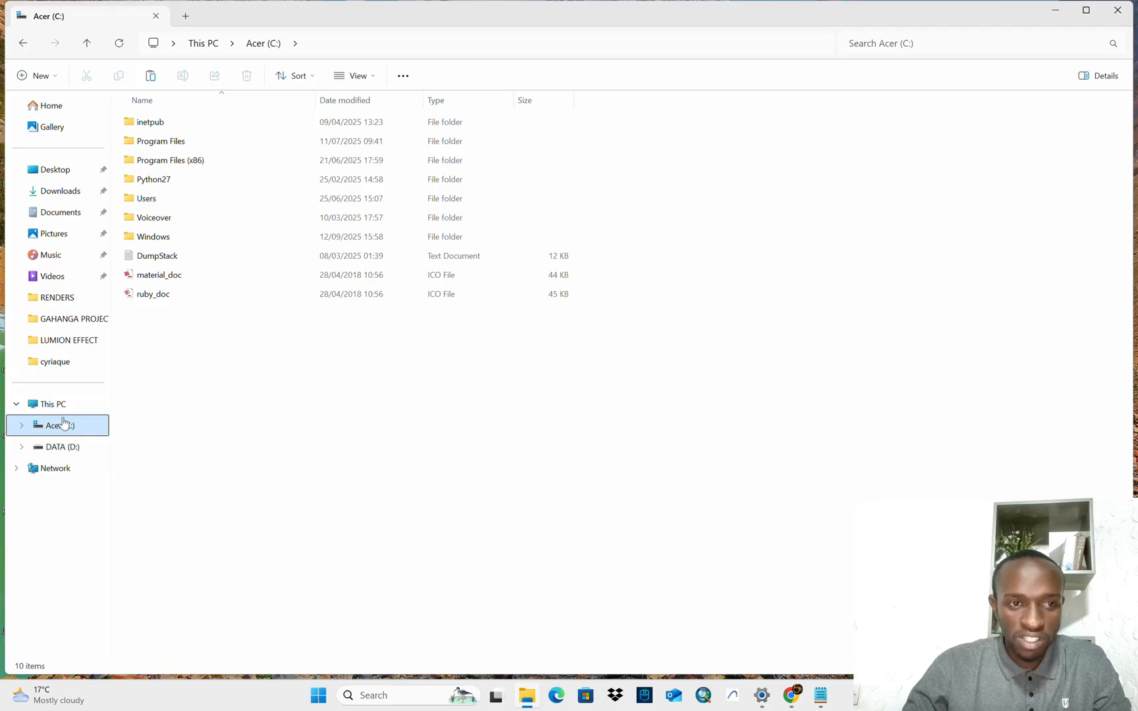
{"action": "double_click", "coordinate": [160, 141]}
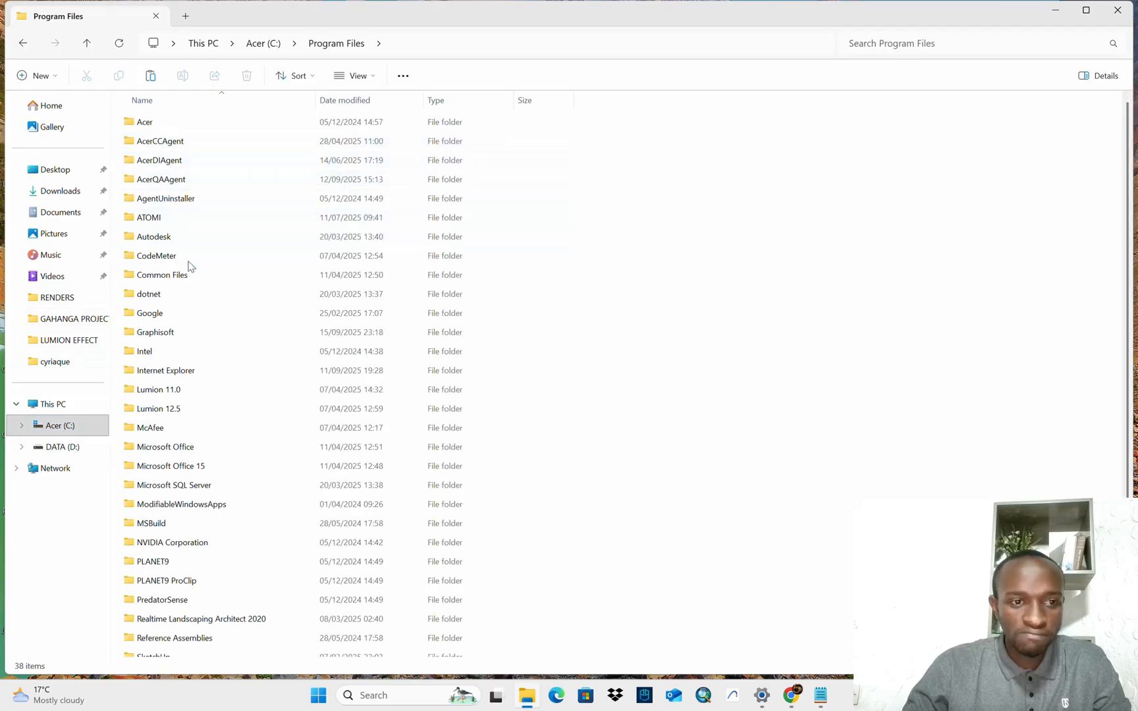
{"action": "double_click", "coordinate": [154, 332]}
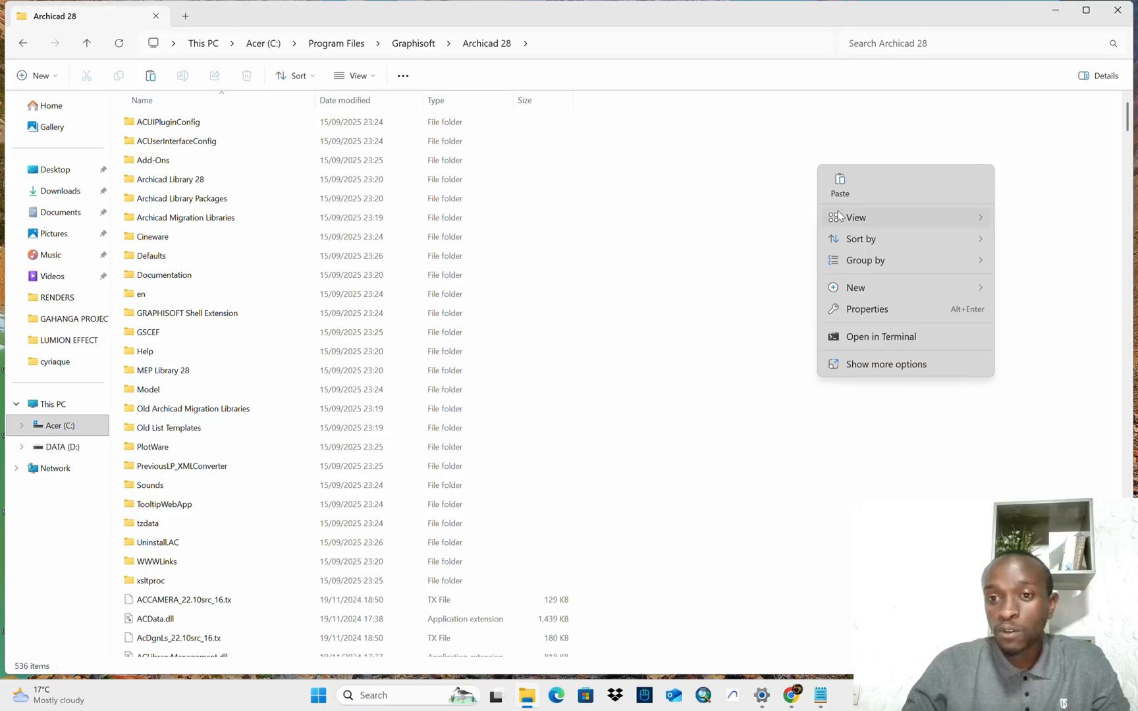
{"action": "mouse_move", "coordinate": [841, 182]}
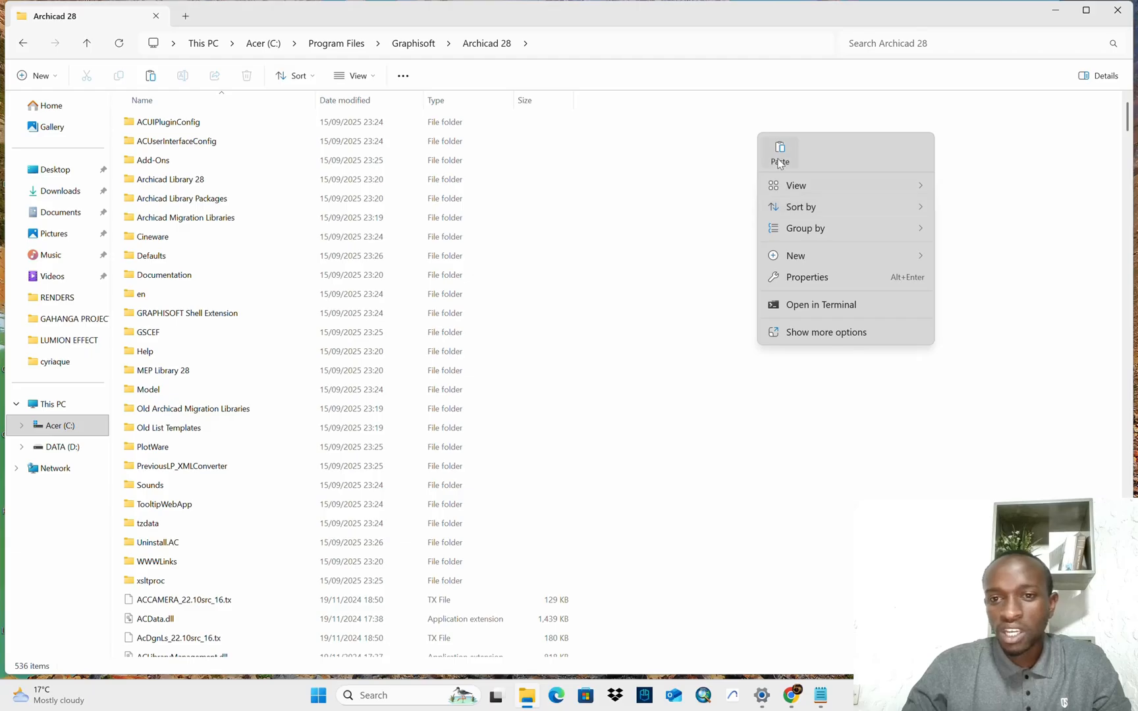
- Paste the five patch files into the Archicad 28 folder, replacing existing files for all items with administrator permission
{"action": "left_click", "coordinate": [780, 153]}
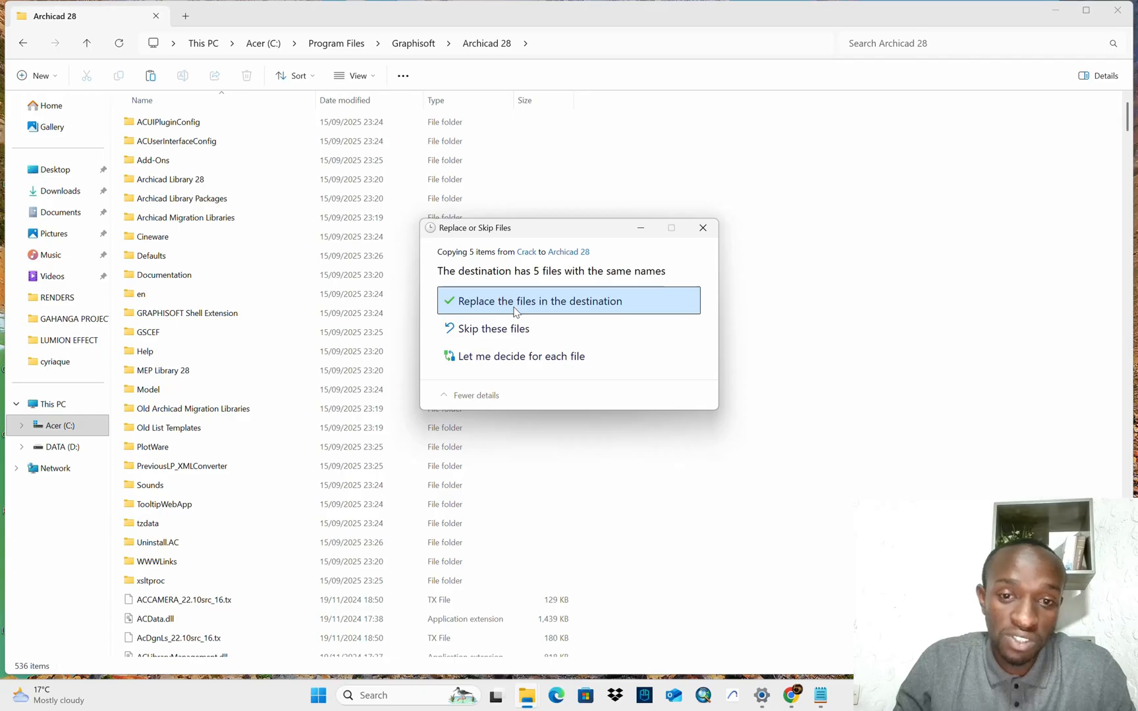
{"action": "left_click", "coordinate": [536, 302]}
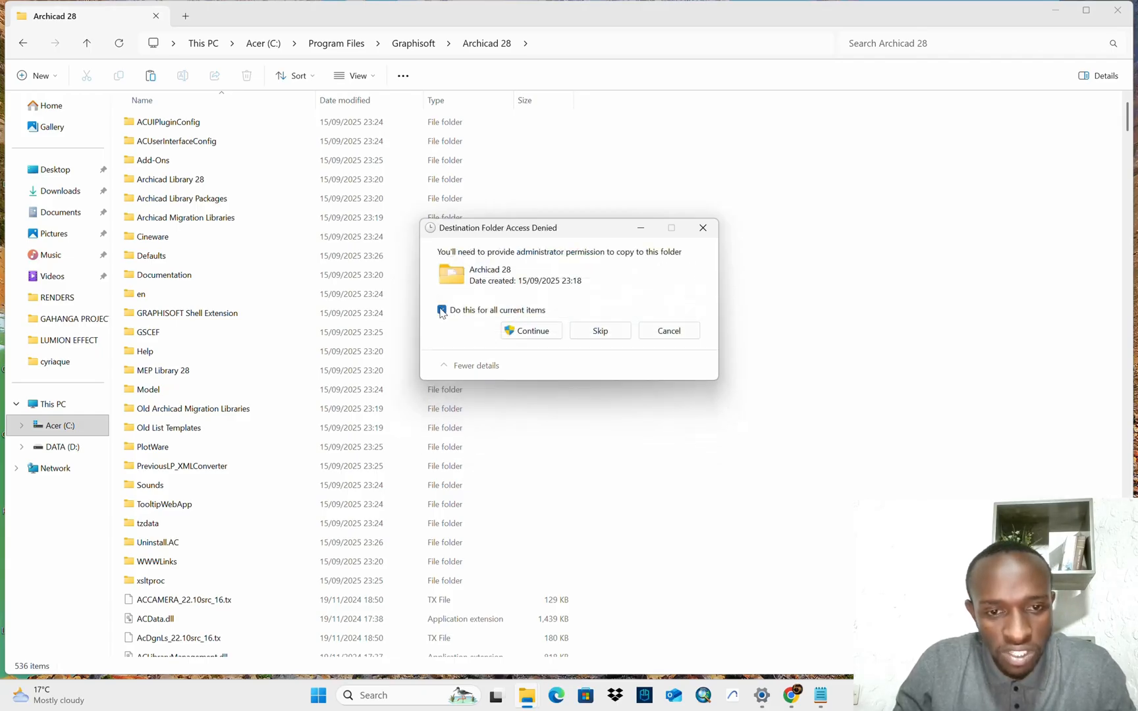
{"action": "left_click", "coordinate": [441, 310]}
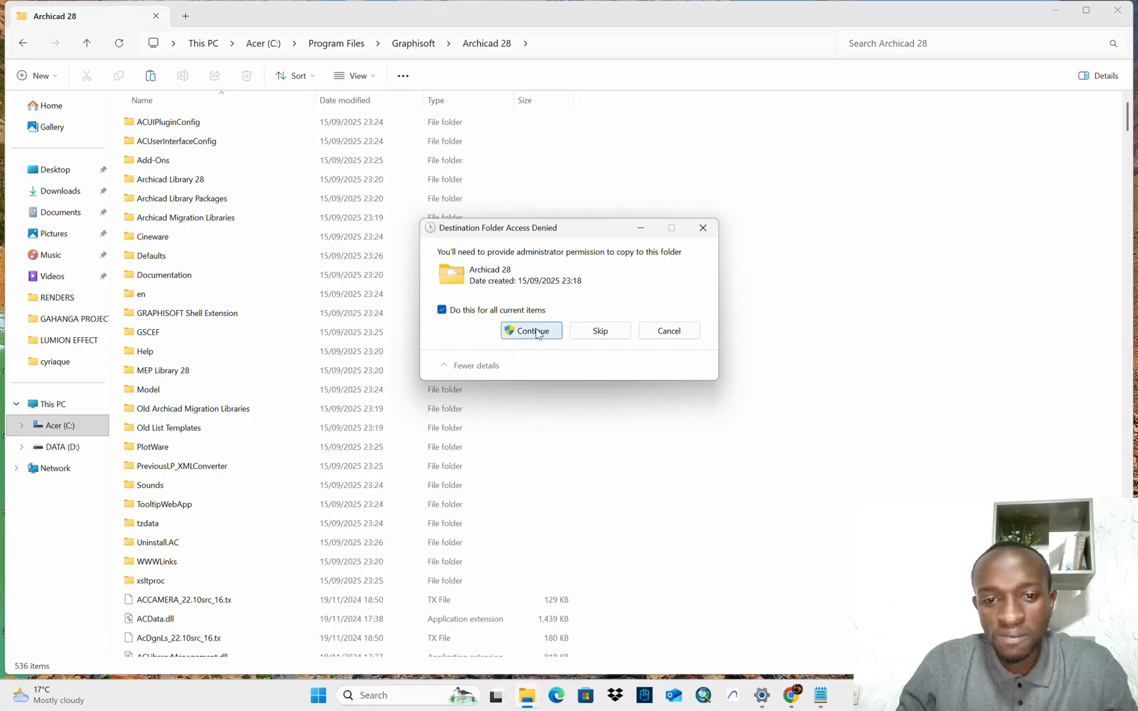
{"action": "left_click", "coordinate": [531, 331]}
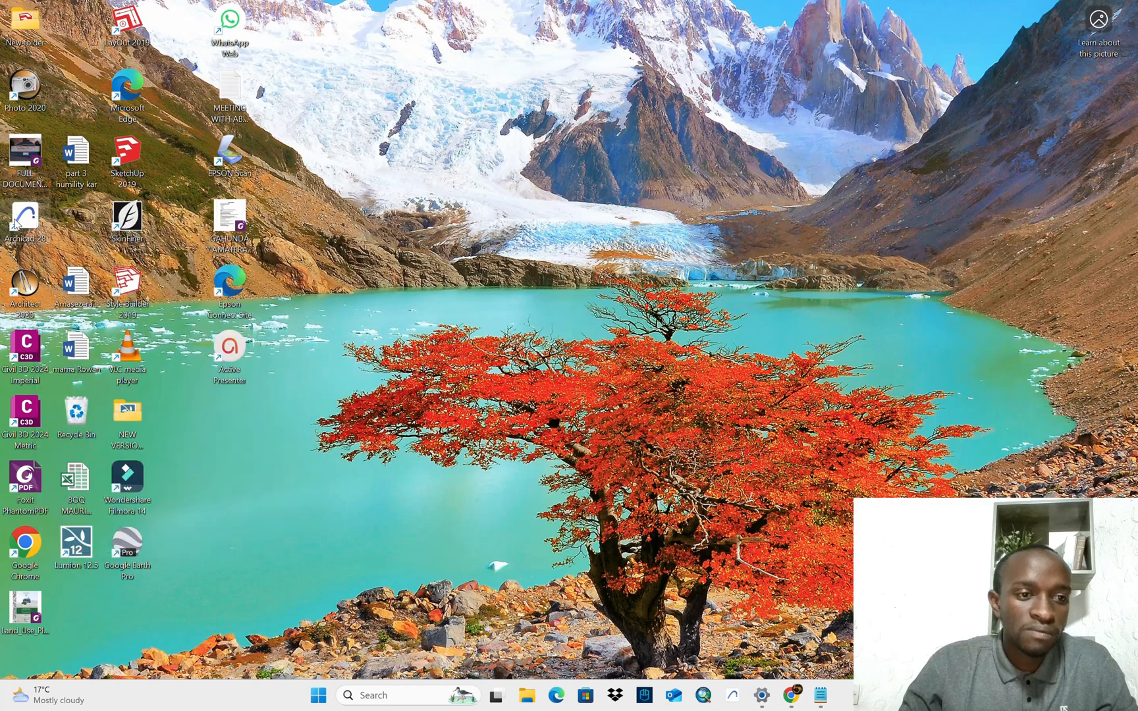
{"action": "right_click", "coordinate": [26, 218]}
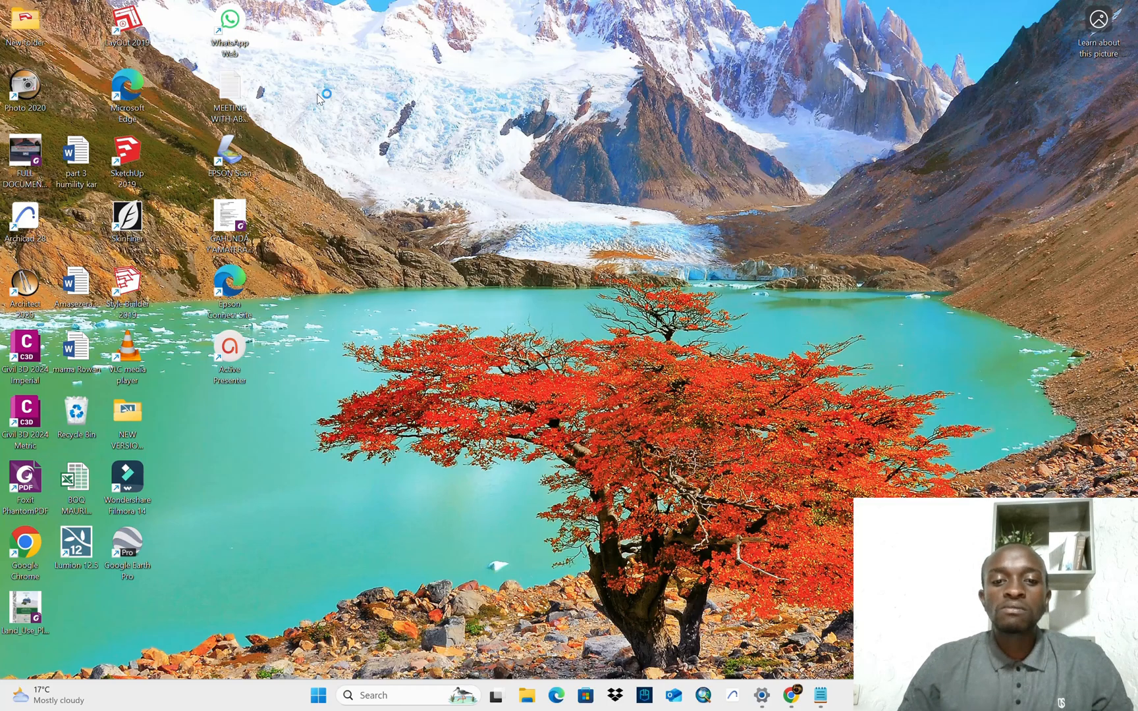
{"action": "mouse_move", "coordinate": [478, 122]}
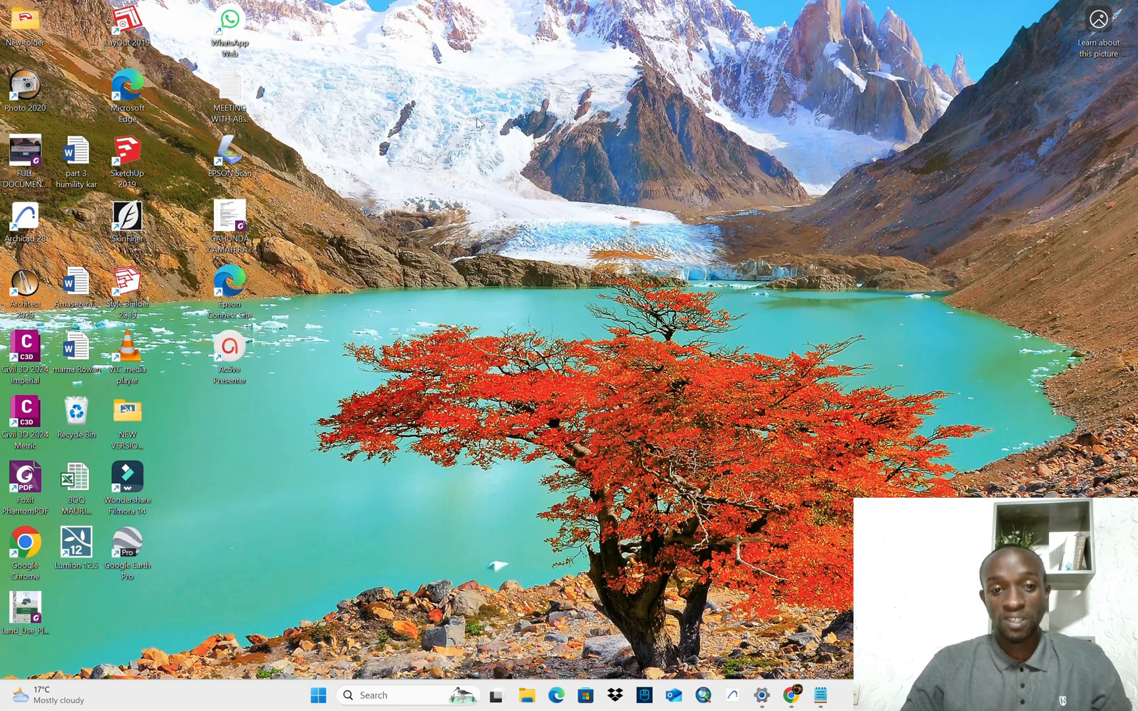
{"action": "right_click", "coordinate": [478, 123]}
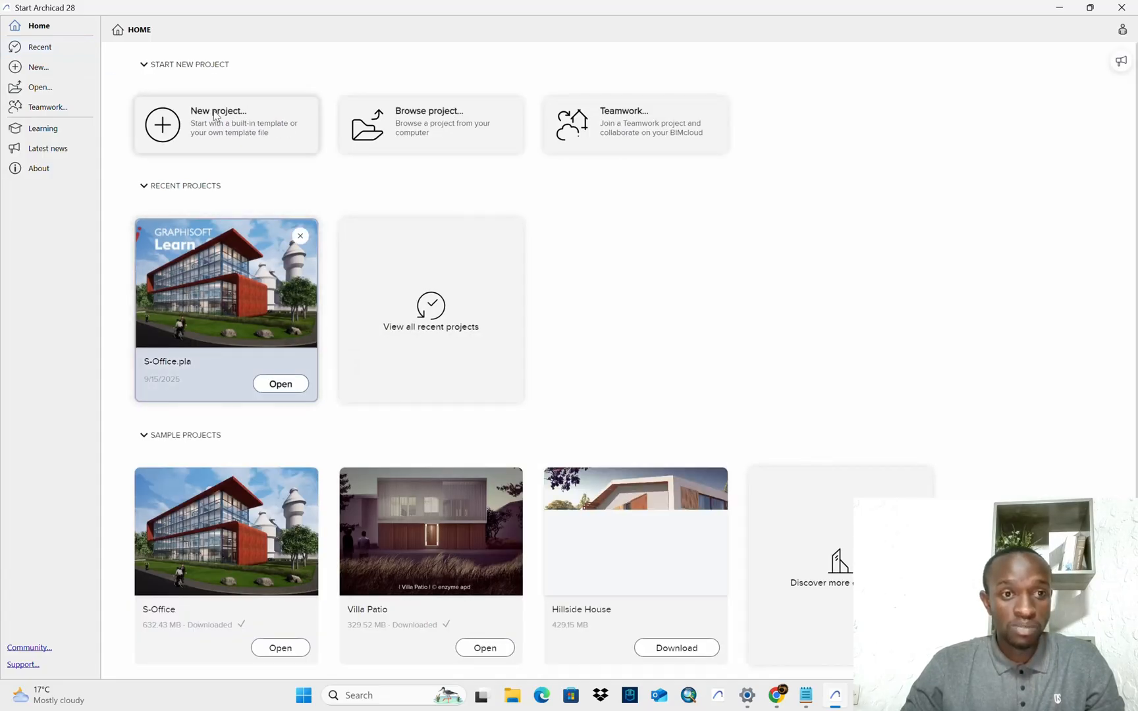
- Create a new project from Archicad 28 Template.tpl on the Start page
{"action": "left_click", "coordinate": [218, 124]}
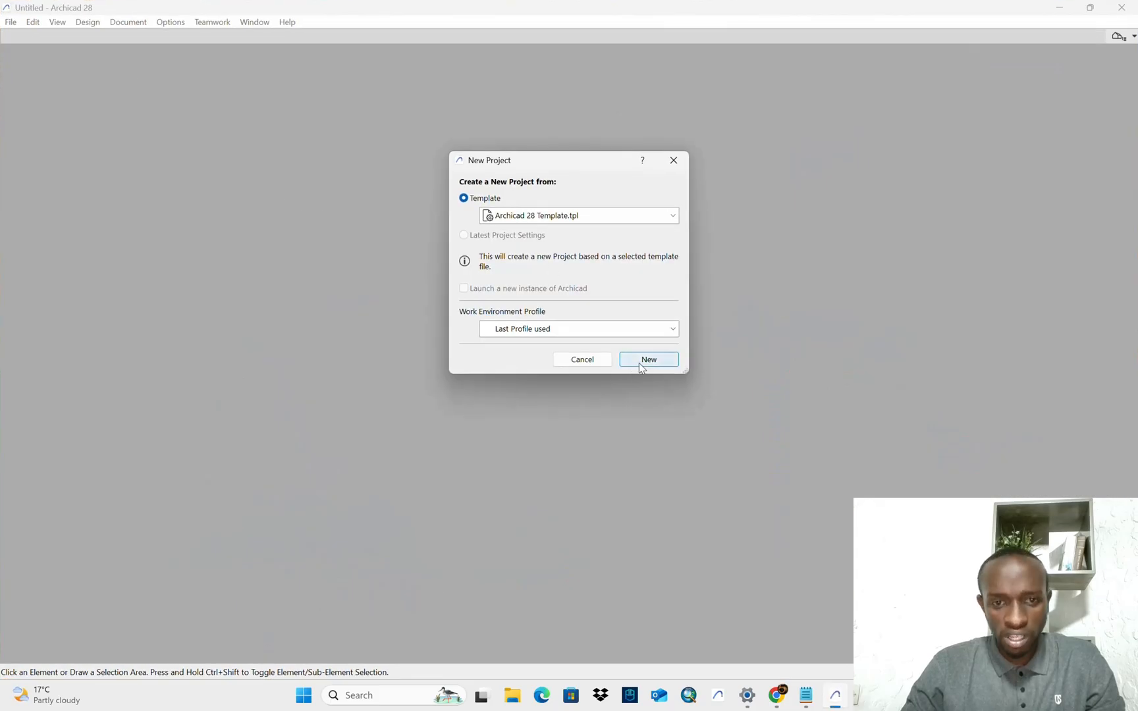
{"action": "left_click", "coordinate": [647, 360]}
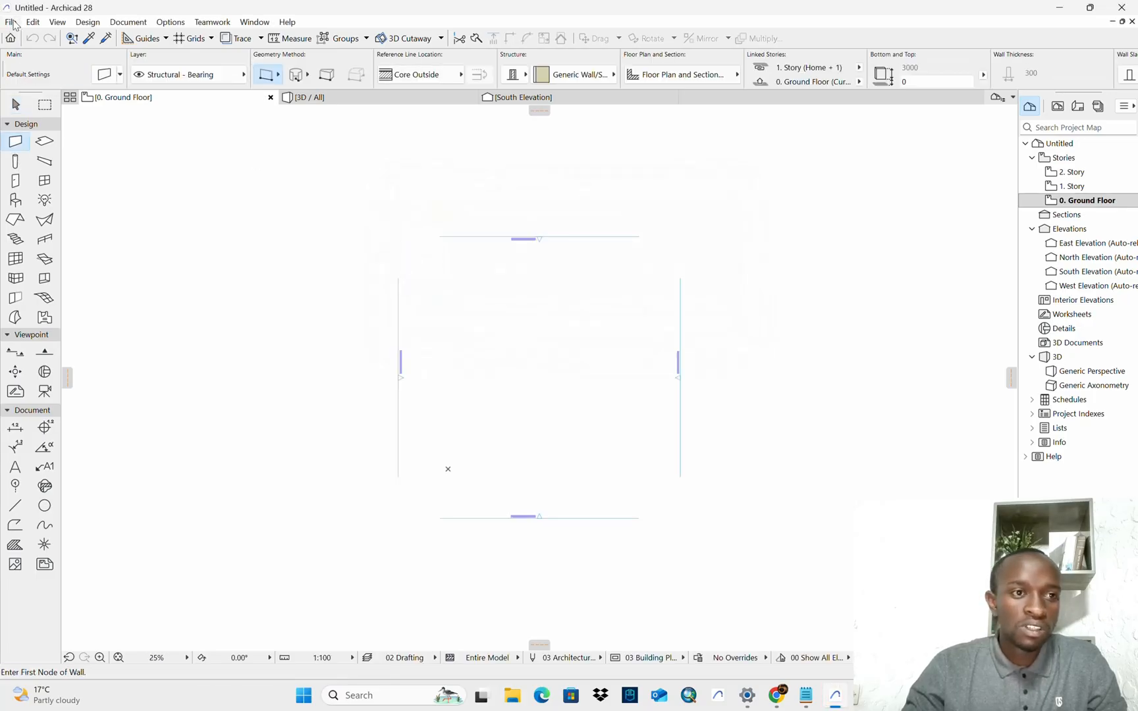
- Dismiss the 'New in Archicad 28' tour and bring the Floor Plan window forward via the Window menu
{"action": "left_click", "coordinate": [170, 22]}
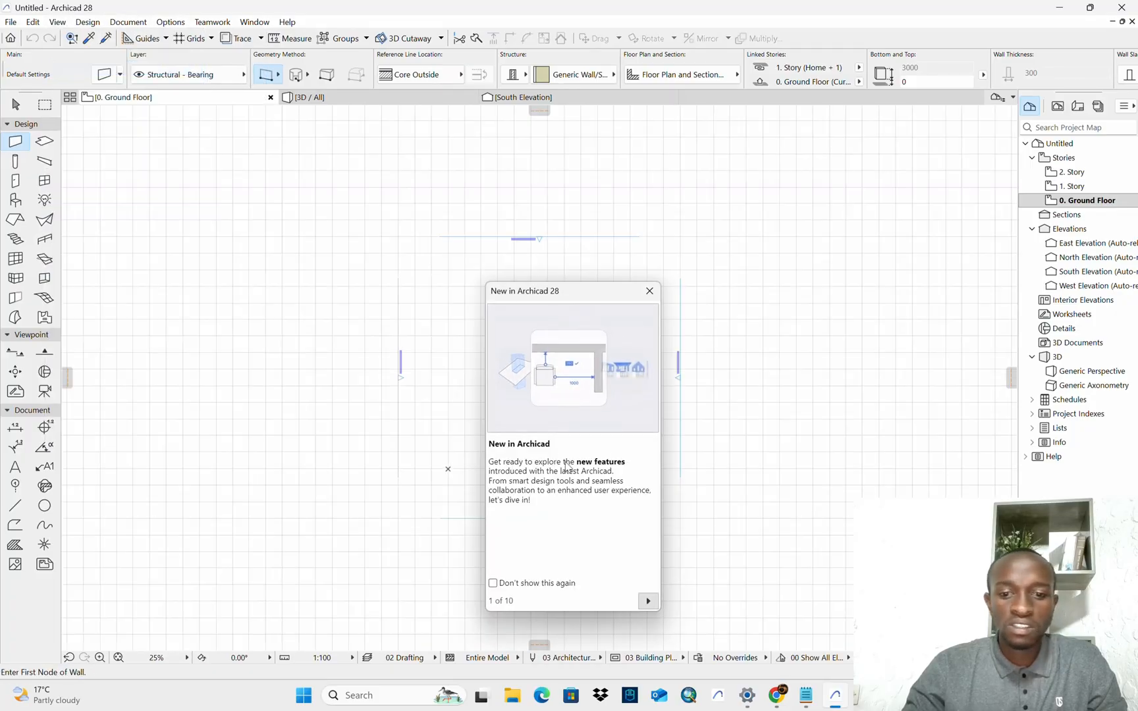
{"action": "left_click", "coordinate": [11, 22]}
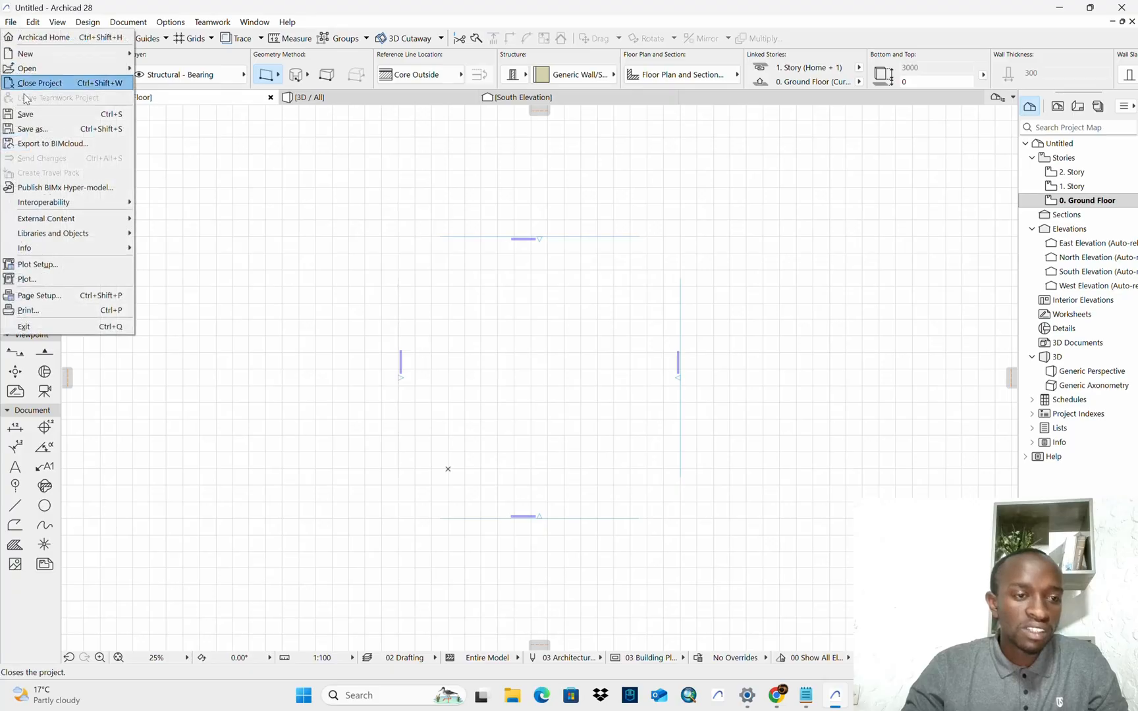
{"action": "left_click", "coordinate": [254, 22]}
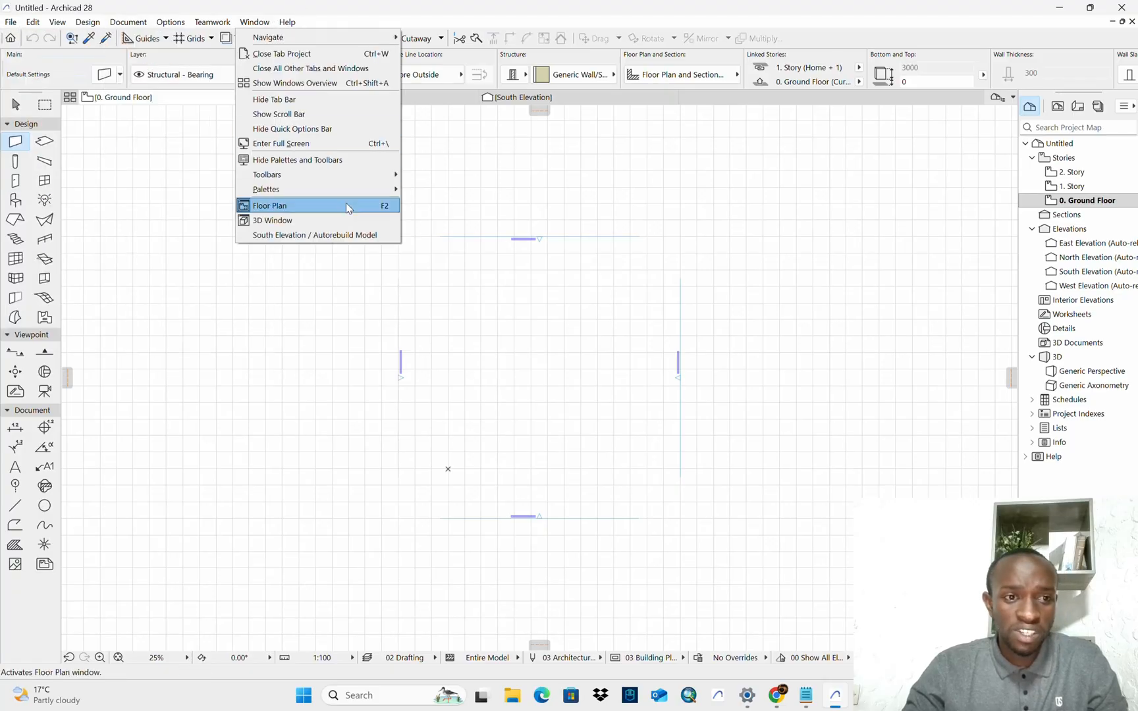
{"action": "left_click", "coordinate": [268, 206]}
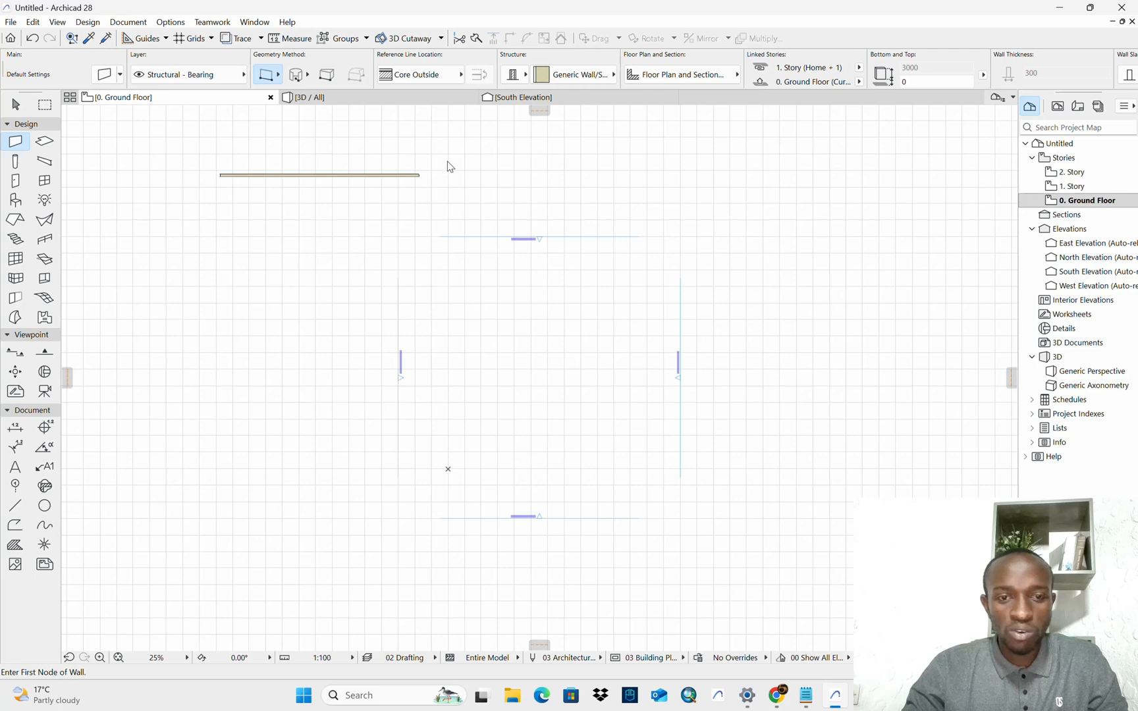
{"action": "mouse_move", "coordinate": [840, 125]}
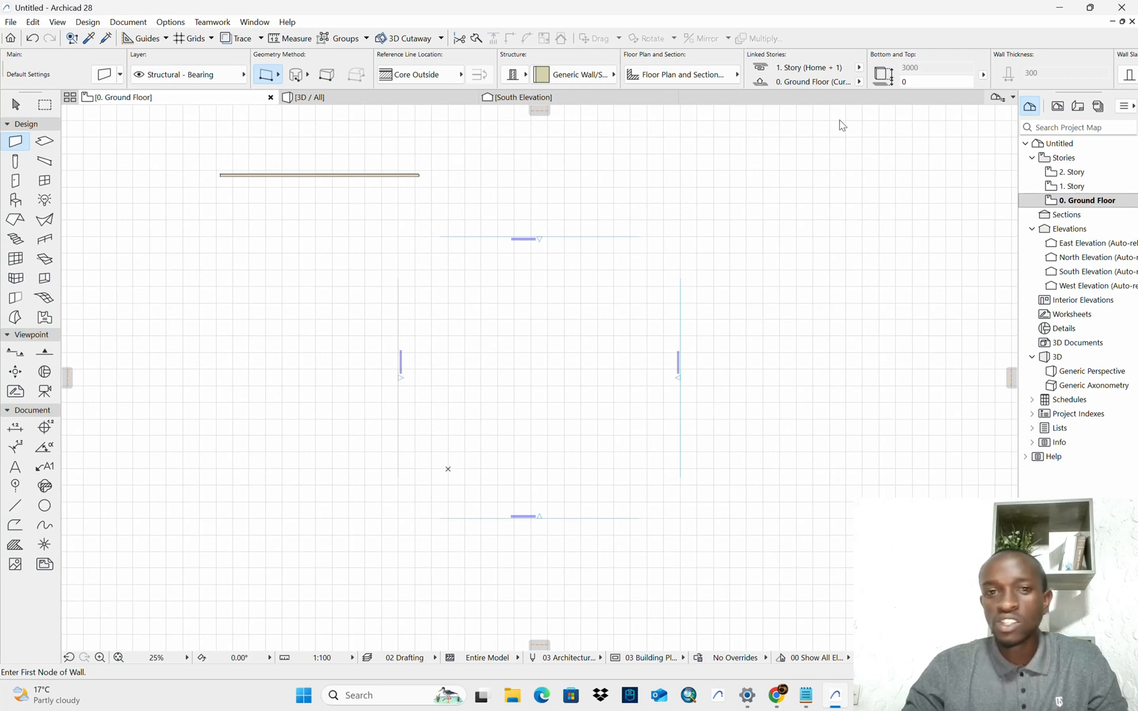
{"action": "mouse_move", "coordinate": [859, 140]}
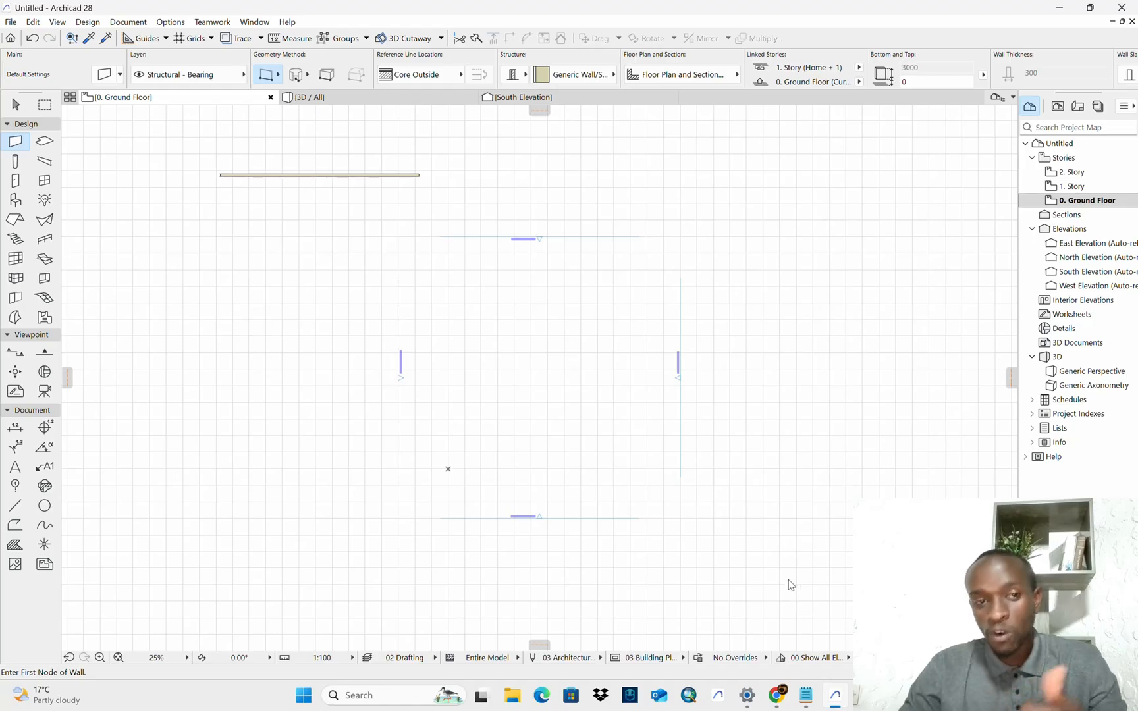
{"action": "mouse_move", "coordinate": [781, 575]}
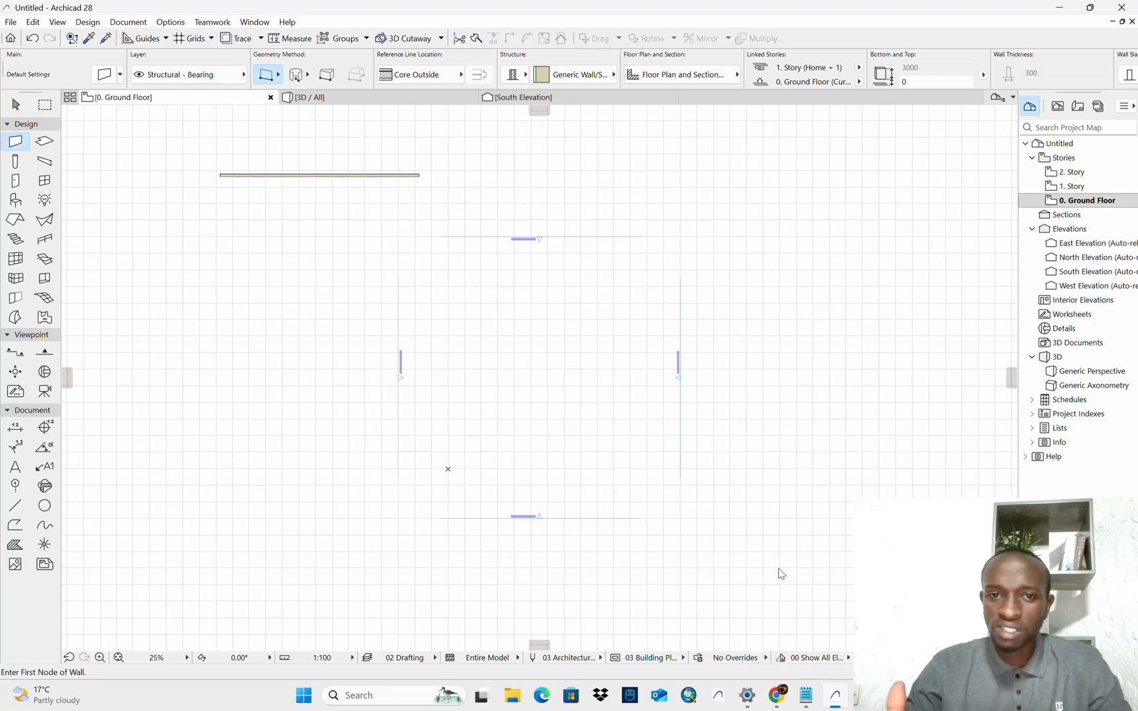